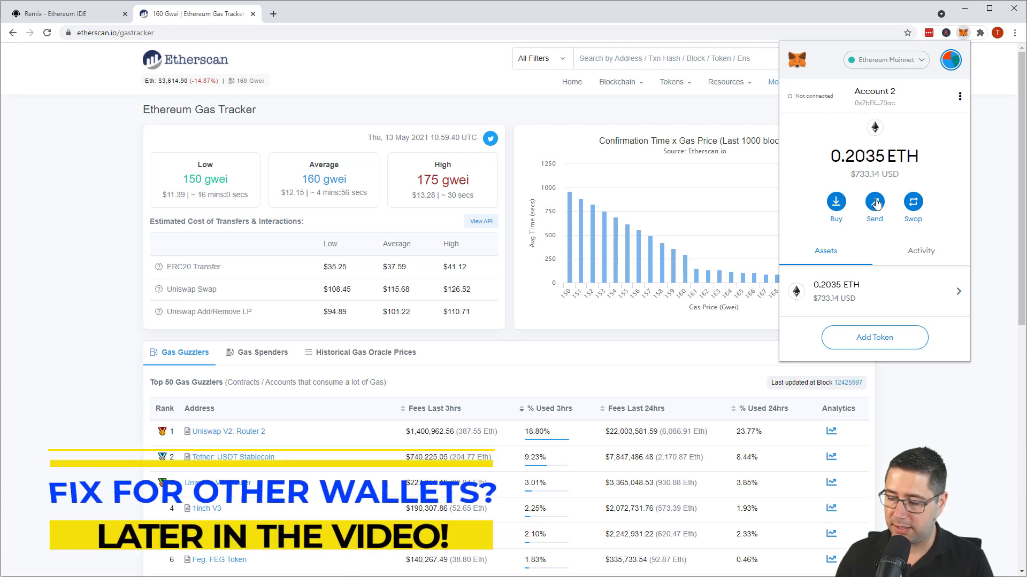
Start a transfer between my own accounts to Account 1 with the slow fee option
left_click(873, 203)
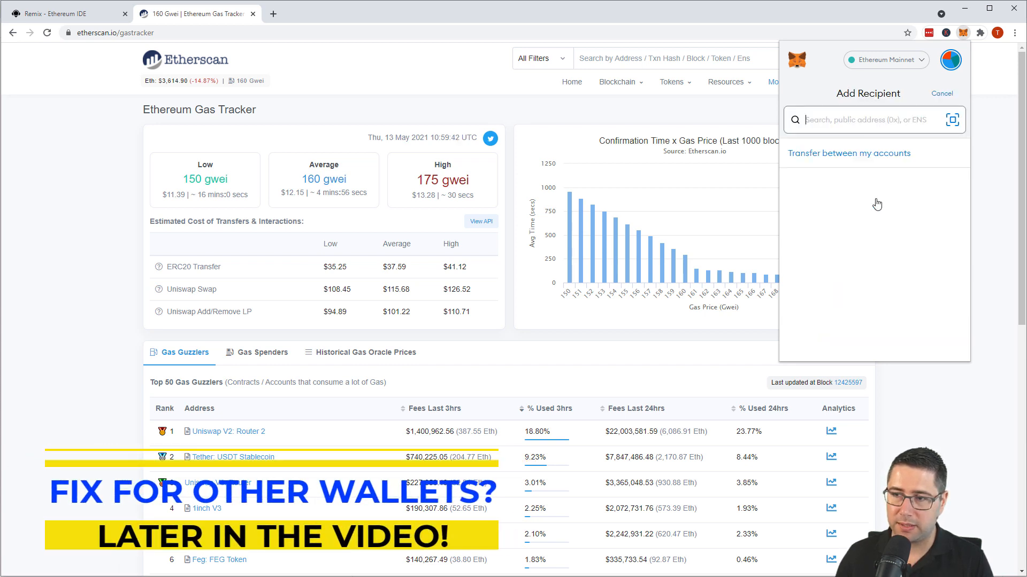
left_click(848, 153)
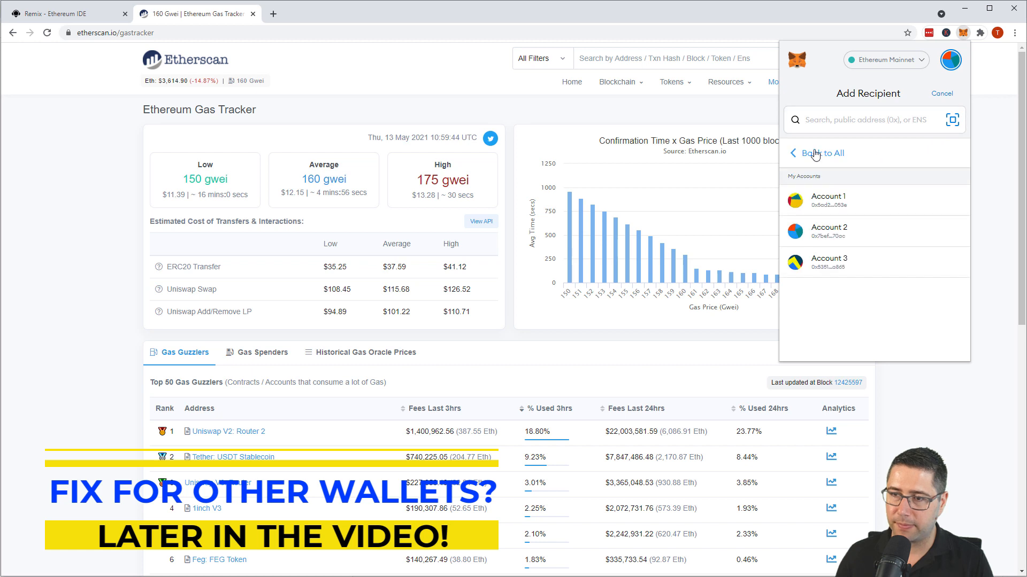
left_click(827, 200)
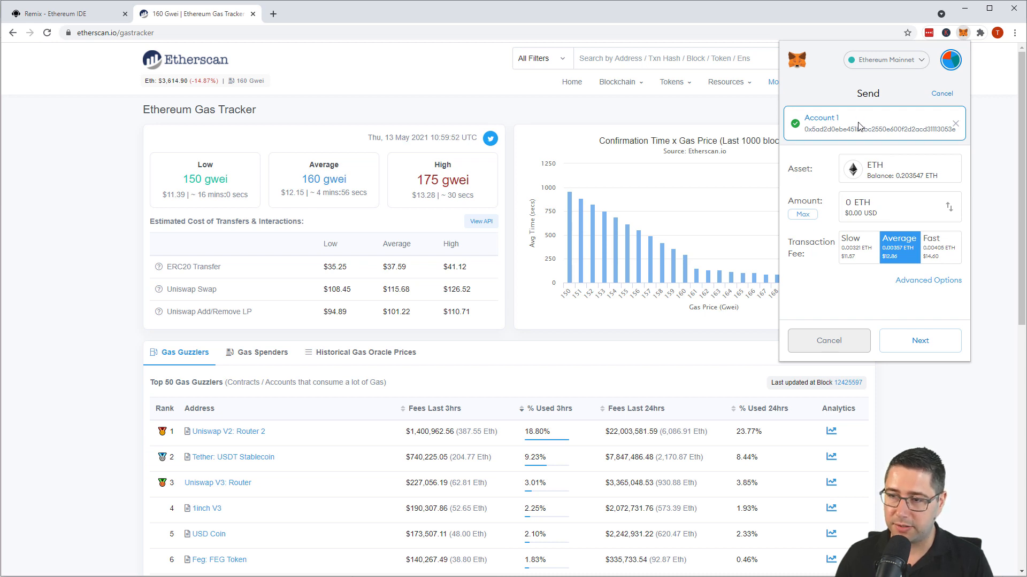
mouse_move(857, 257)
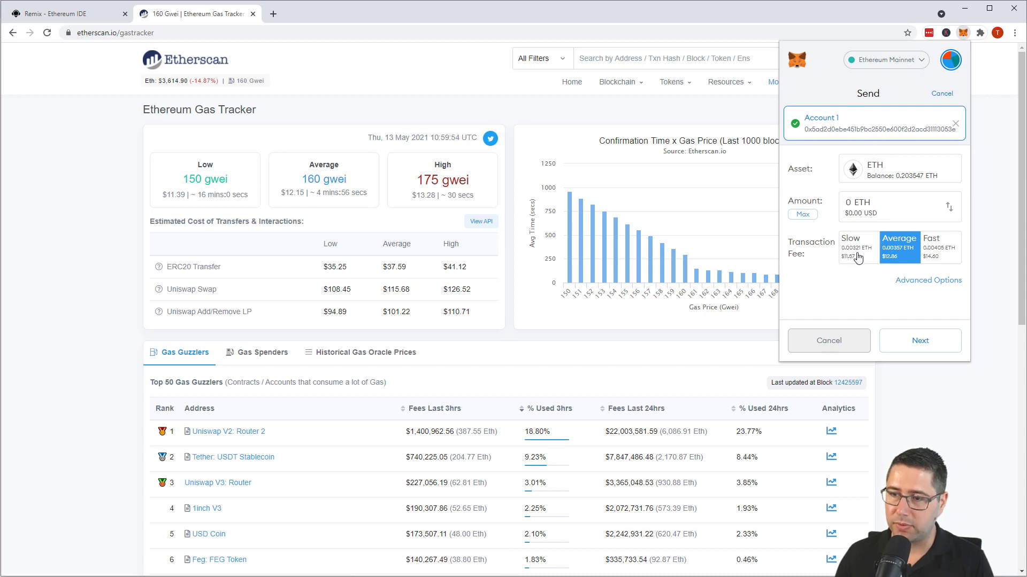
left_click(857, 248)
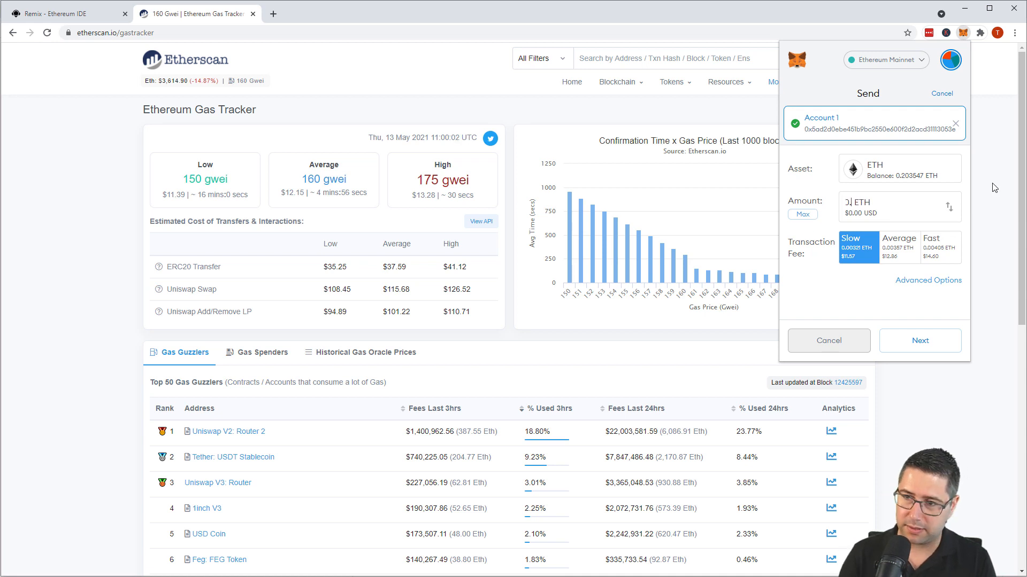
Submit the 0.1 ETH transfer and view it pending in the Activity list
type("0.1")
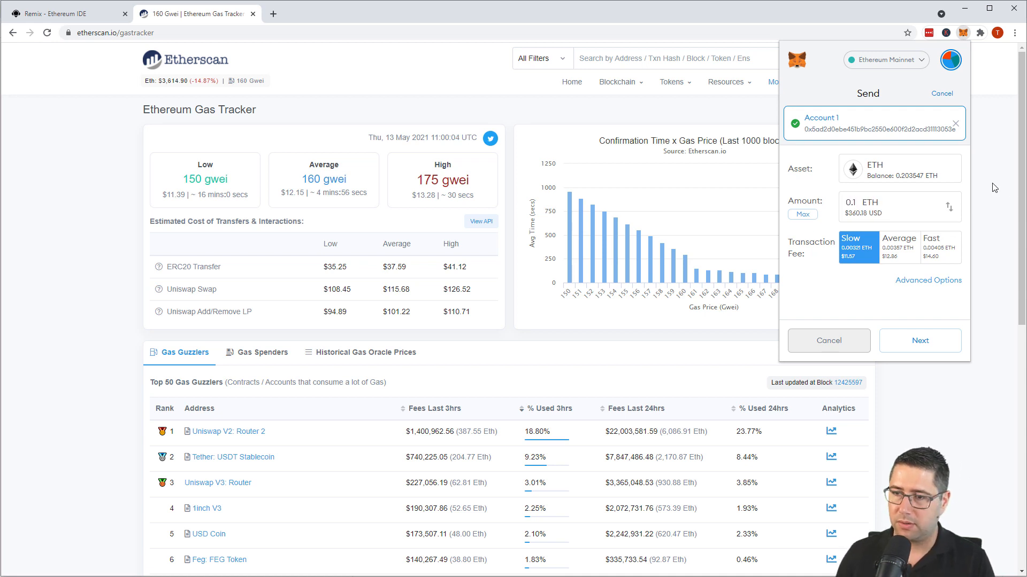
mouse_move(911, 305)
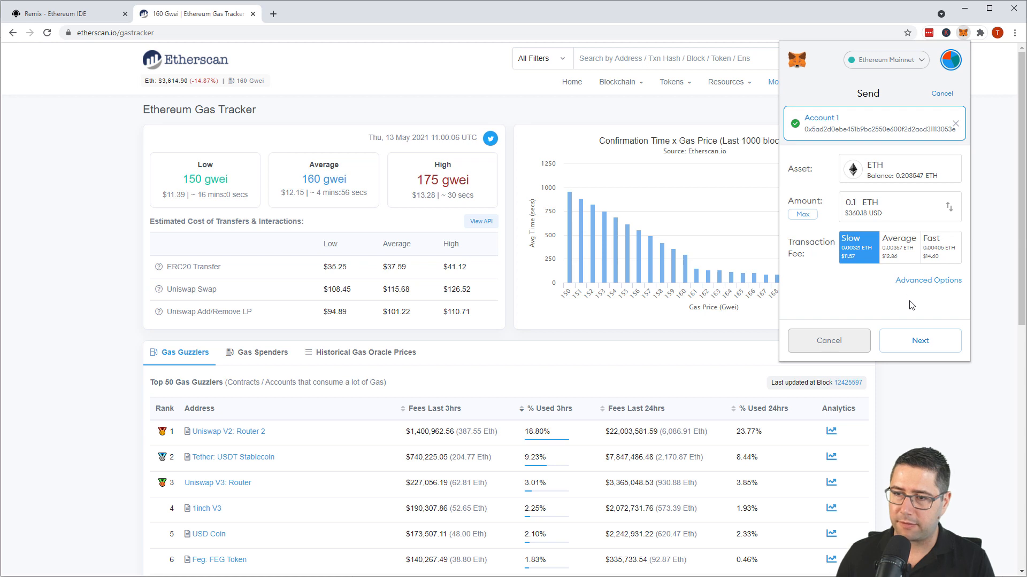
left_click(920, 340)
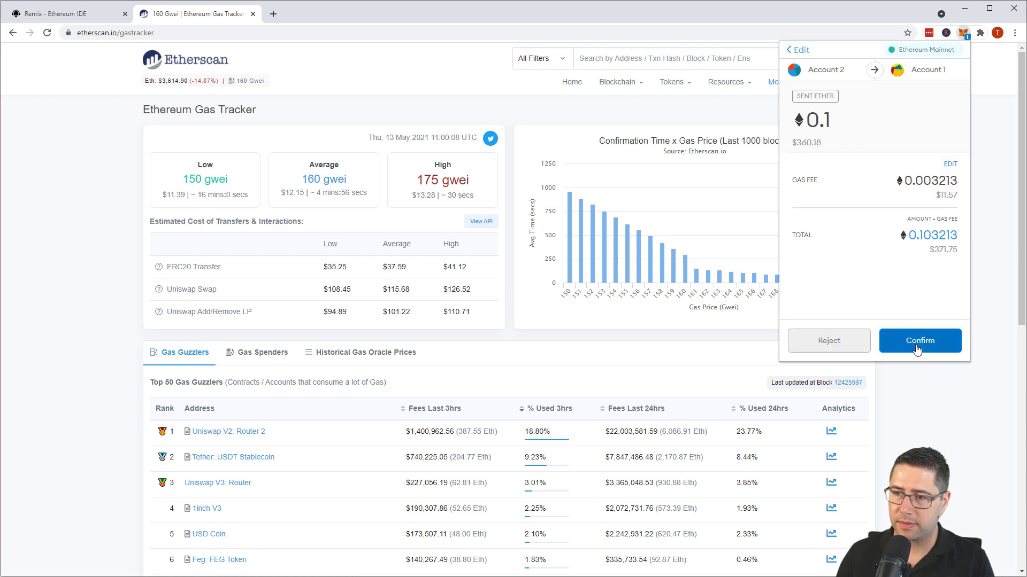
left_click(919, 340)
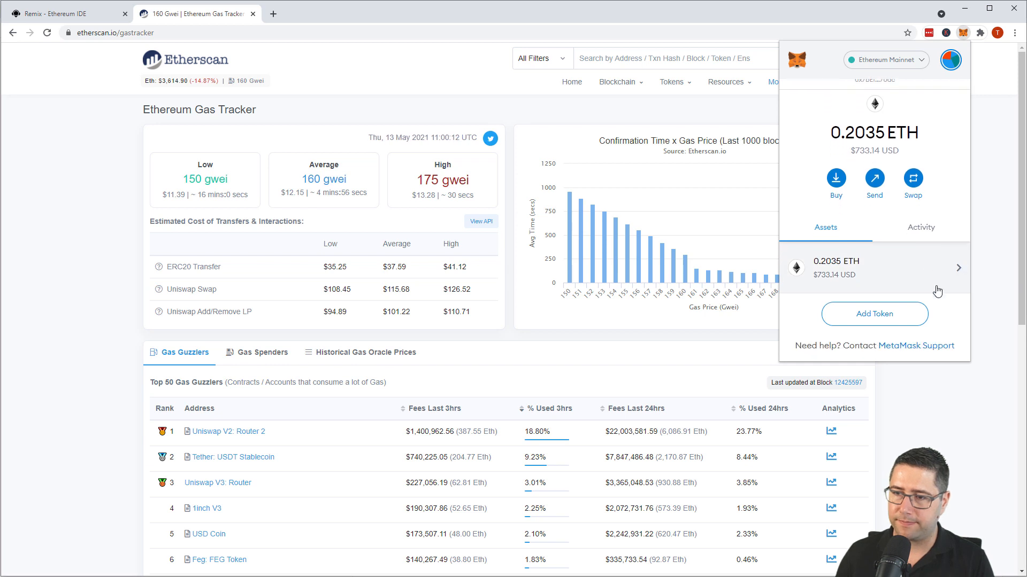
left_click(920, 227)
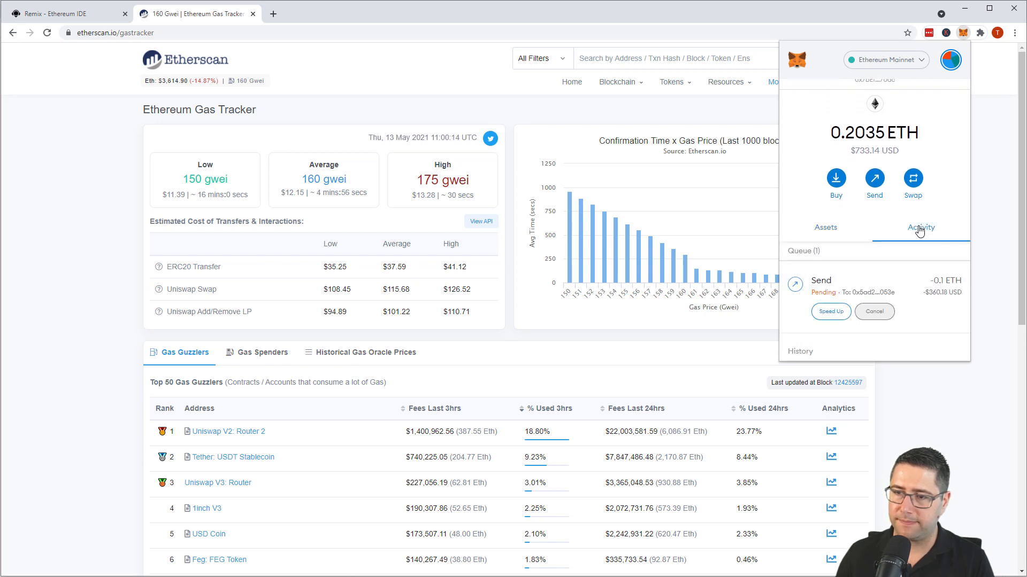
View the pending 0.1 ETH send on Etherscan, showing a 153 Gwei gas price
left_click(851, 286)
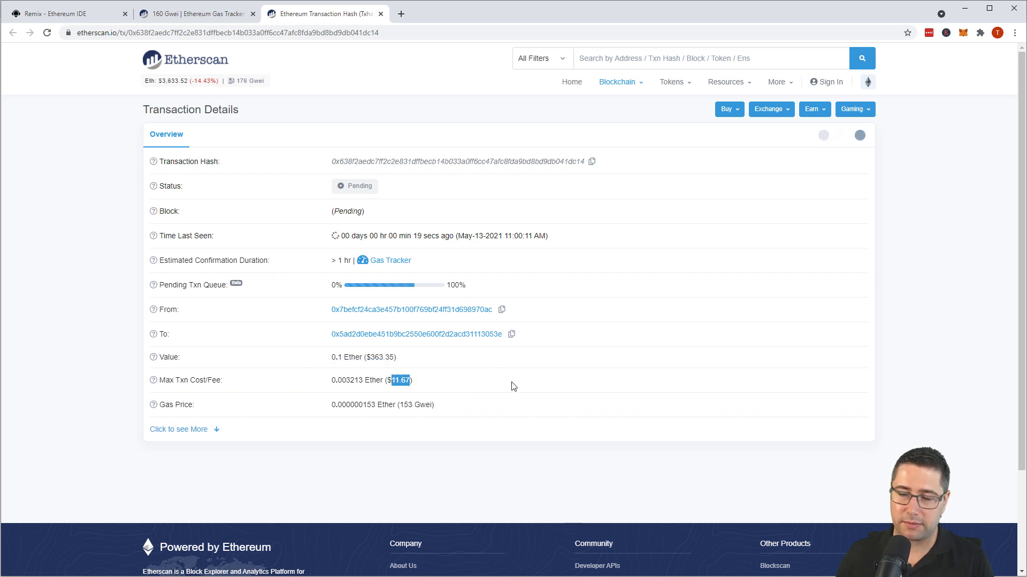
mouse_move(450, 385)
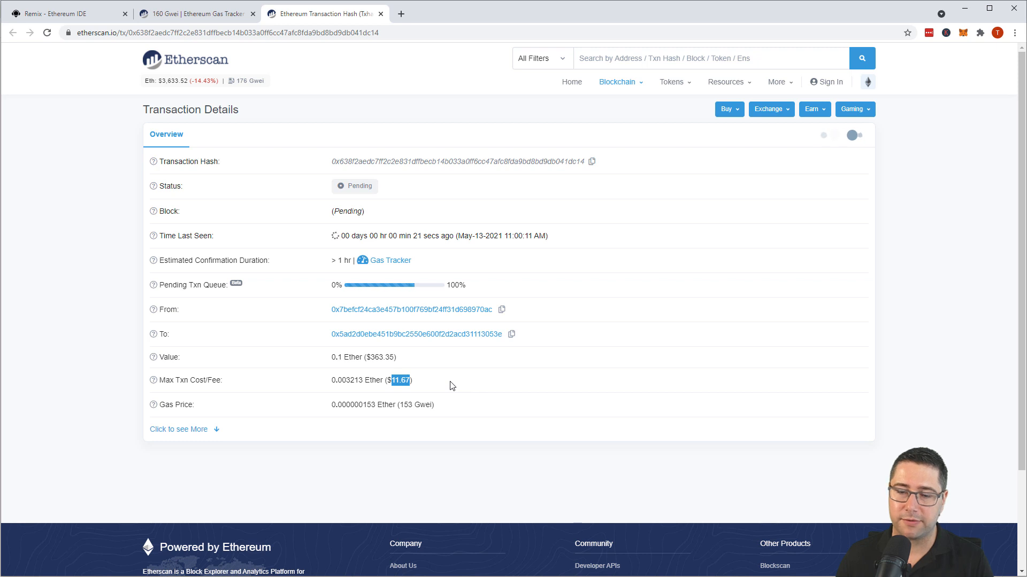
mouse_move(468, 289)
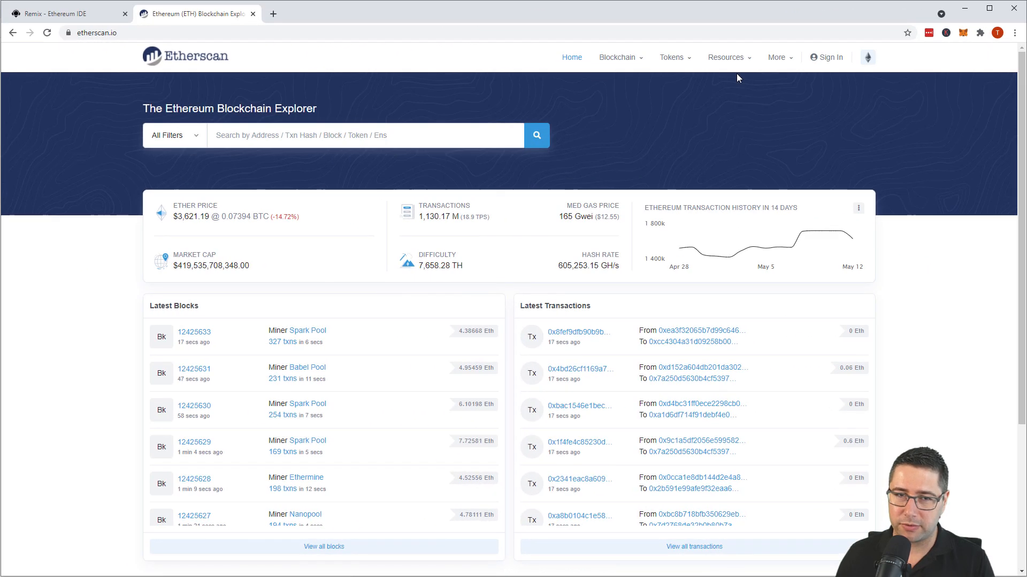
Check the Gas Tracker's low 150, average 160 and high 175 gwei estimates
left_click(725, 56)
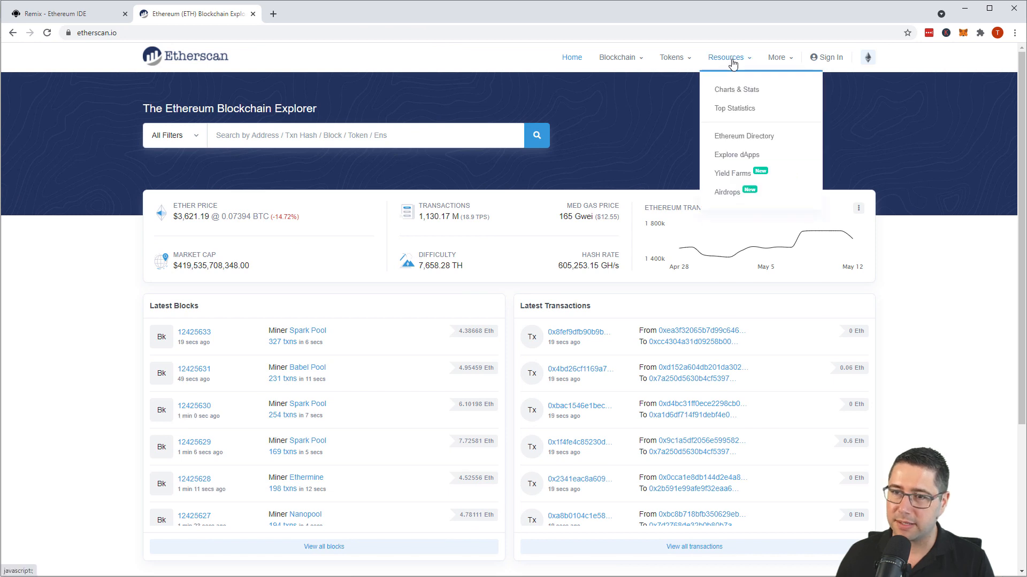
left_click(776, 57)
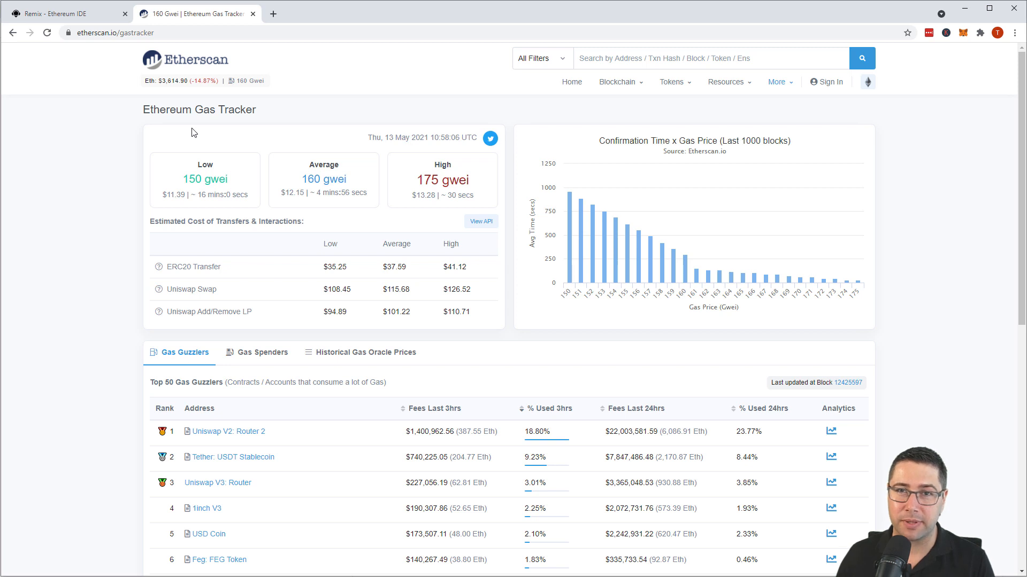
mouse_move(205, 131)
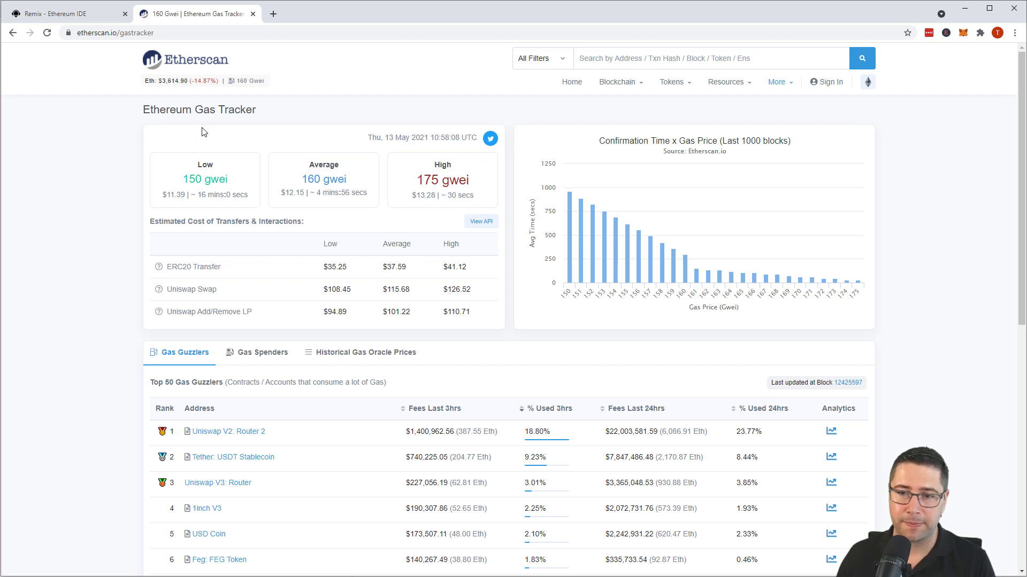
mouse_move(351, 212)
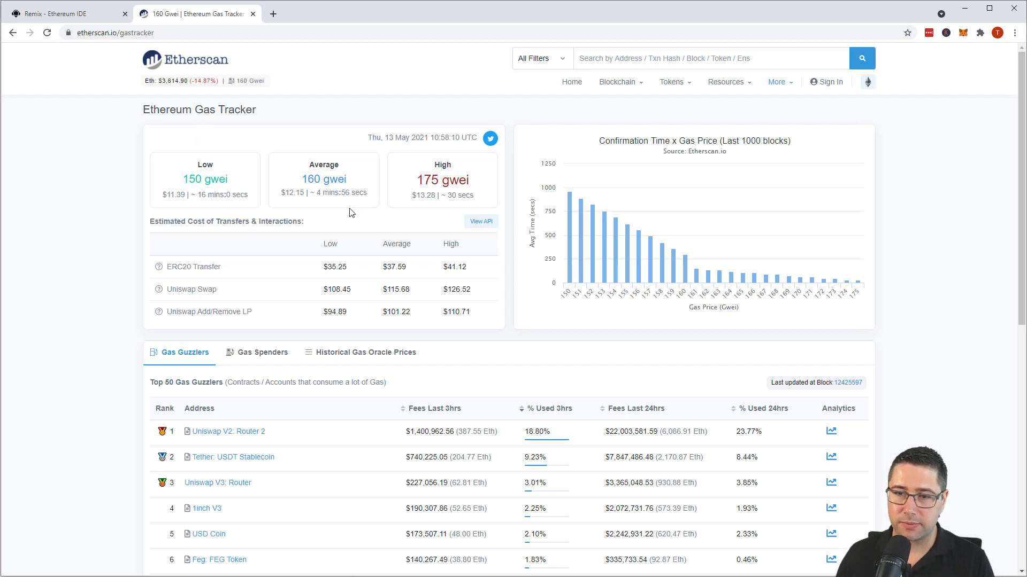
double_click(434, 180)
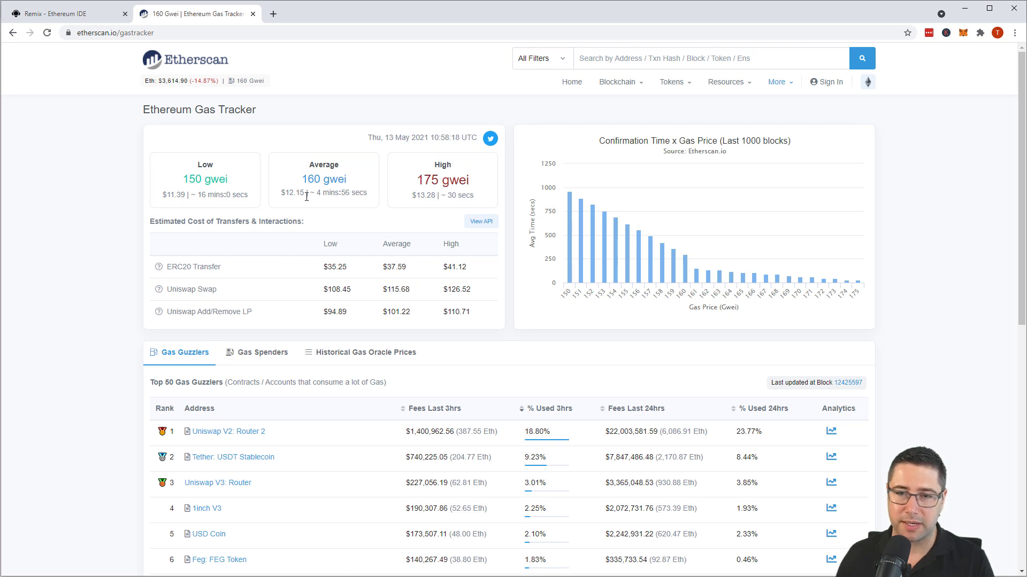
mouse_move(370, 200)
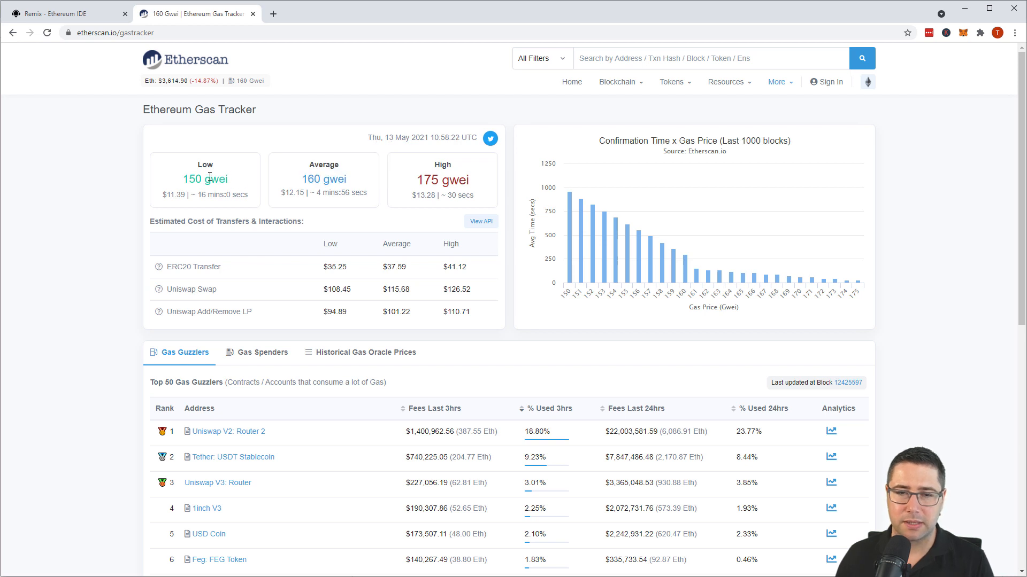
mouse_move(200, 179)
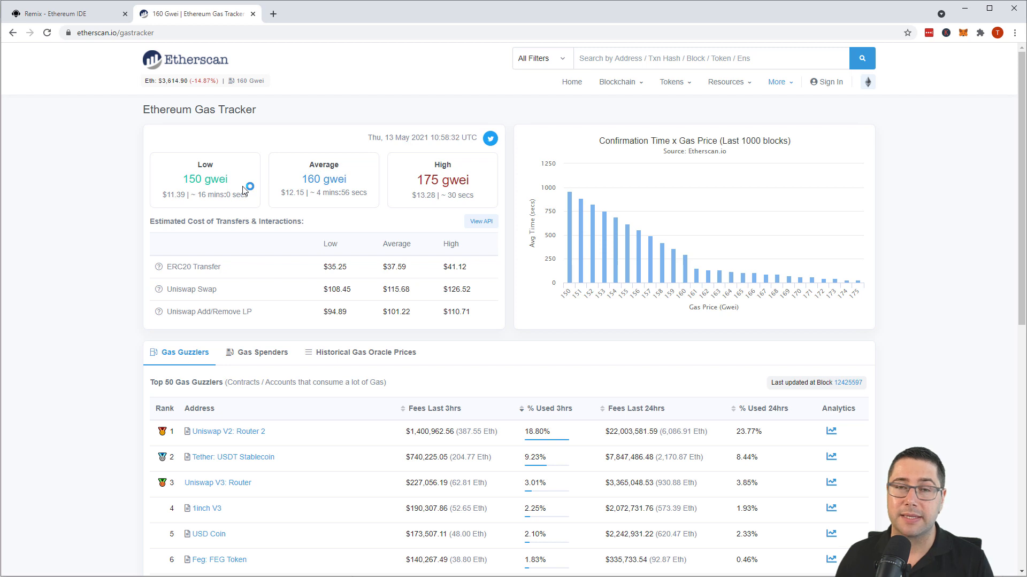
mouse_move(465, 168)
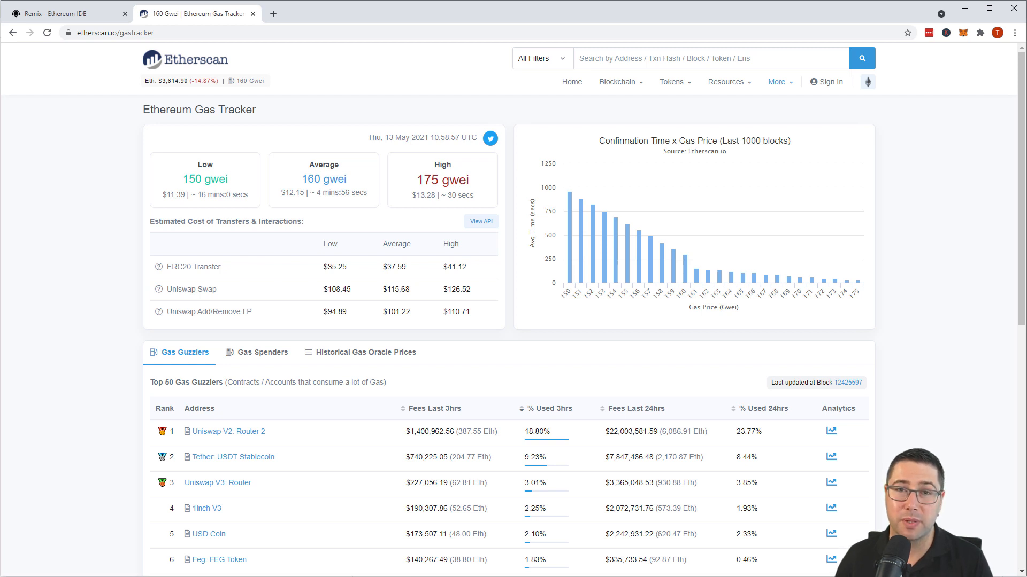
mouse_move(477, 170)
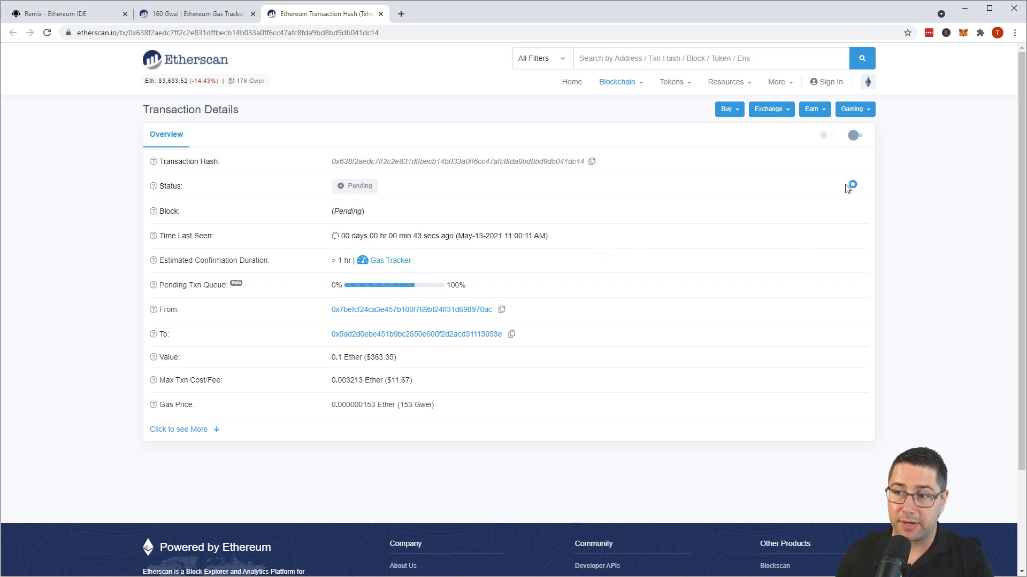
mouse_move(435, 216)
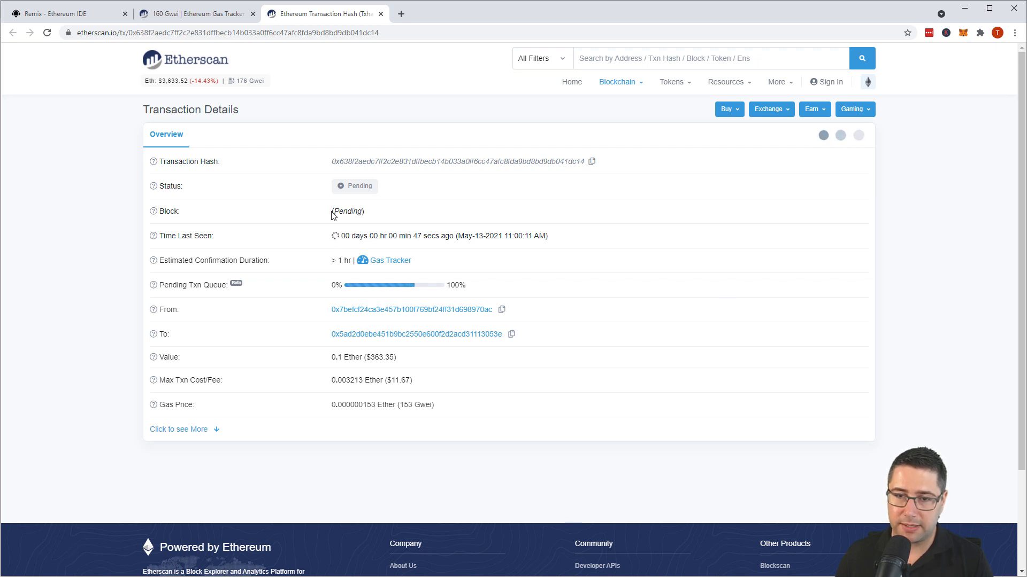
Expand the transaction details to reveal the 21000 gas limit and nonce 3
left_click(179, 429)
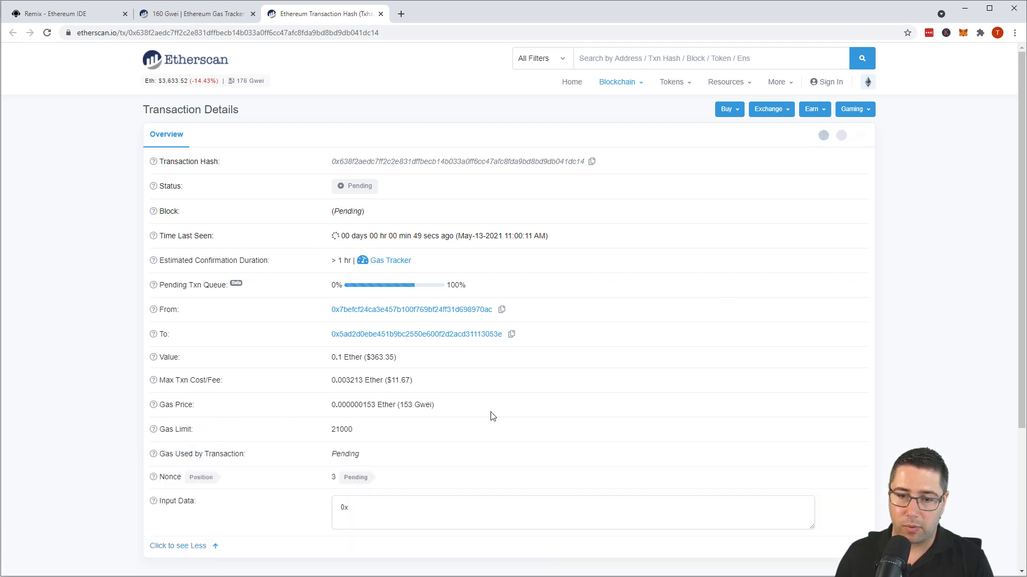
scroll("down", 3)
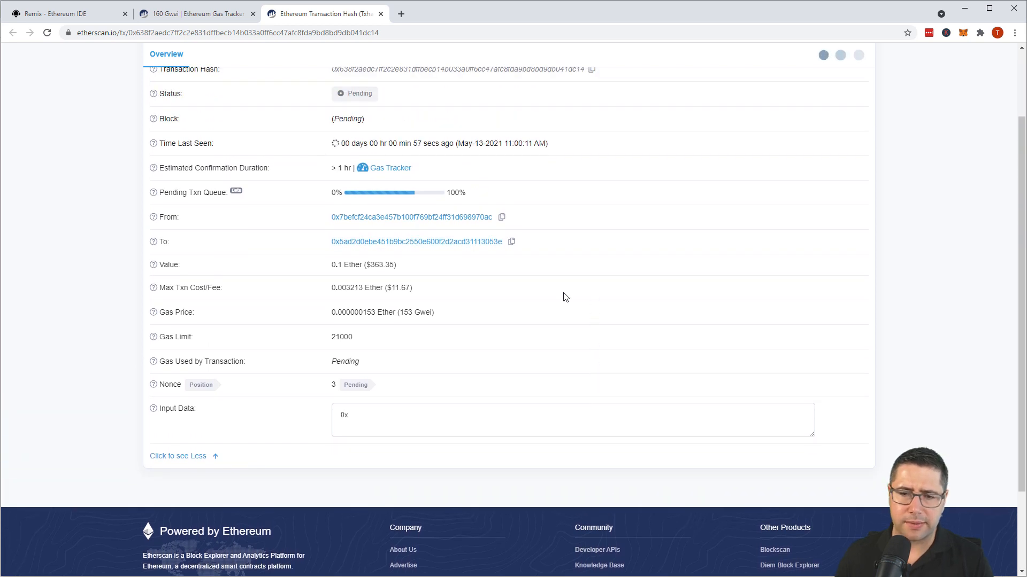
mouse_move(334, 398)
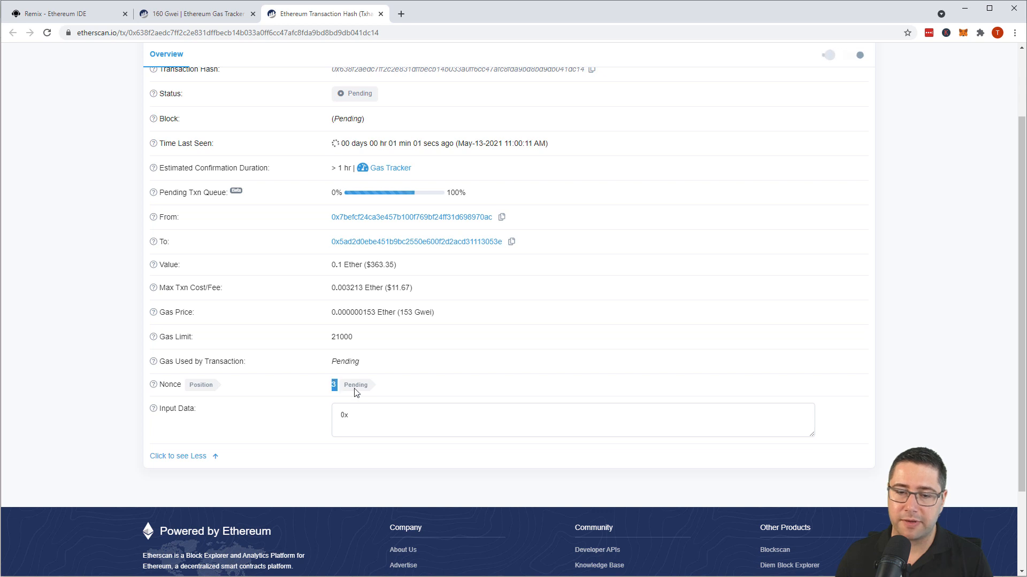
mouse_move(329, 387)
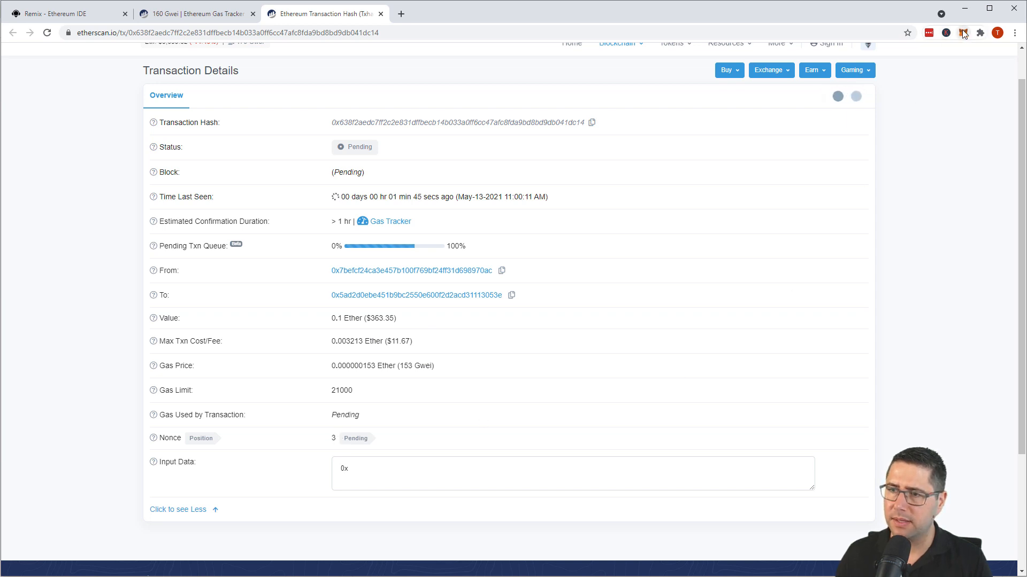
Attempt to cancel the pending send from MetaMask with a 0.003534 ETH fee
left_click(963, 33)
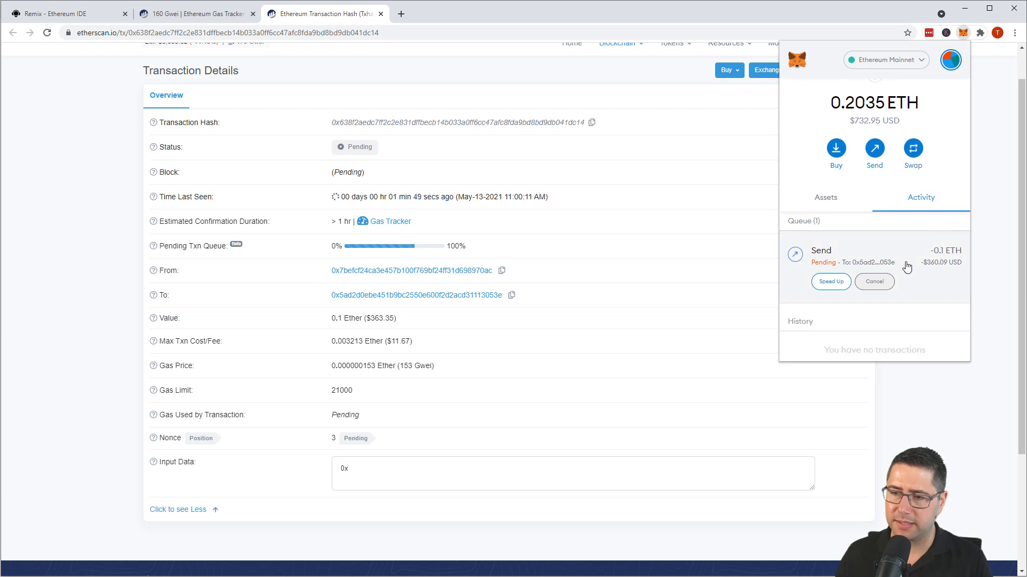
left_click(830, 281)
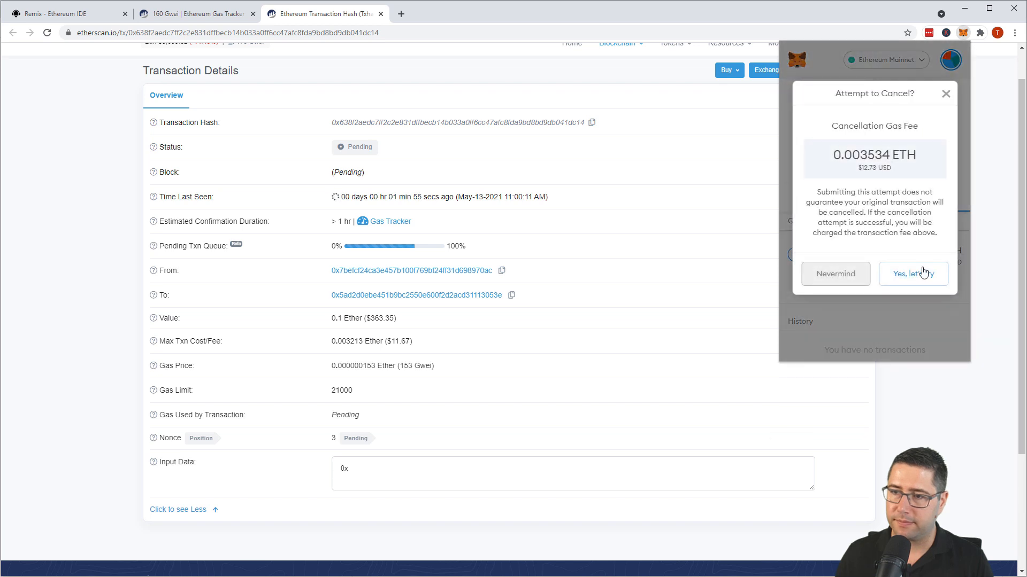
left_click(912, 273)
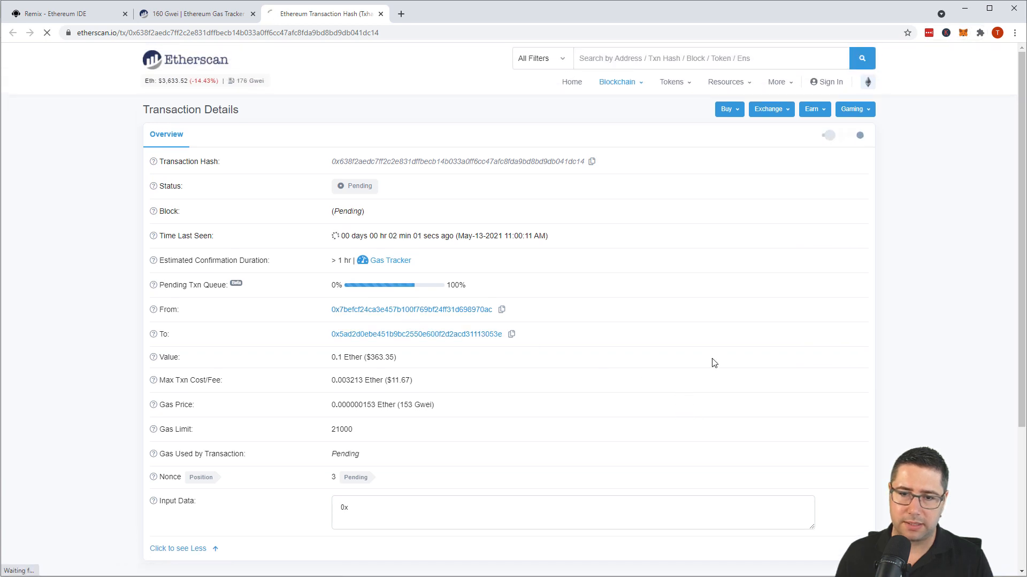
From the sending address's list, inspect the original send's Duplicate Nonce status
left_click(413, 309)
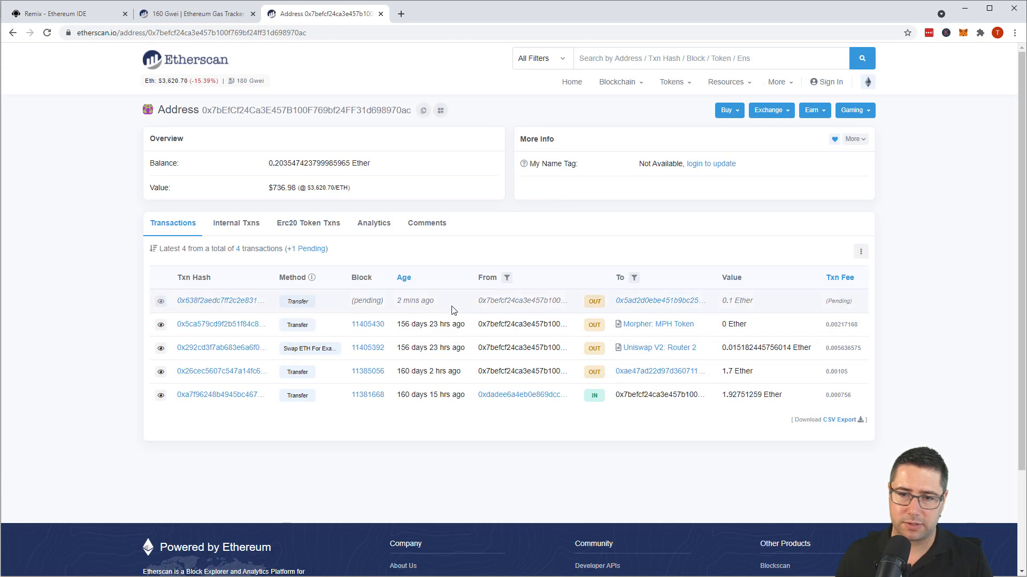
mouse_move(450, 304)
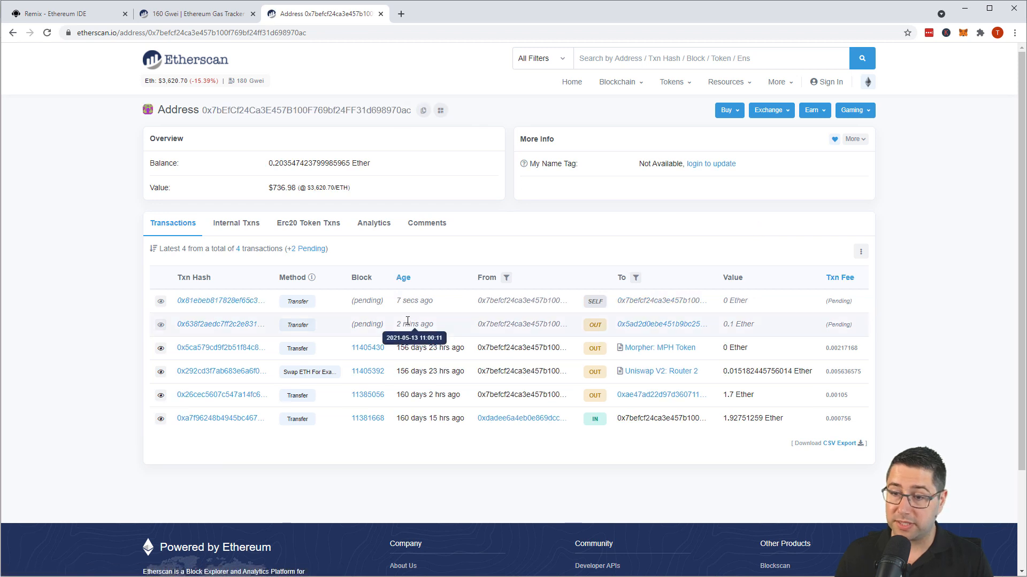
mouse_move(296, 302)
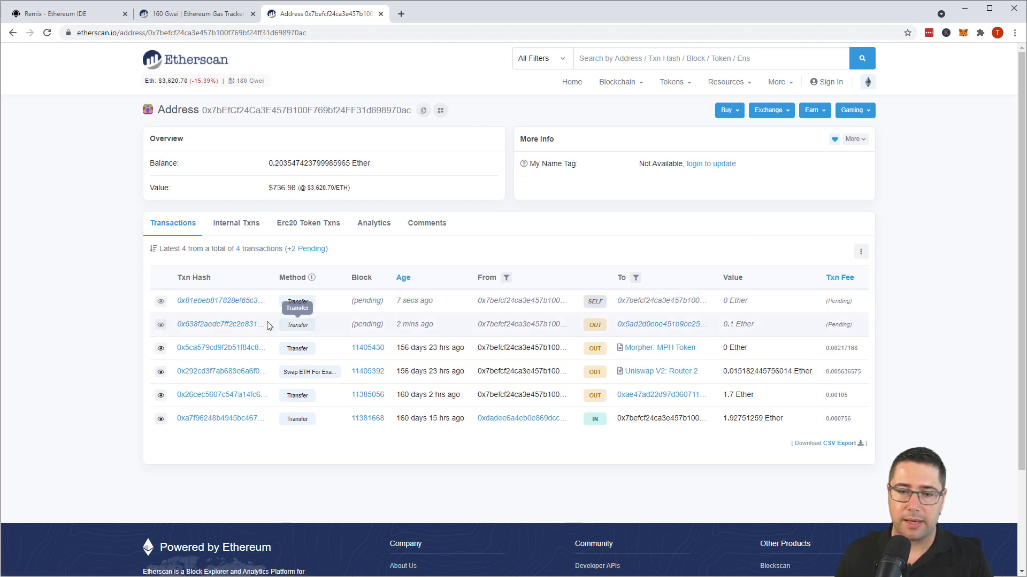
mouse_move(220, 301)
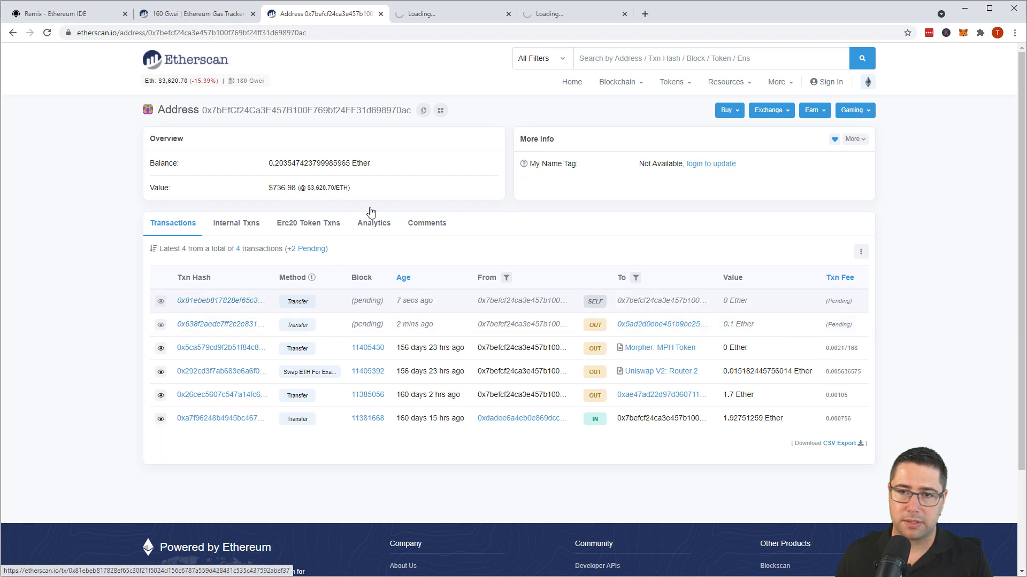
left_click(220, 324)
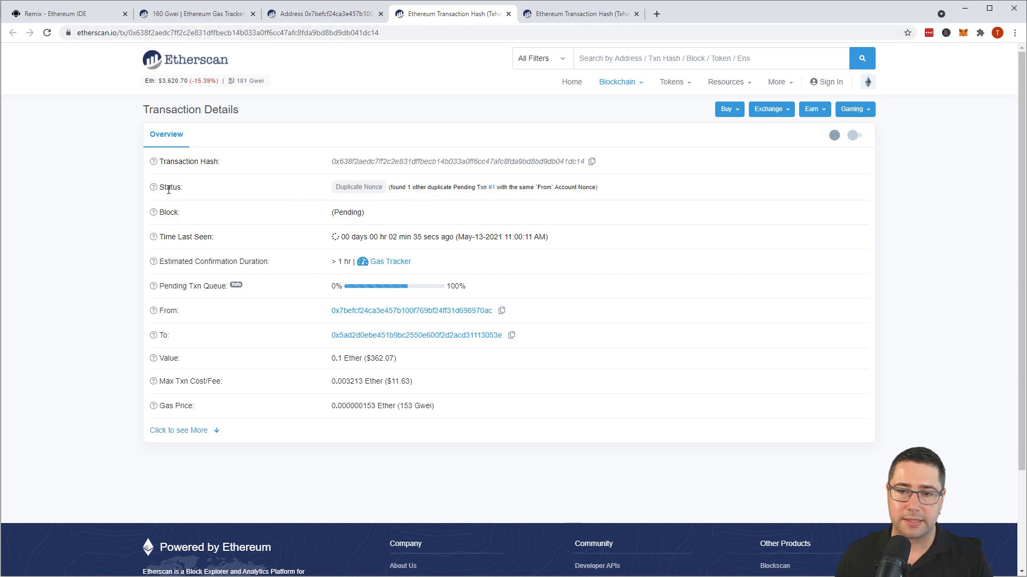
double_click(358, 186)
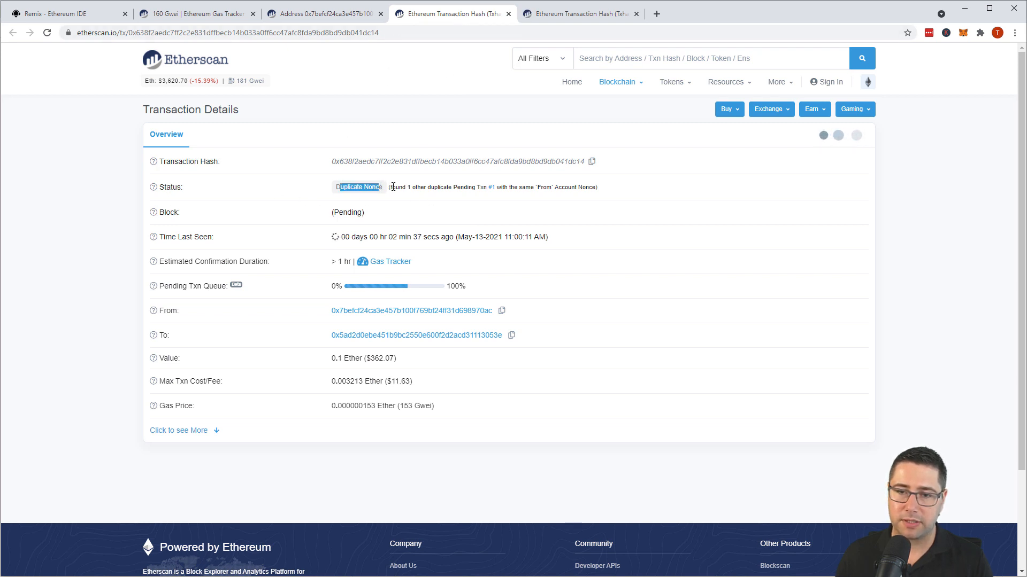
left_click_drag(392, 187, 484, 187)
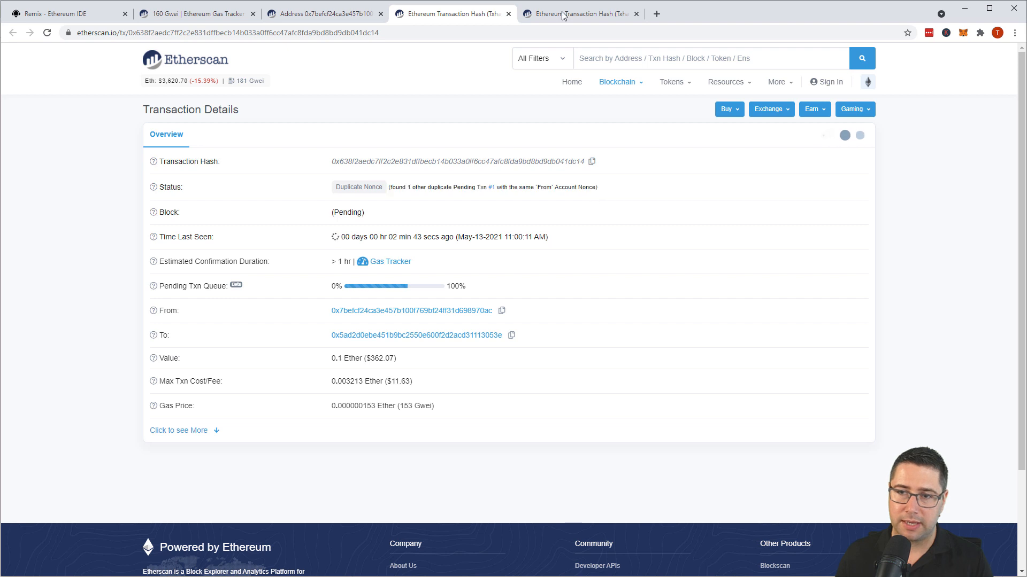
Inspect the new 0 ETH self-transfer at 168.3 Gwei, expanded to show nonce 3
left_click(578, 13)
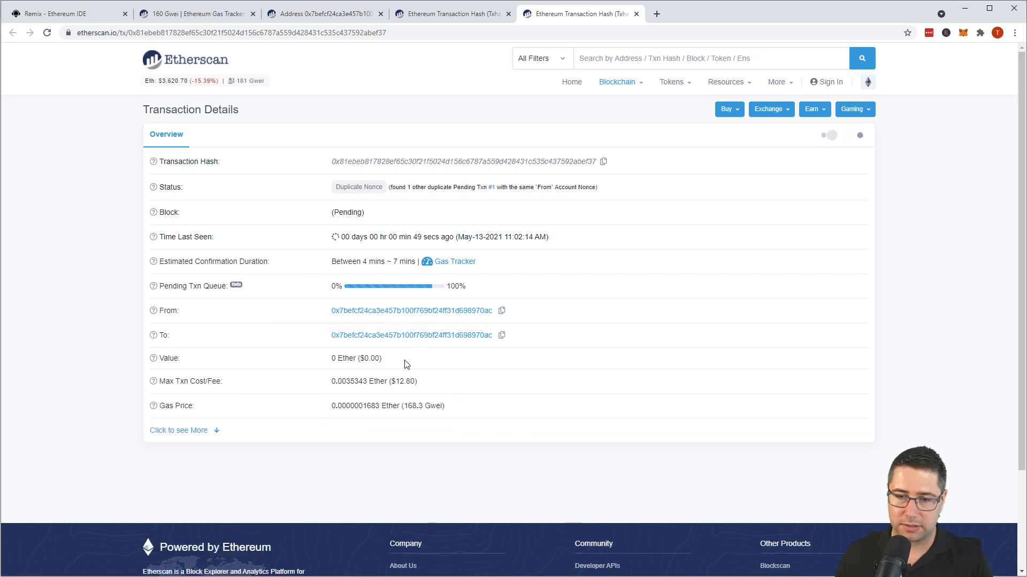
left_click(179, 429)
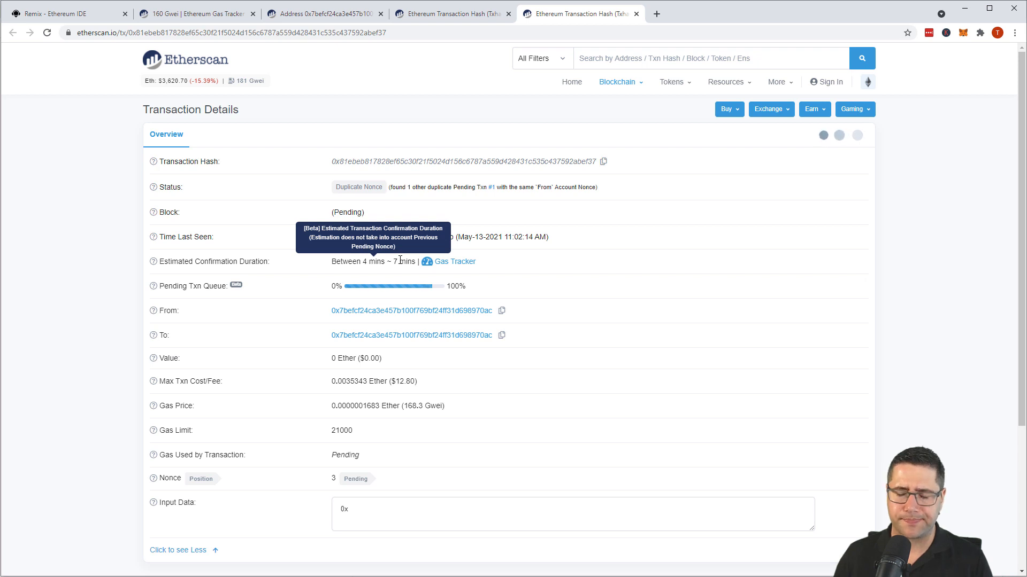
mouse_move(534, 425)
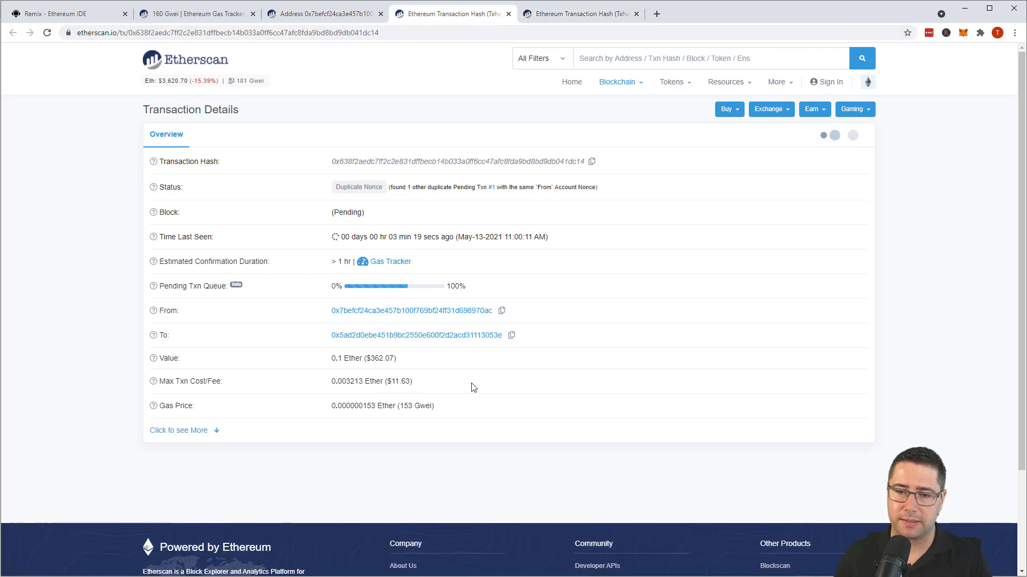
mouse_move(629, 347)
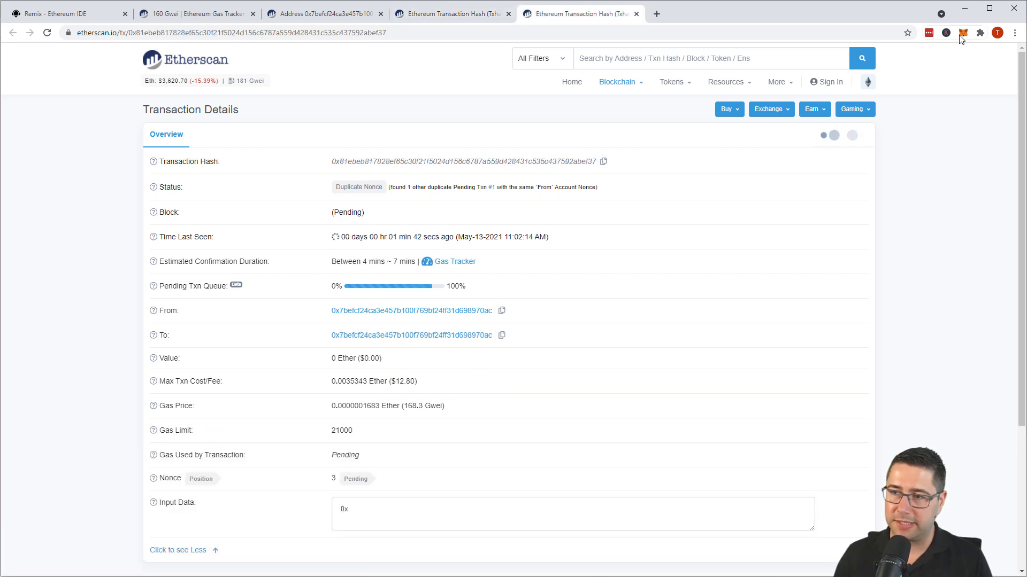
Begin speeding up the pending cancellation with the fast fee and check gas tracker prices
left_click(962, 33)
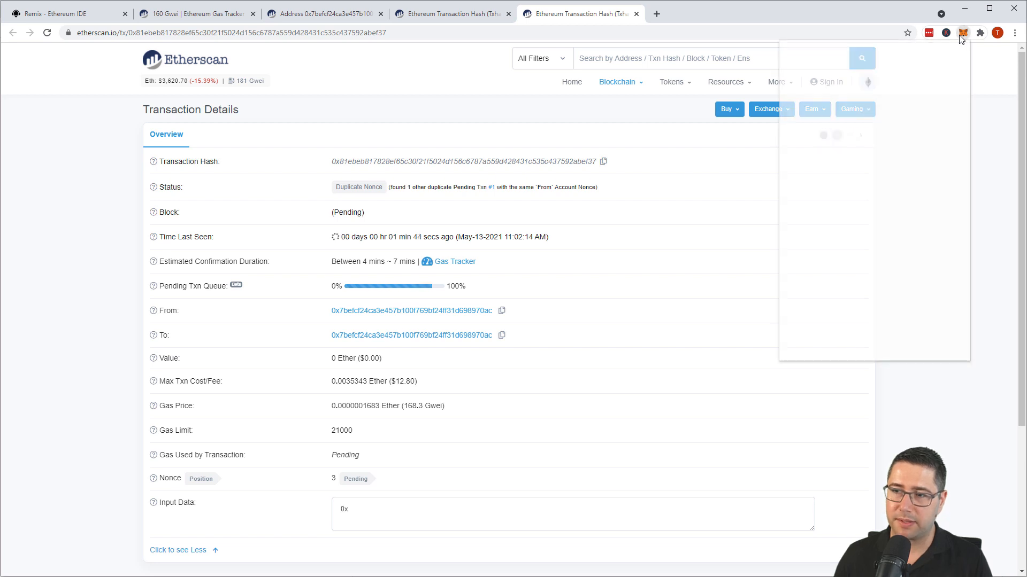
left_click(963, 33)
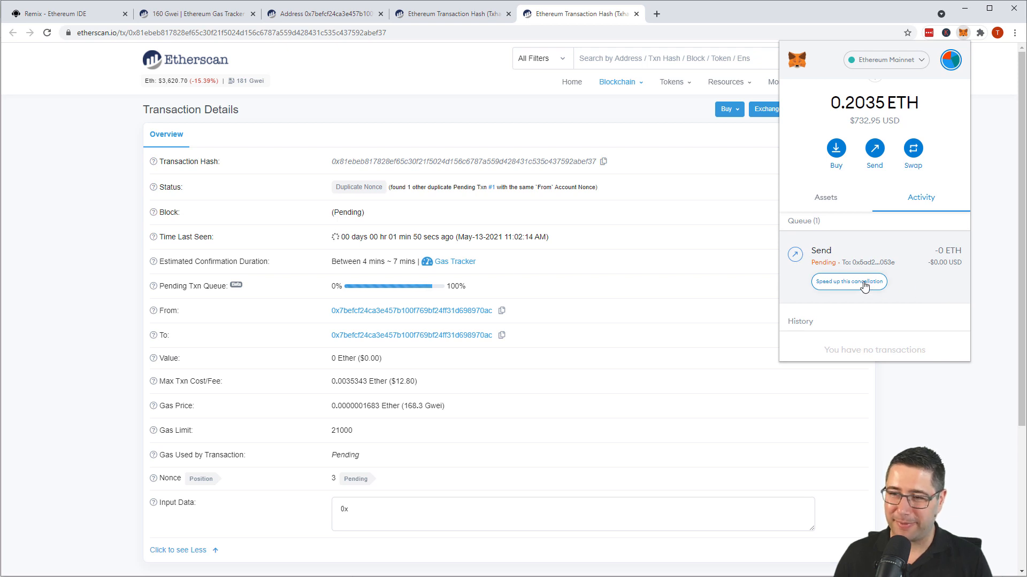
left_click(848, 281)
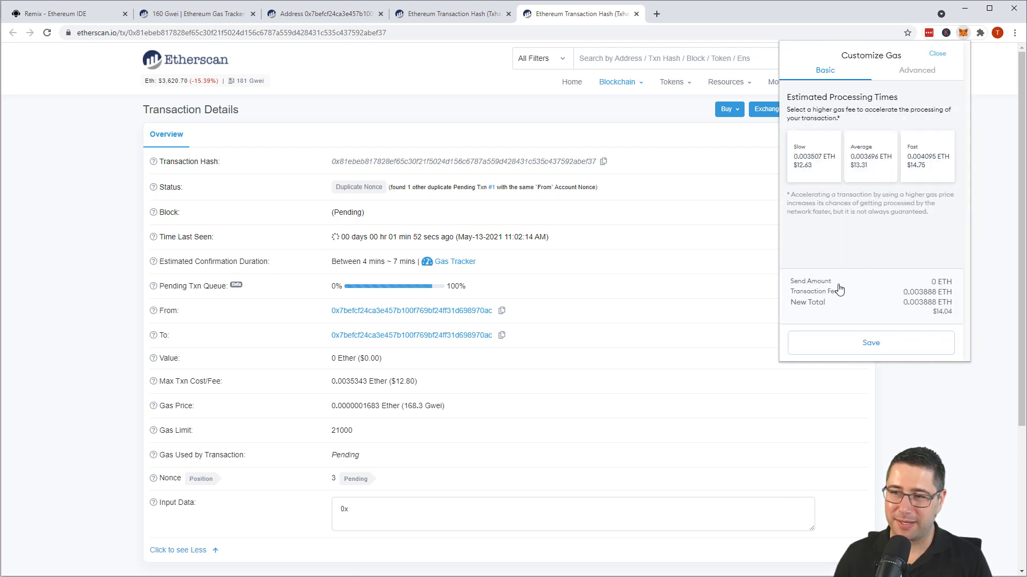
mouse_move(885, 239)
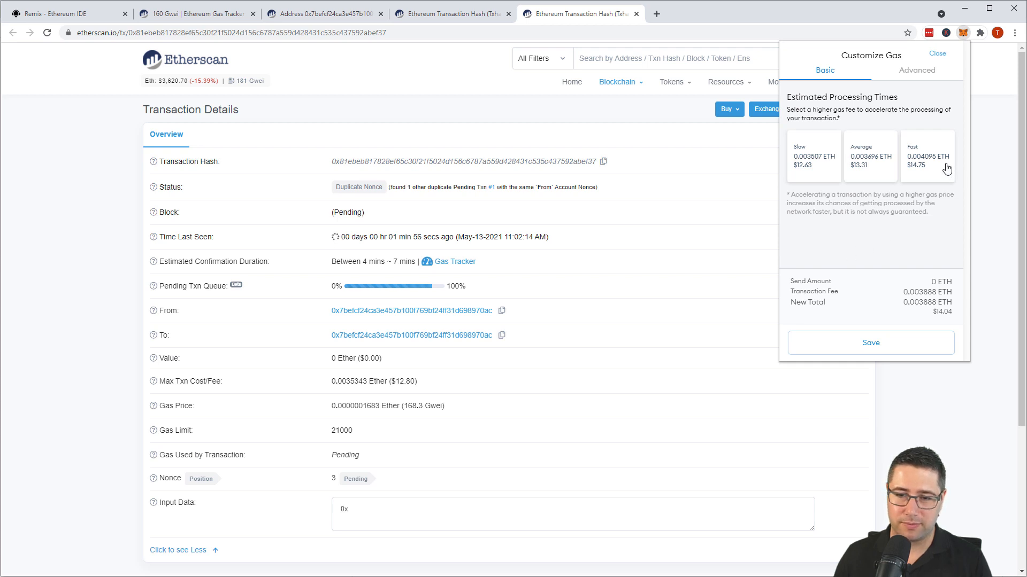
left_click(926, 158)
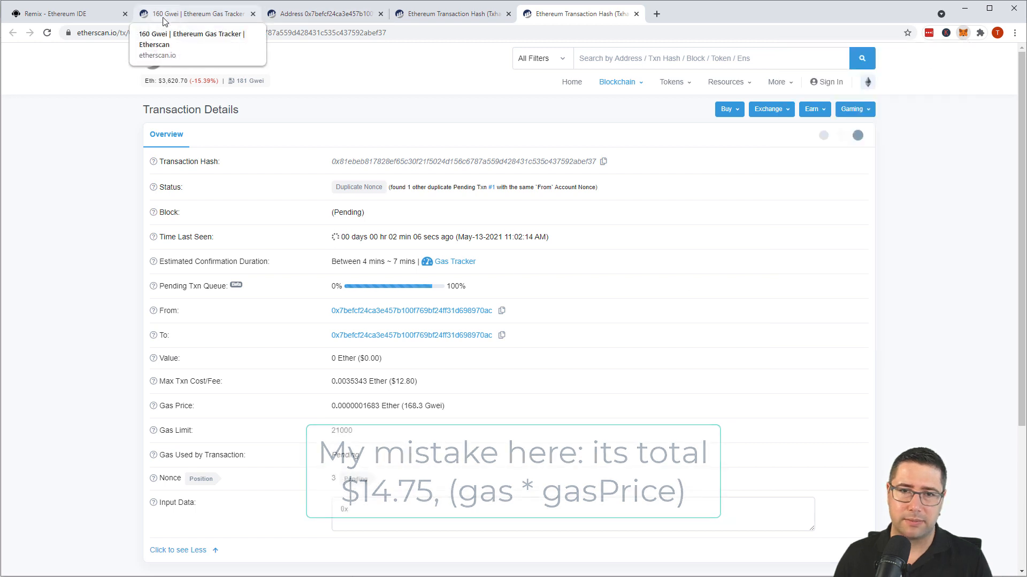
left_click(194, 13)
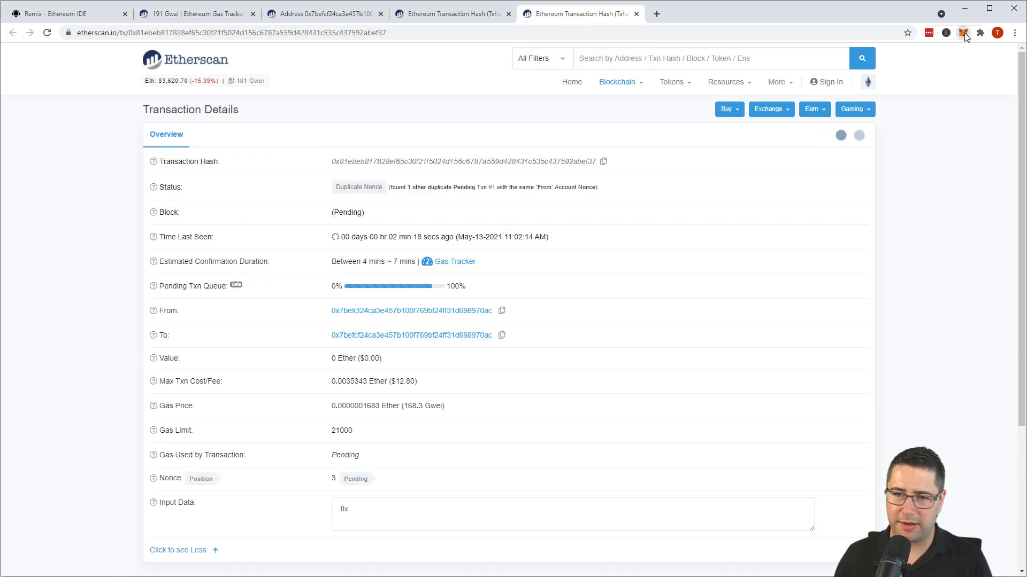
Resubmit the cancellation at the fast 0.004095 ETH fee
left_click(964, 33)
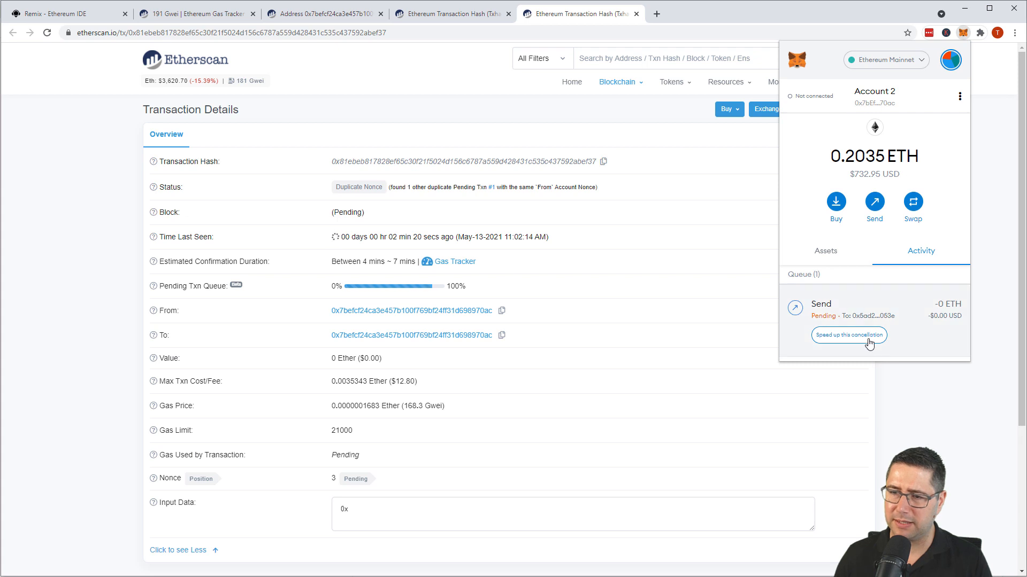
left_click(848, 335)
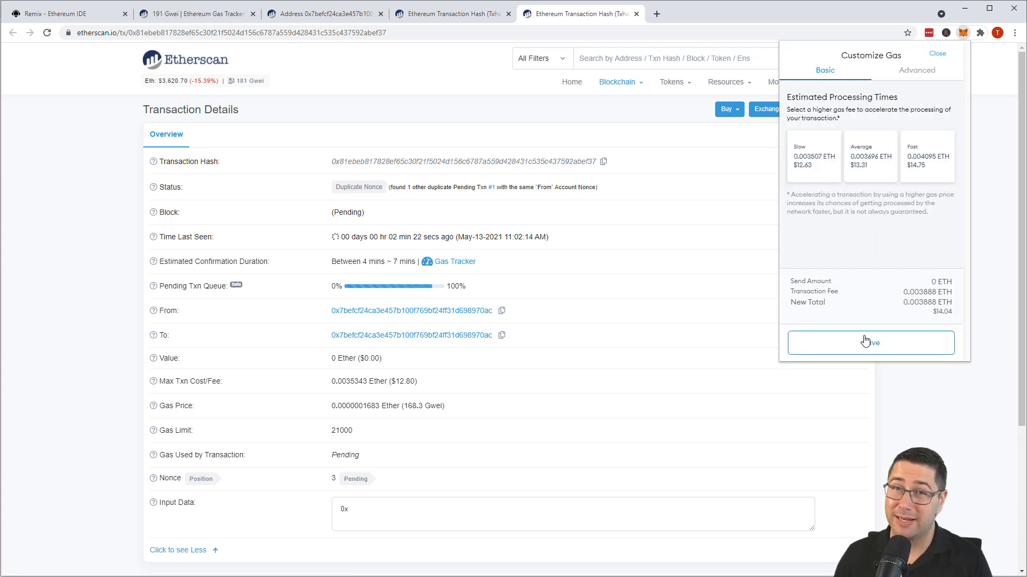
left_click(927, 156)
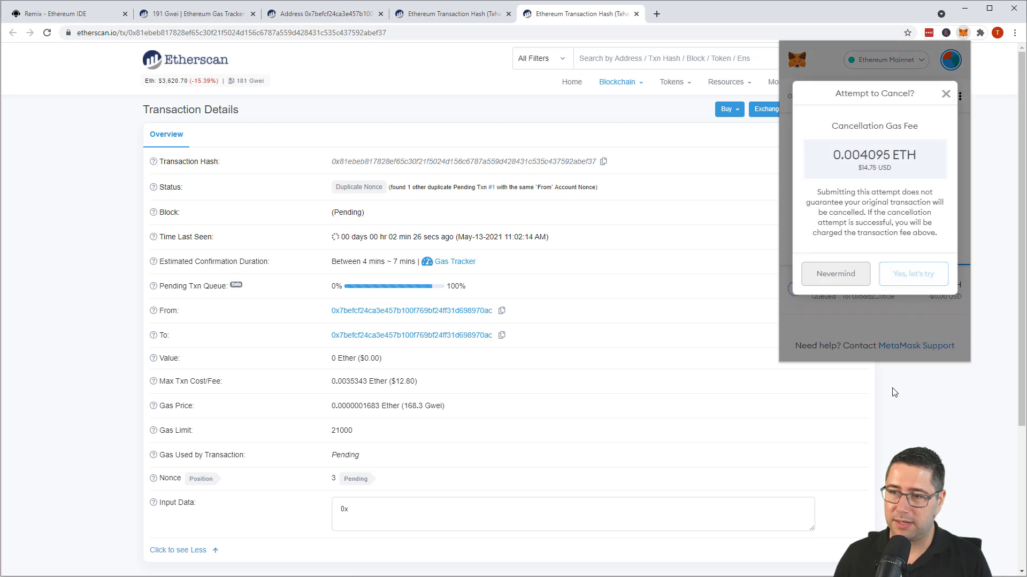
left_click(834, 274)
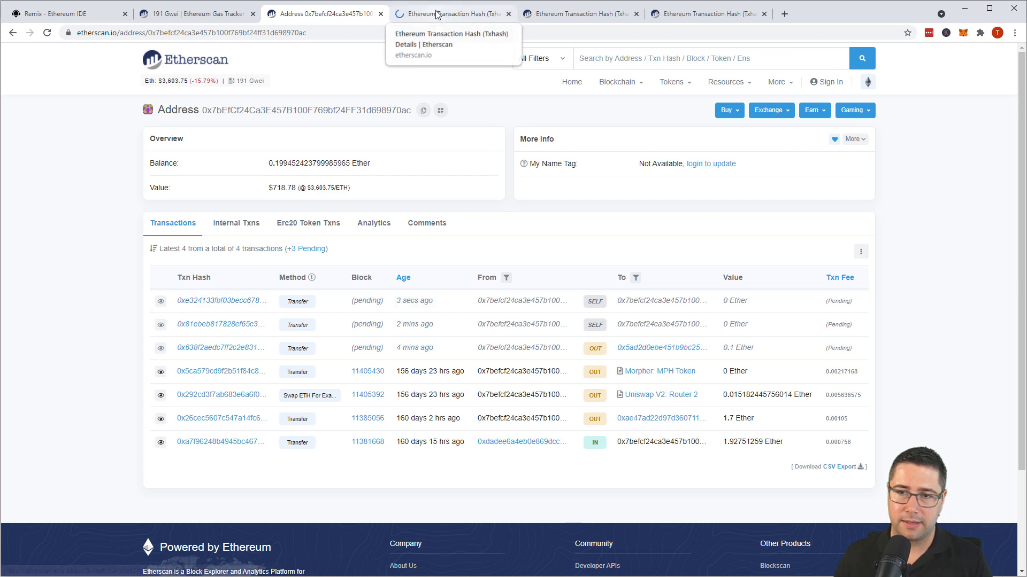
Verify the 195 Gwei self-transfer succeeded with nonce 3 and the original send is Dropped & Replaced
left_click(450, 13)
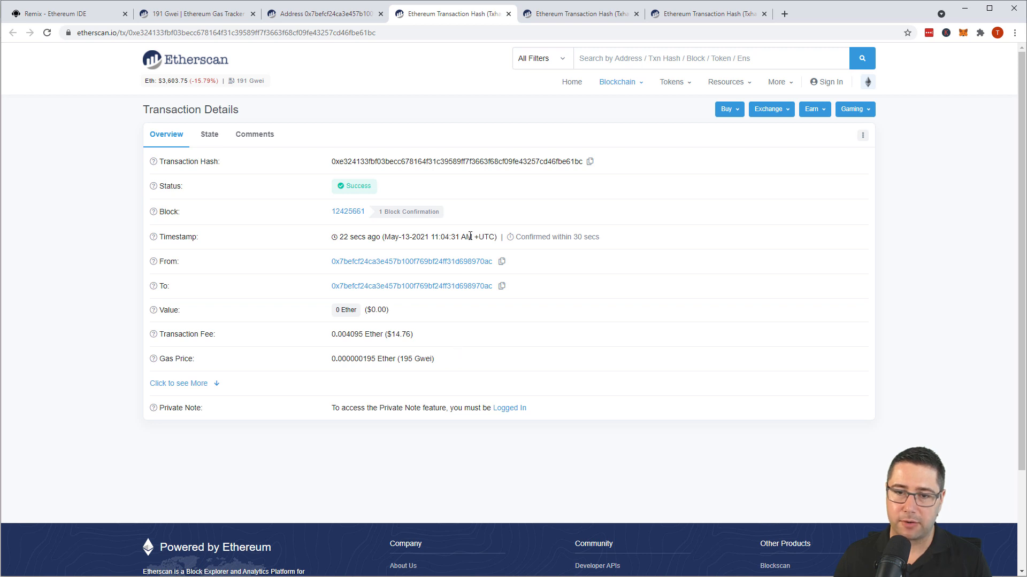
left_click(179, 383)
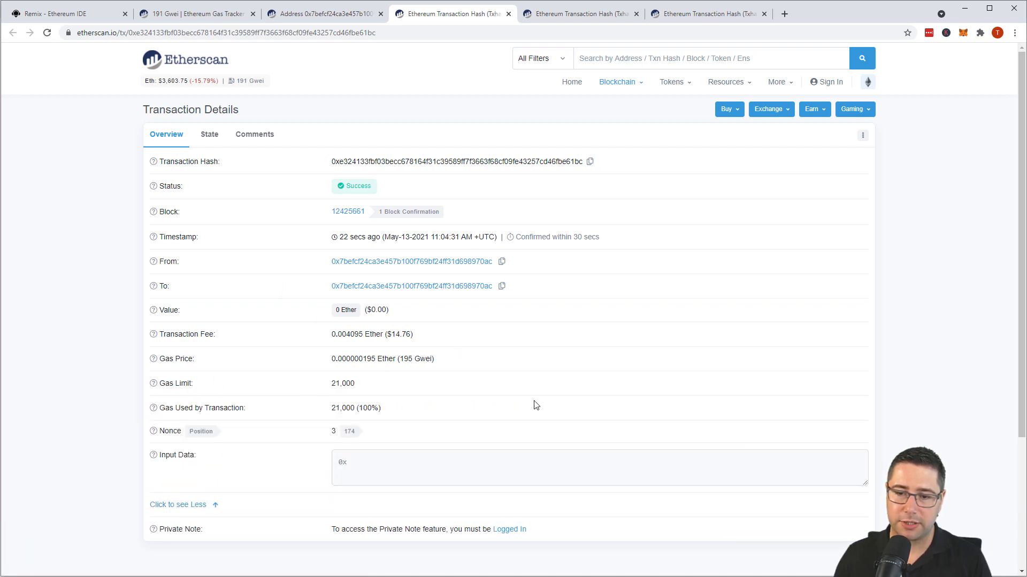
left_click(412, 261)
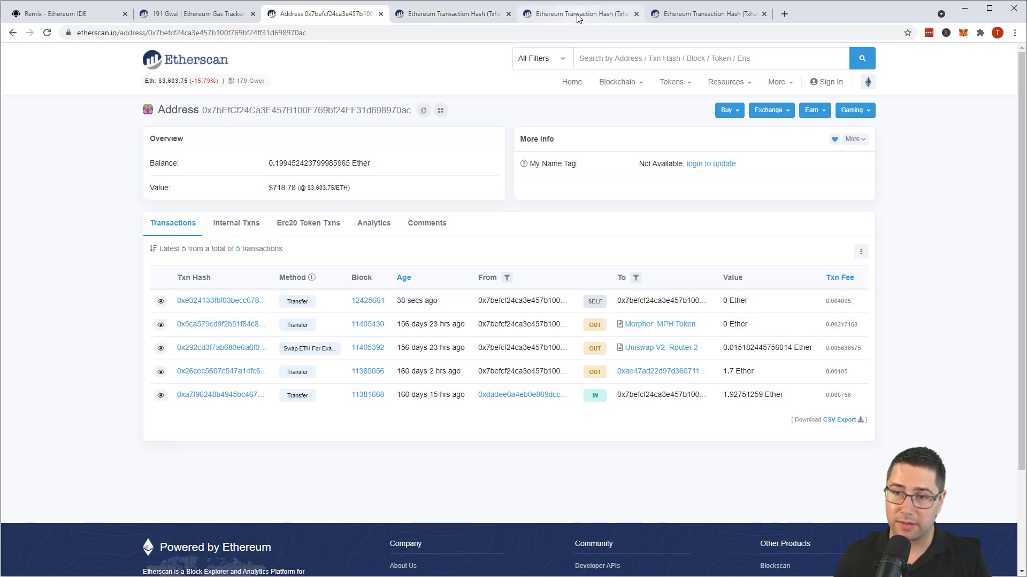
left_click(579, 13)
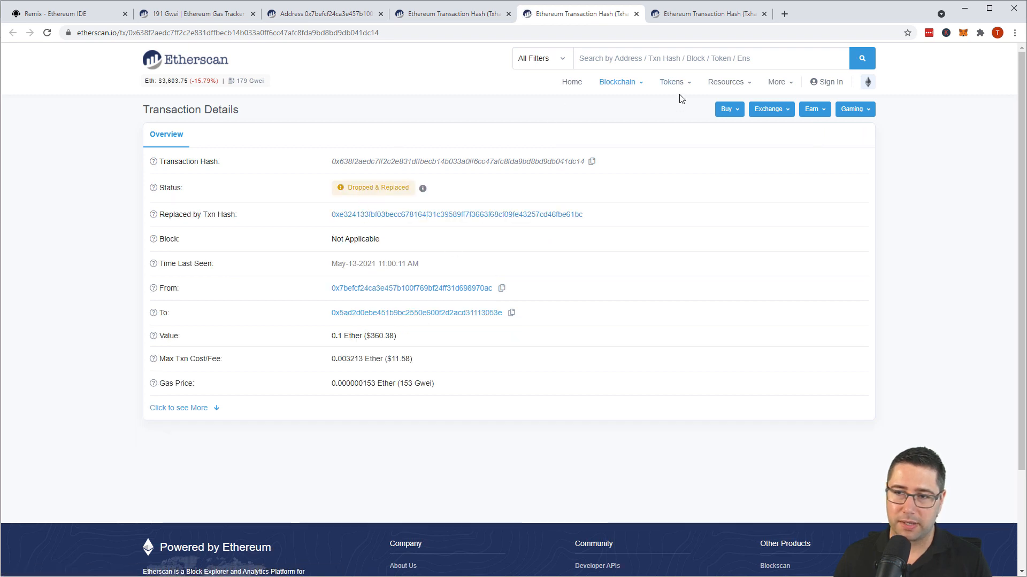
left_click(706, 13)
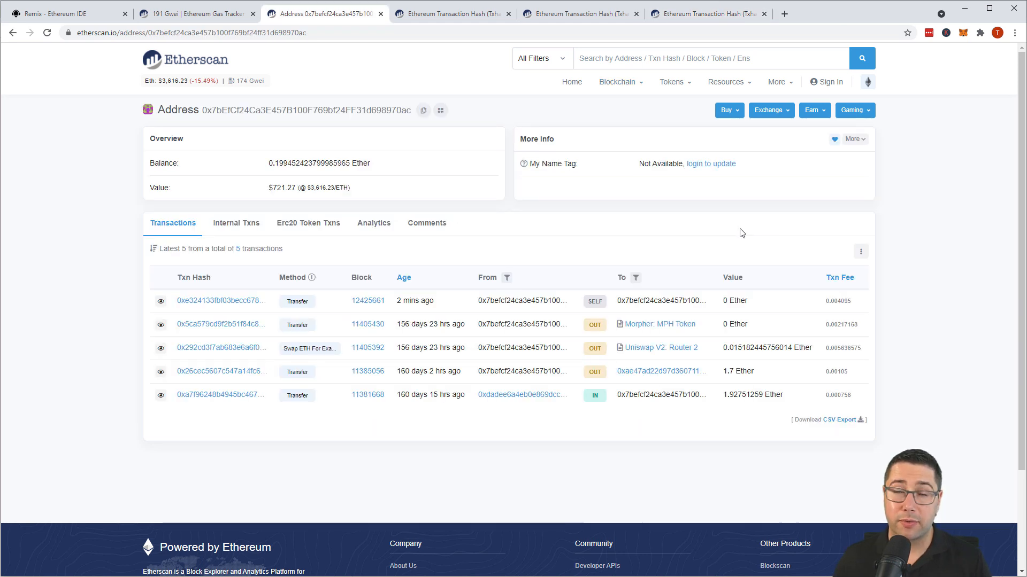
mouse_move(783, 222)
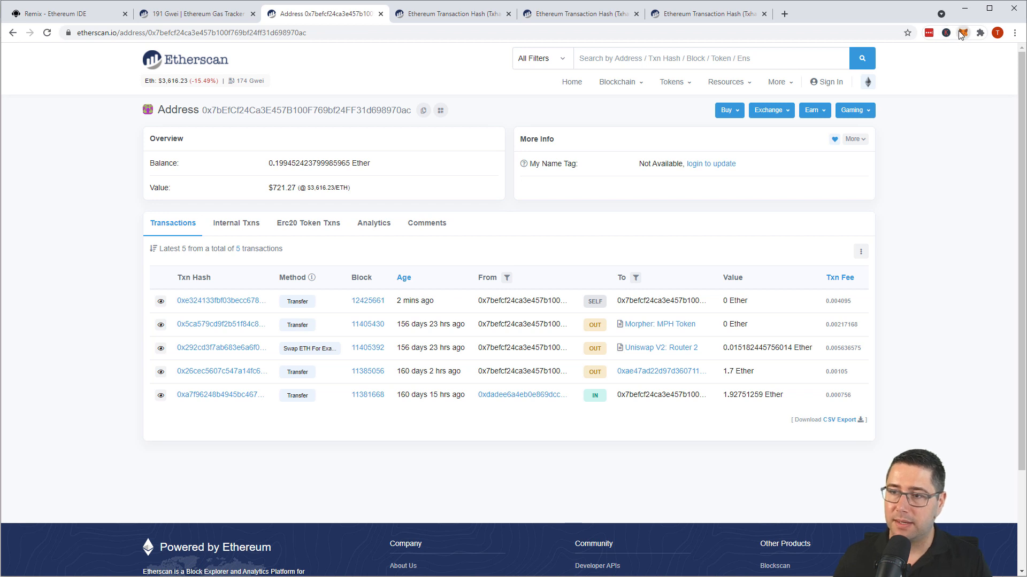
Start a new send to Account 1 with the gas price set to 2 Gwei in advanced options
left_click(961, 33)
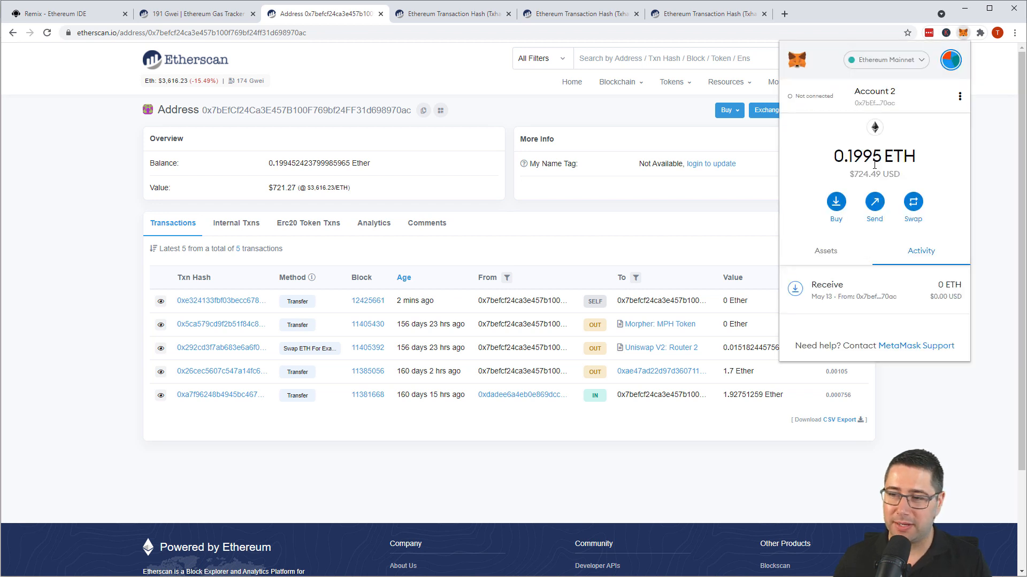
left_click(874, 203)
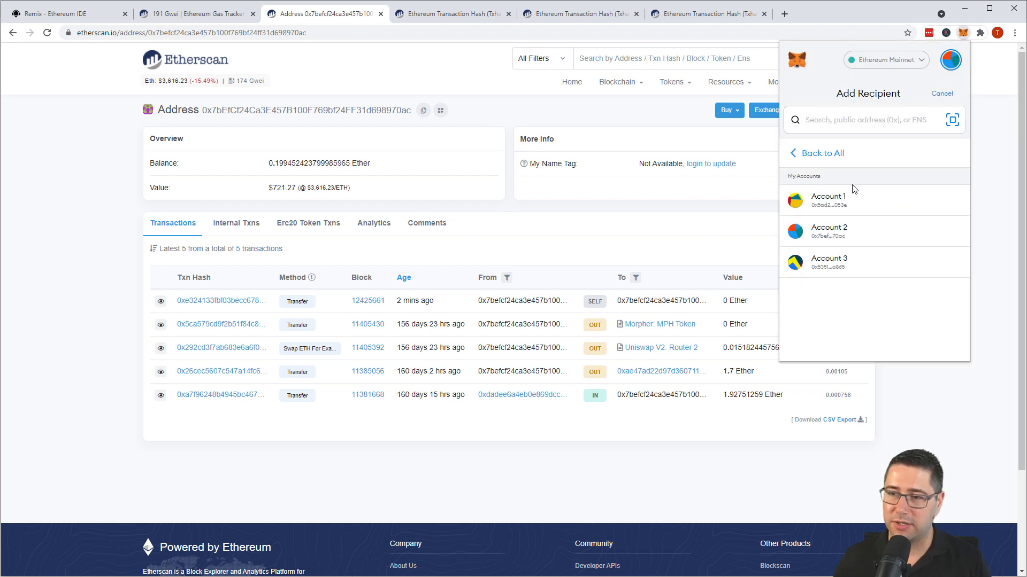
left_click(827, 200)
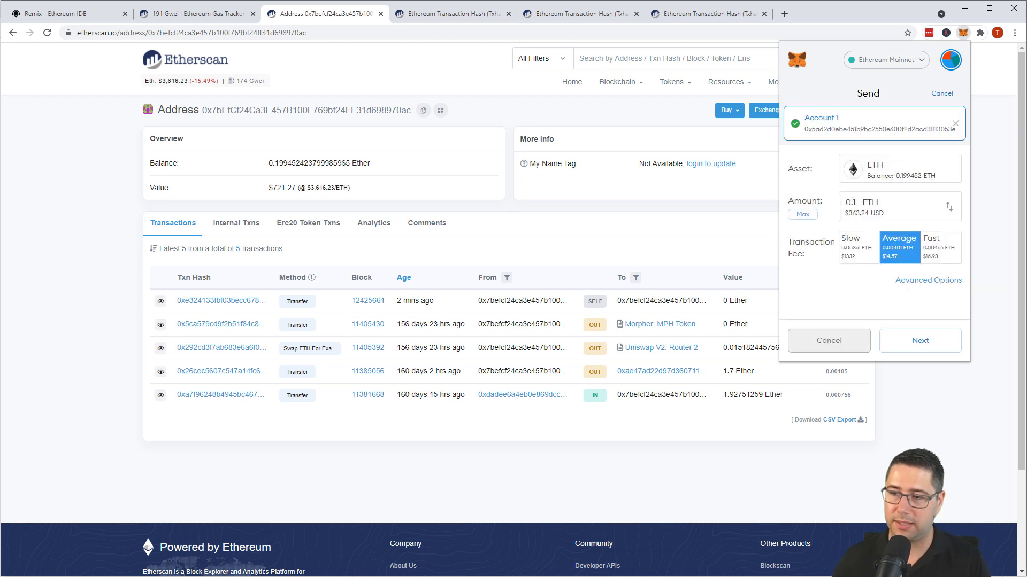
left_click(928, 280)
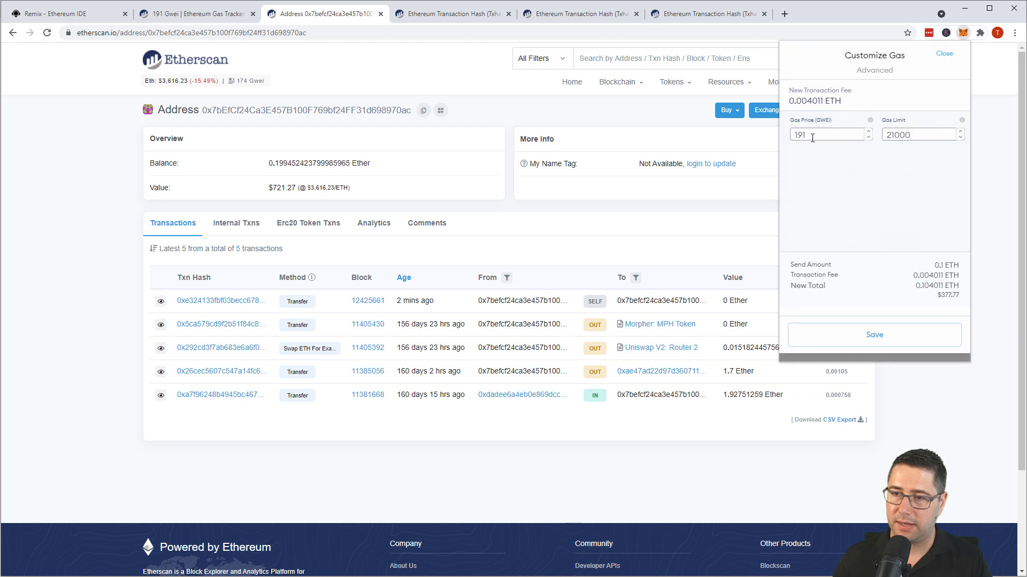
type("2")
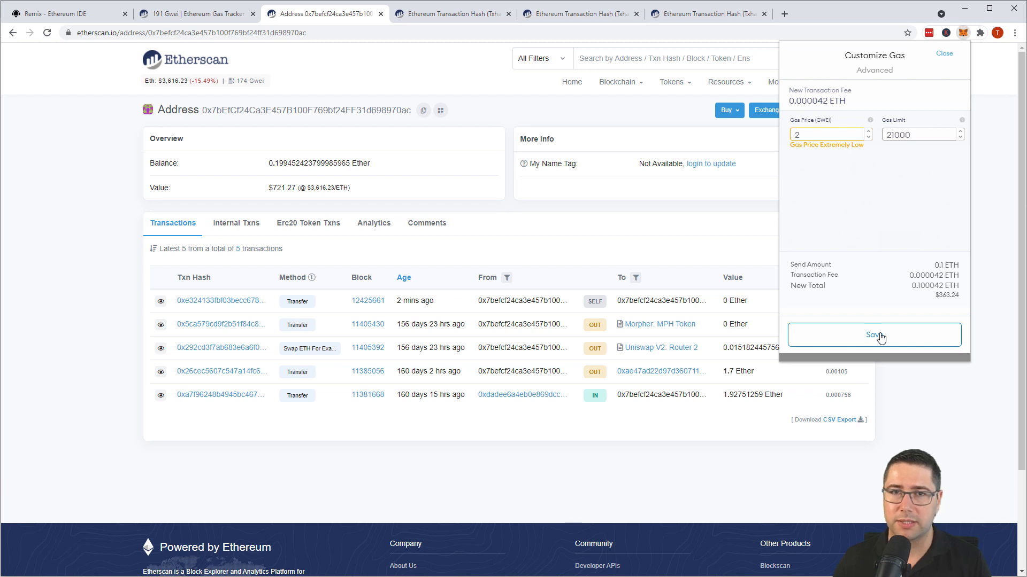
left_click(874, 334)
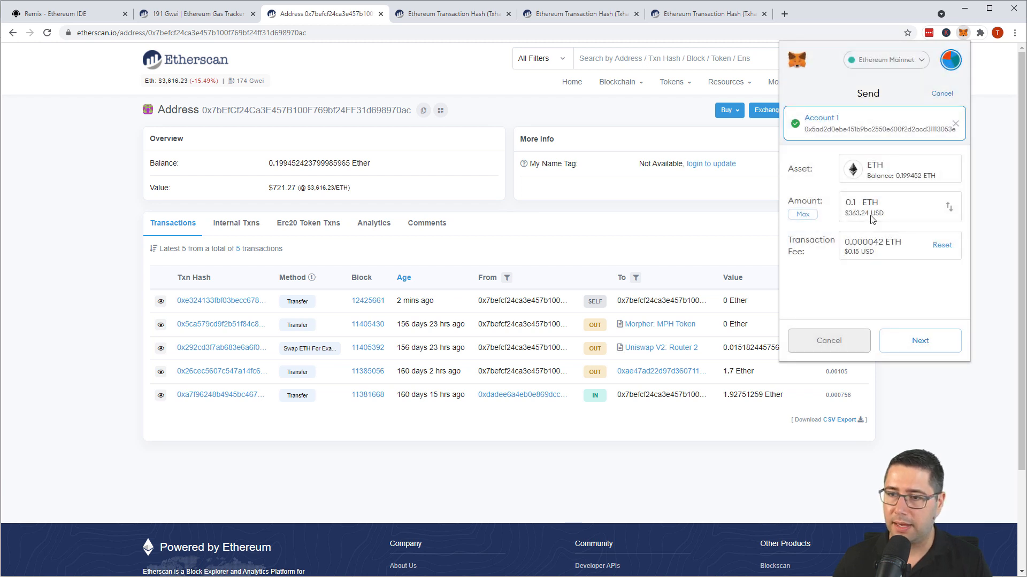
Review and confirm the 0.1 ETH transfer at the low 2 Gwei gas price
left_click(920, 340)
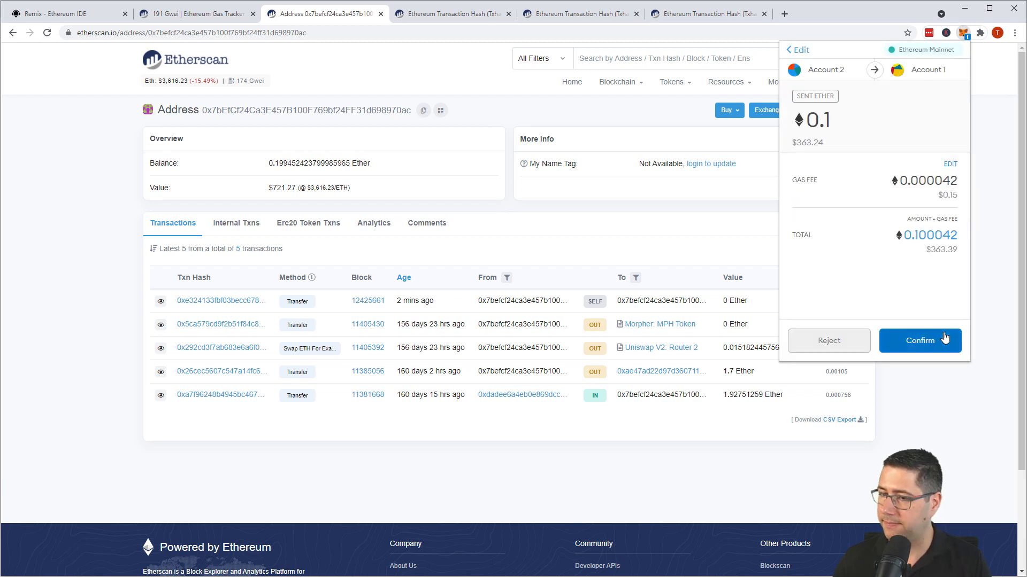
left_click(919, 340)
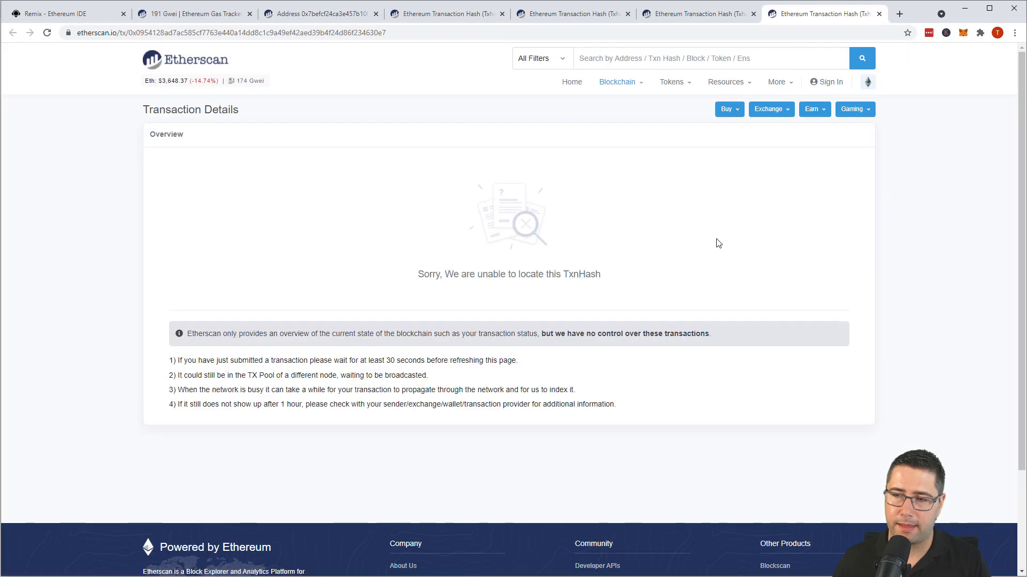
mouse_move(738, 184)
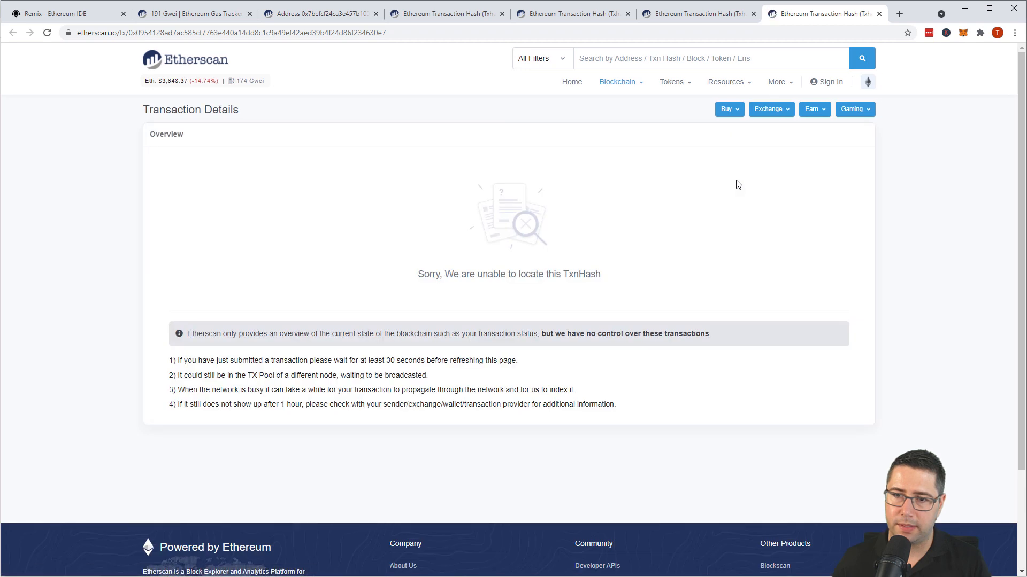
Return to the Etherscan address page listing the new 0.1 Ether transfer as pending
left_click(46, 33)
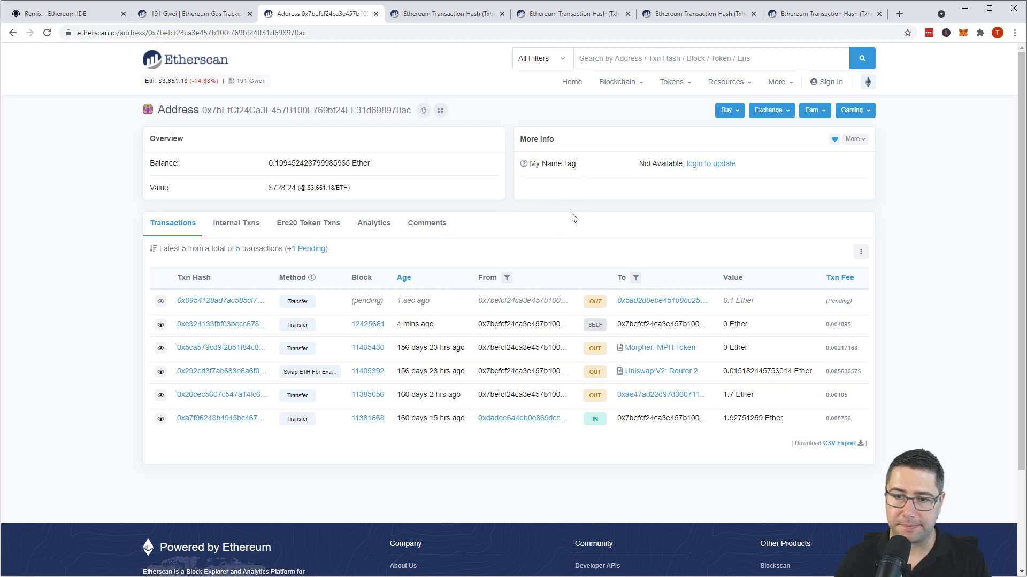
mouse_move(571, 225)
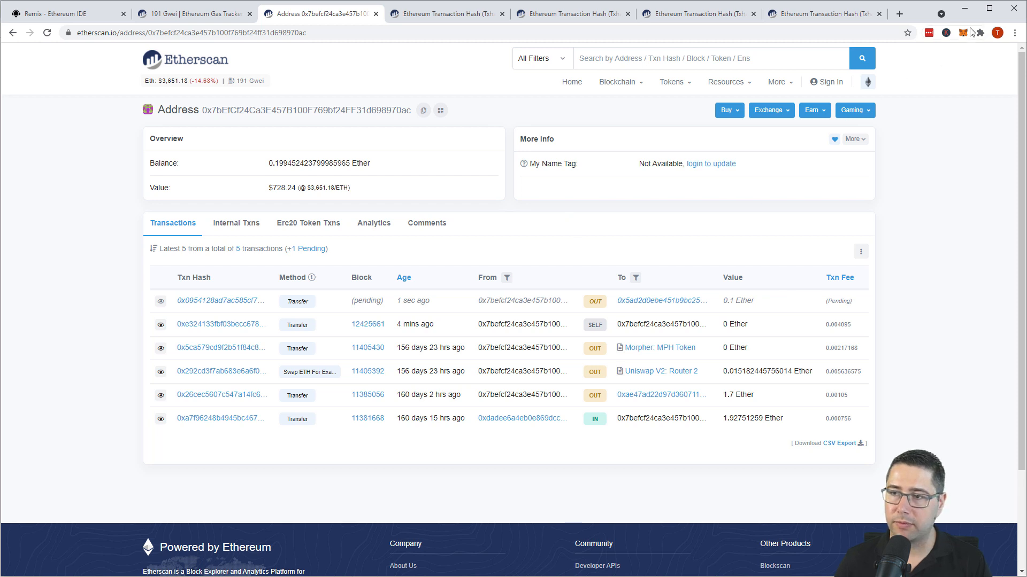
Reset Account 2 via Settings > Advanced, clearing its pending send from MetaMask's activity
left_click(964, 33)
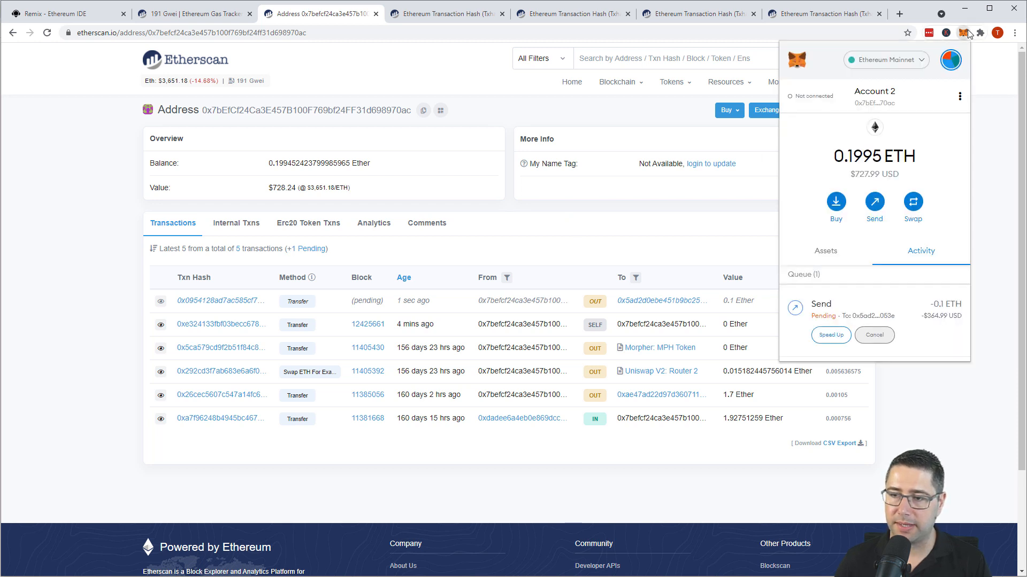
left_click(950, 60)
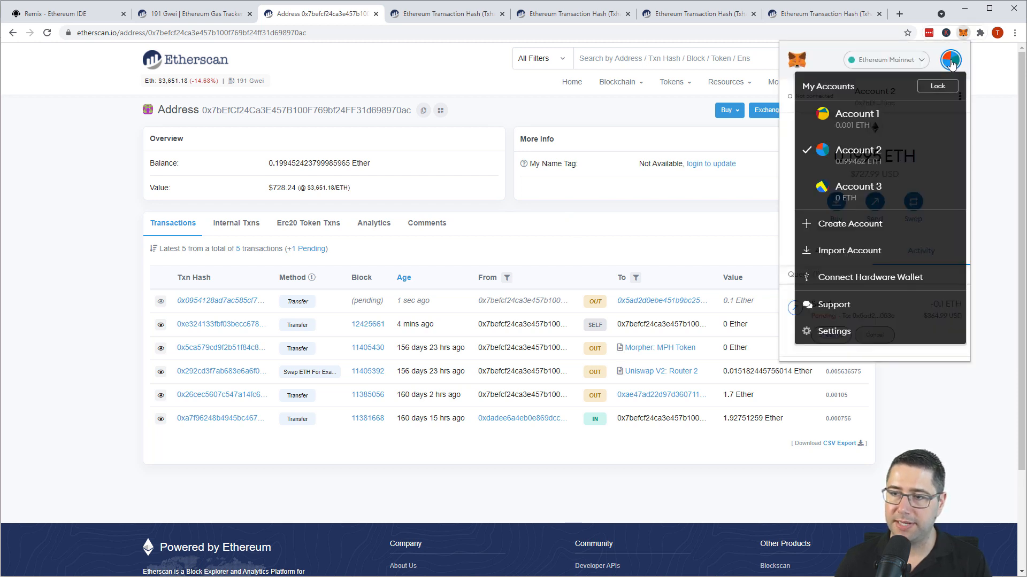
left_click(834, 331)
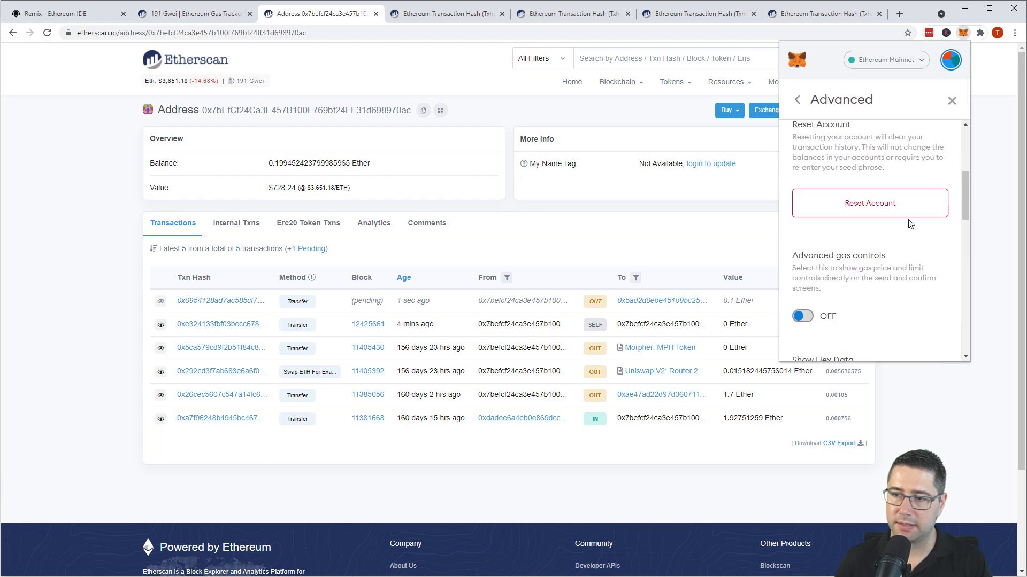
left_click(868, 202)
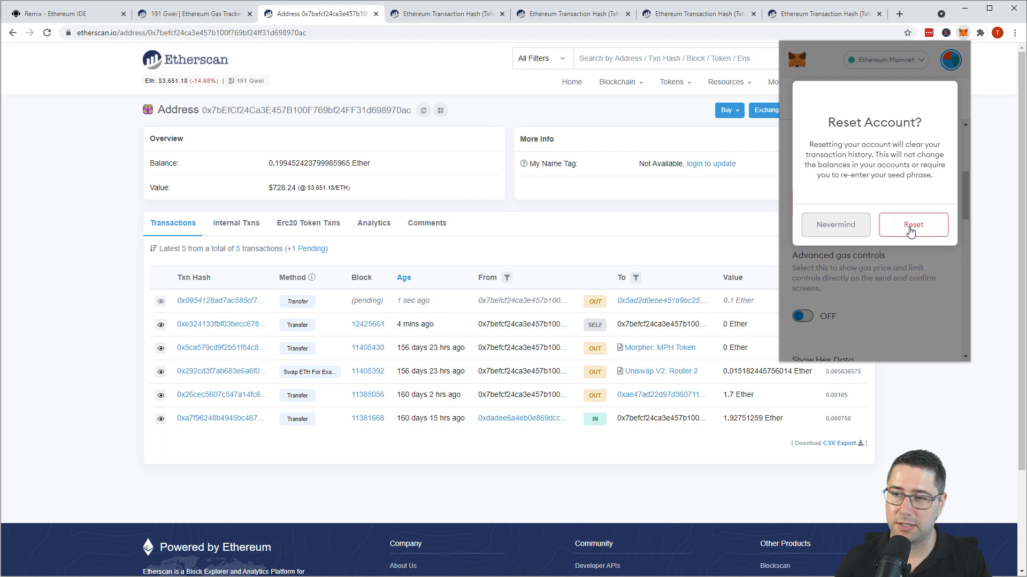
left_click(912, 223)
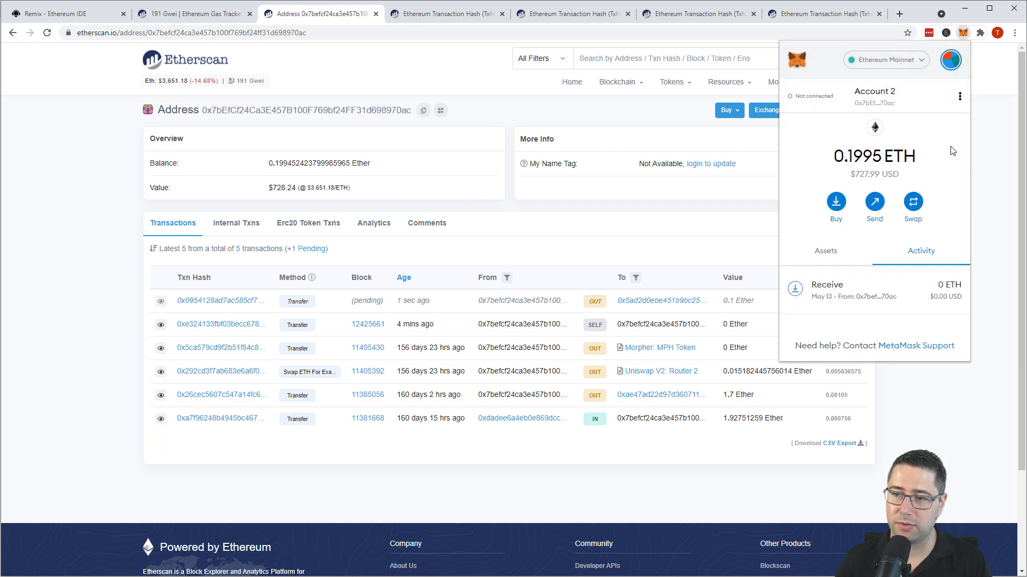
left_click(825, 250)
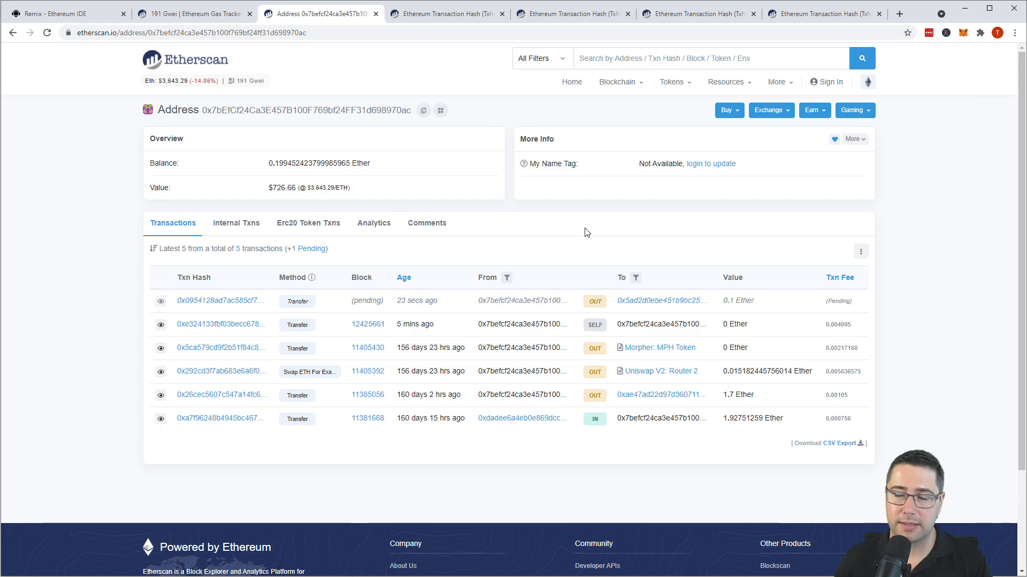
Access MyEtherWallet via MetaMask and allow it to connect to Account 2
left_click(899, 13)
type("myetherwallet.com")
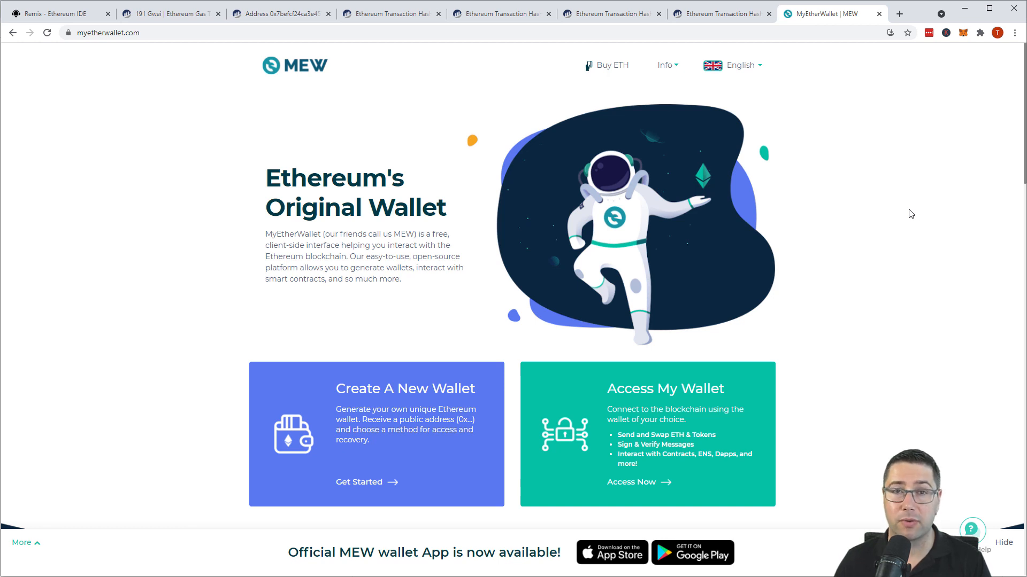
mouse_move(877, 430)
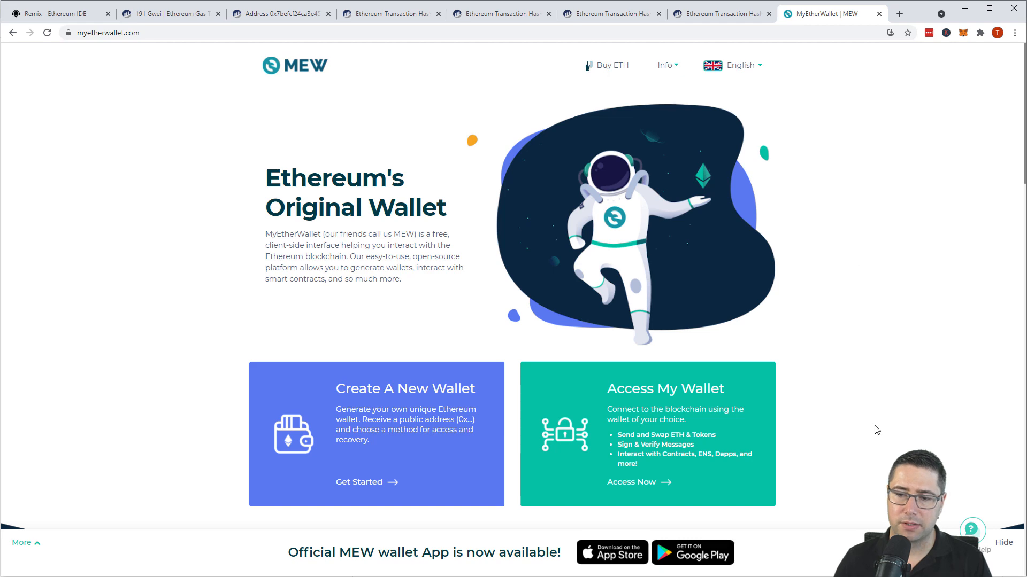
left_click(631, 482)
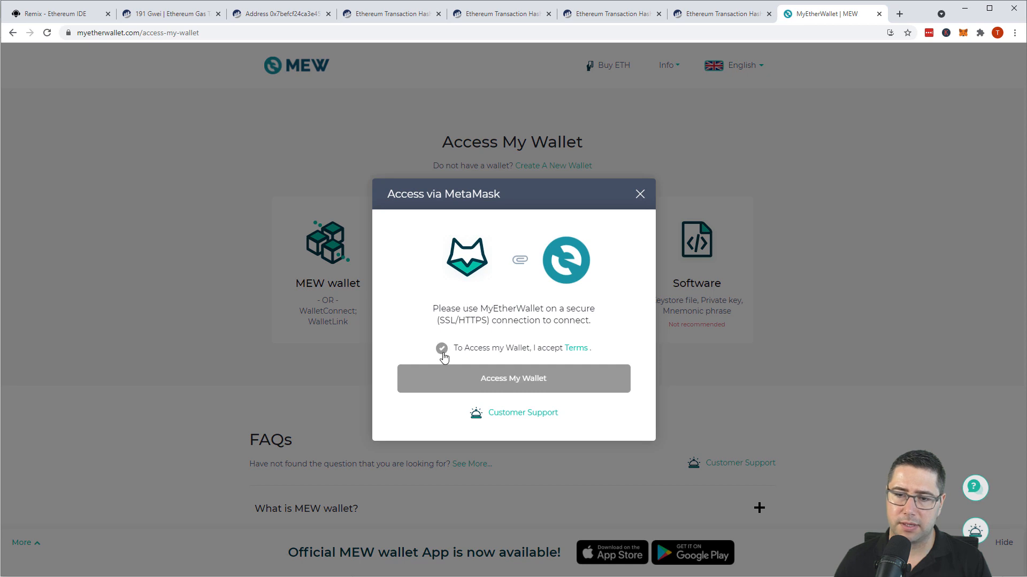
left_click(441, 348)
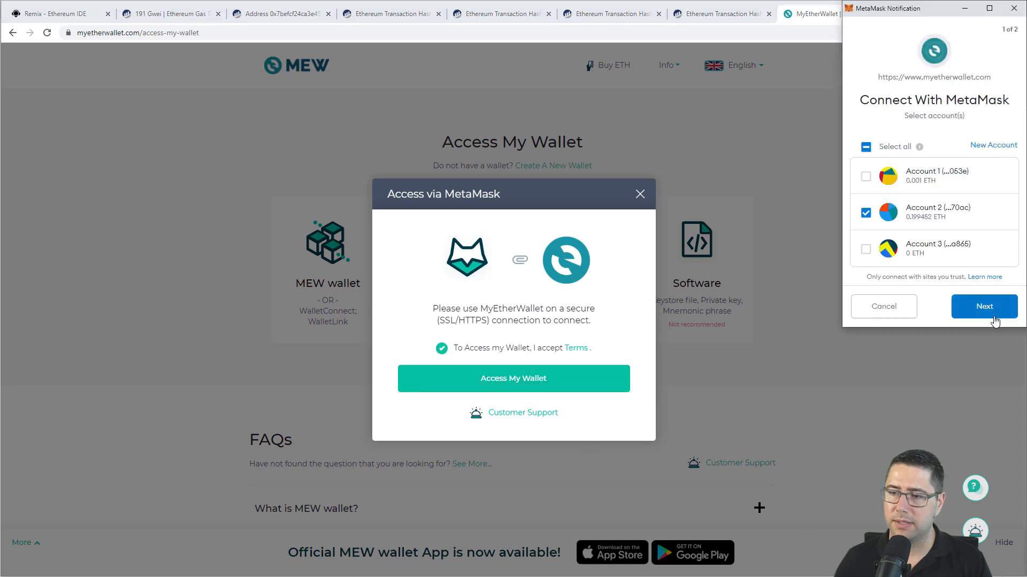
left_click(983, 305)
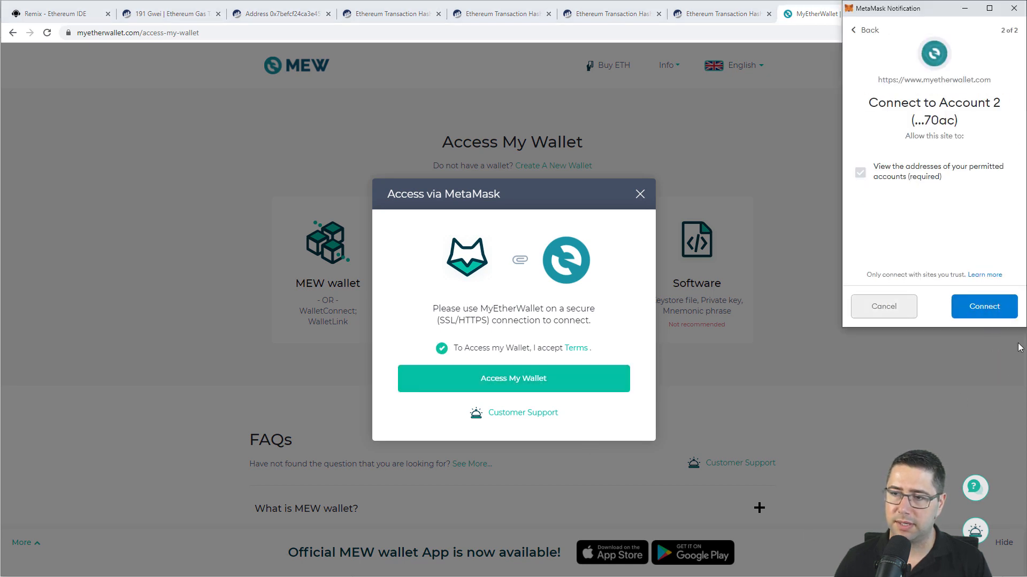
left_click(983, 305)
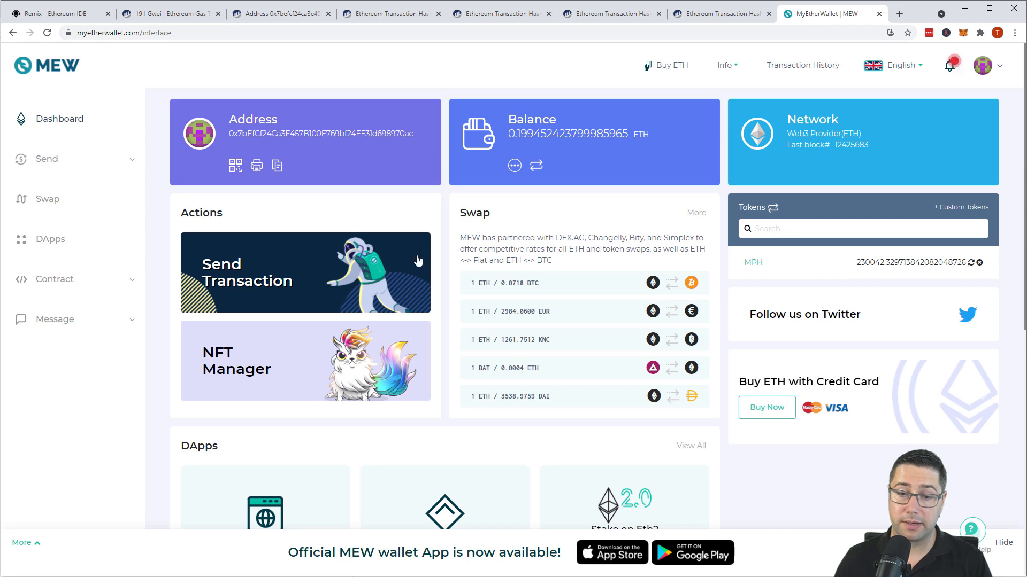
Bring up the Send Offline form showing gas limit 21000 and nonce 4
scroll("down", 3)
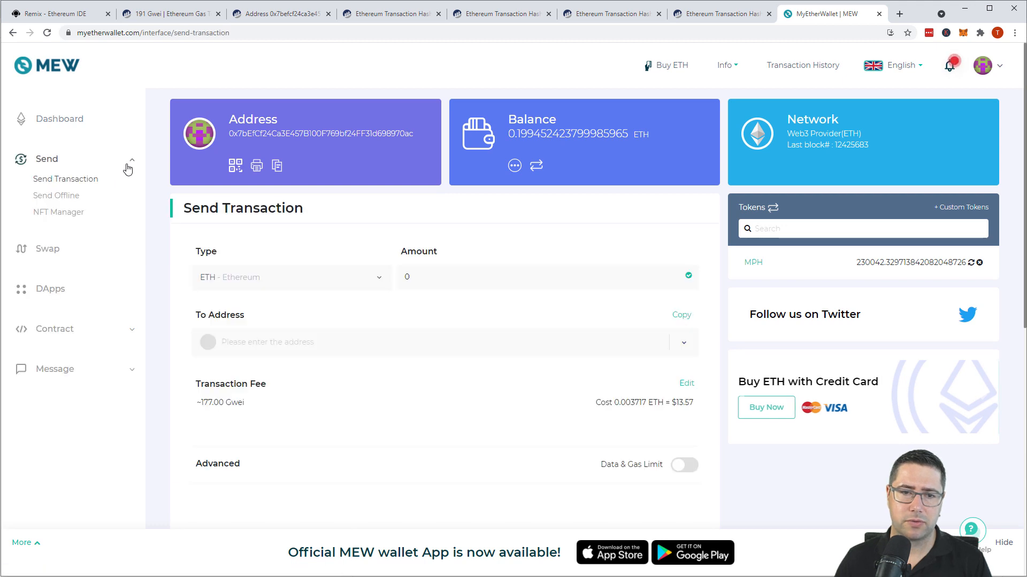
left_click(57, 195)
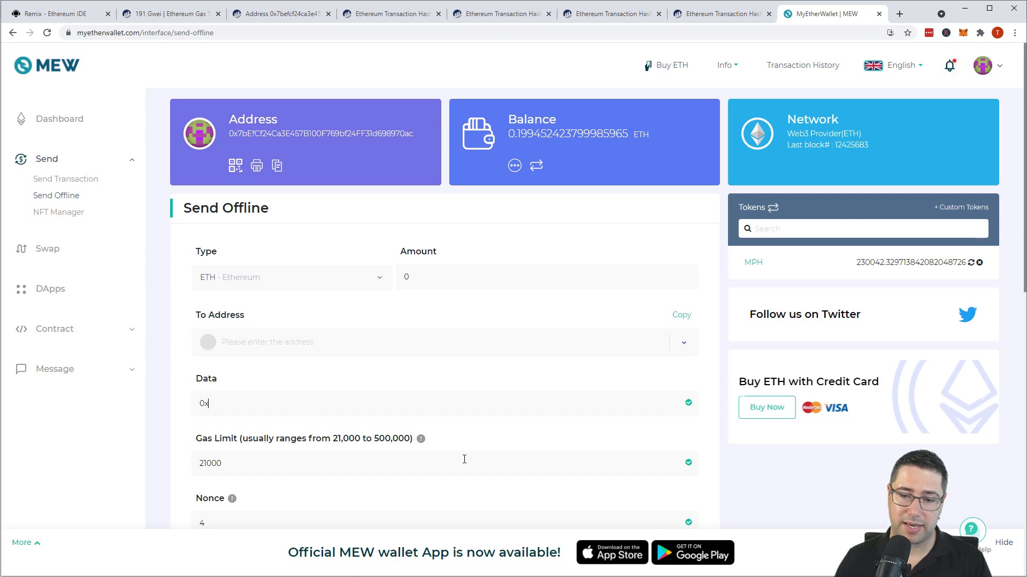
scroll("down", 3)
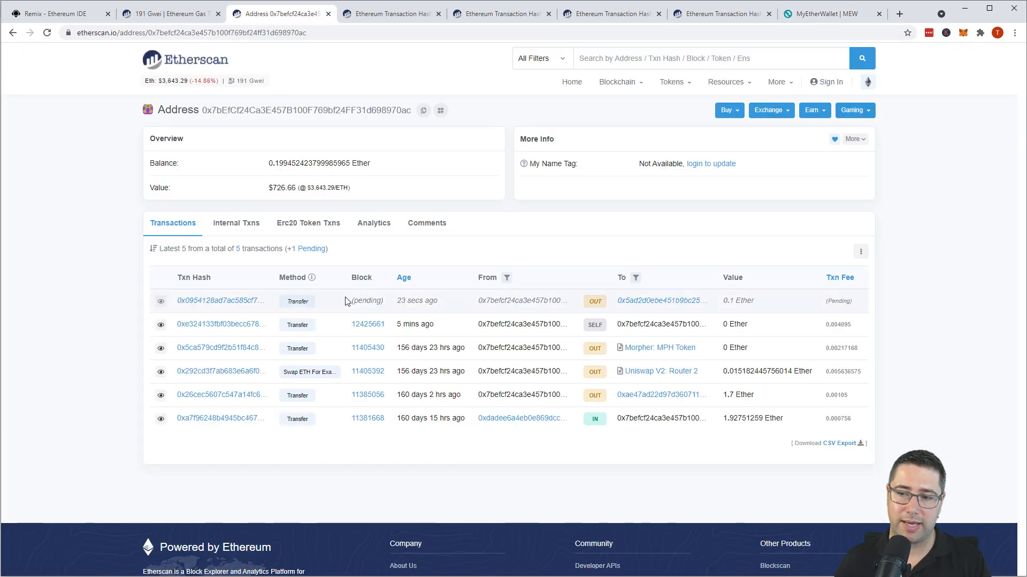
Expand the pending 0.1 Ether transfer's details: 2 Gwei gas price, 21000 gas limit, nonce 4
left_click(220, 301)
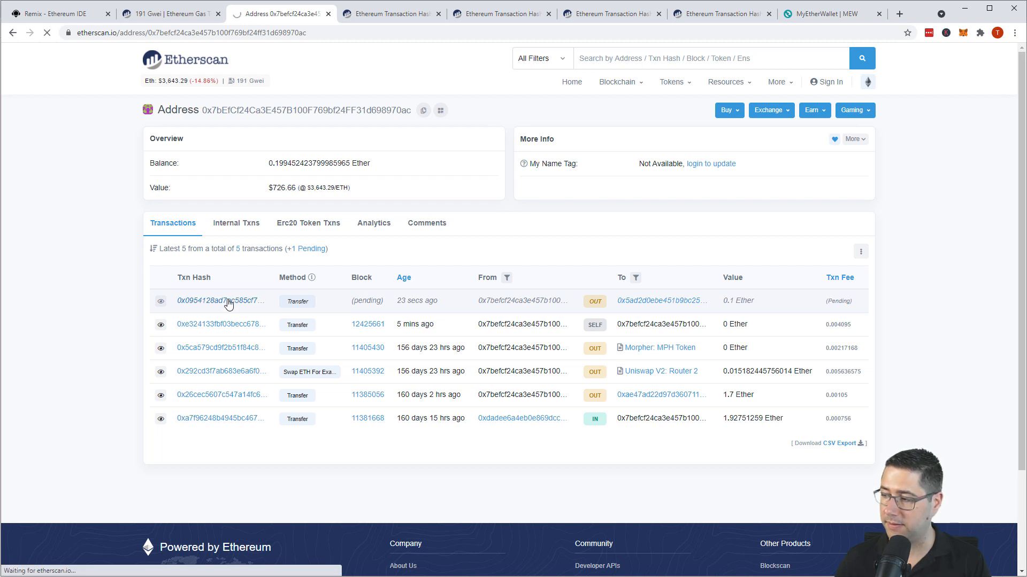
left_click(220, 301)
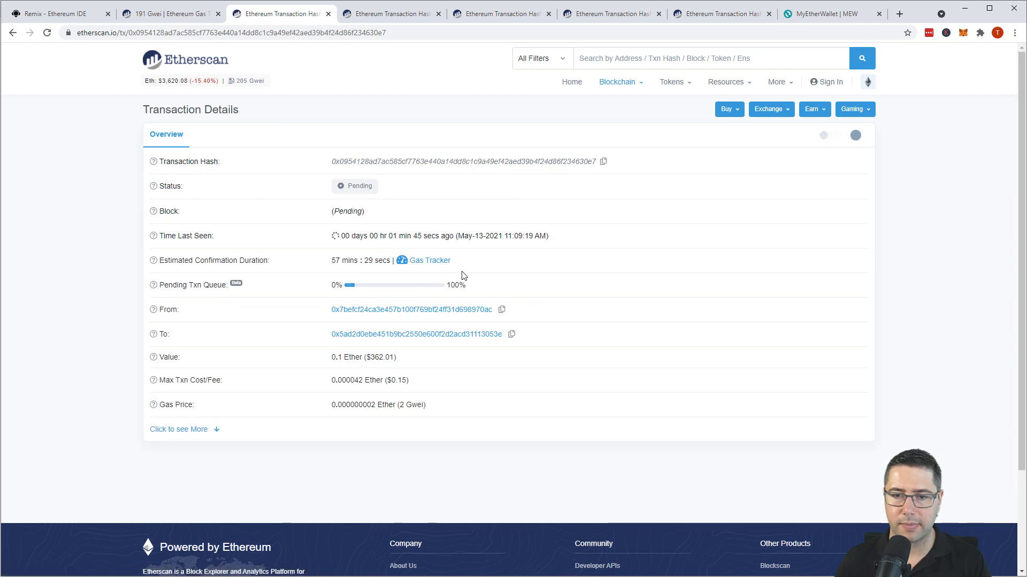
left_click(179, 429)
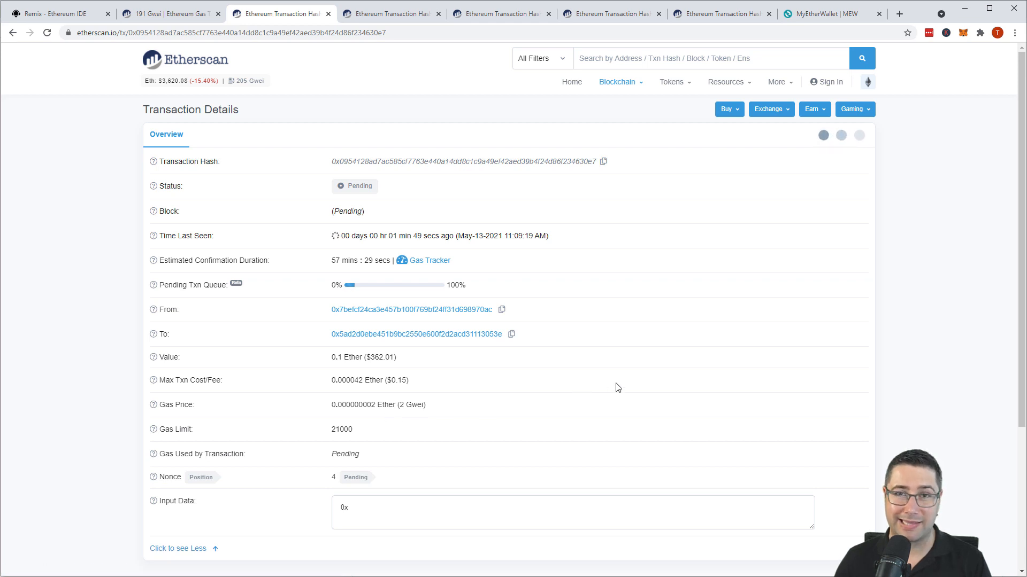
mouse_move(585, 407)
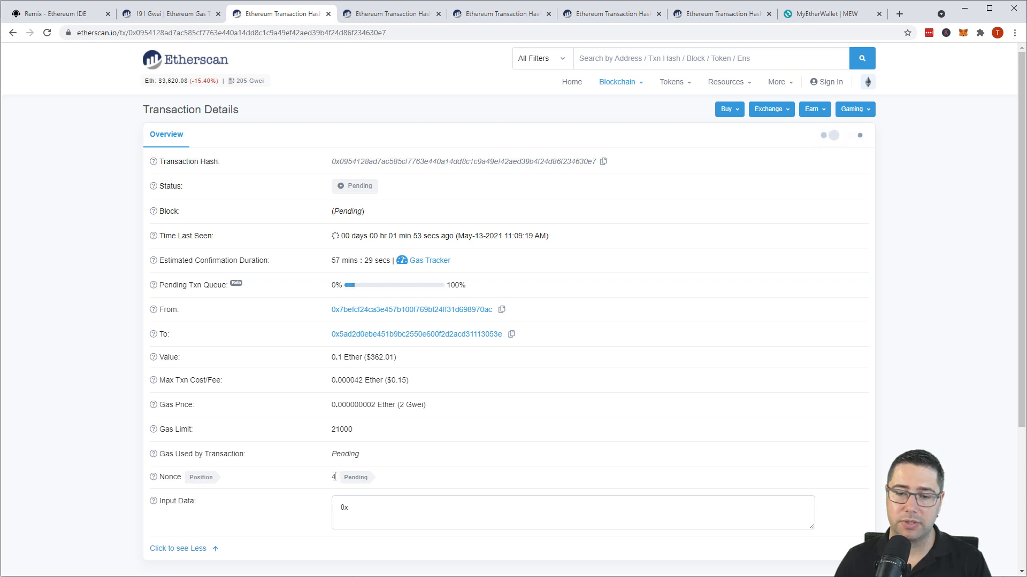
mouse_move(339, 357)
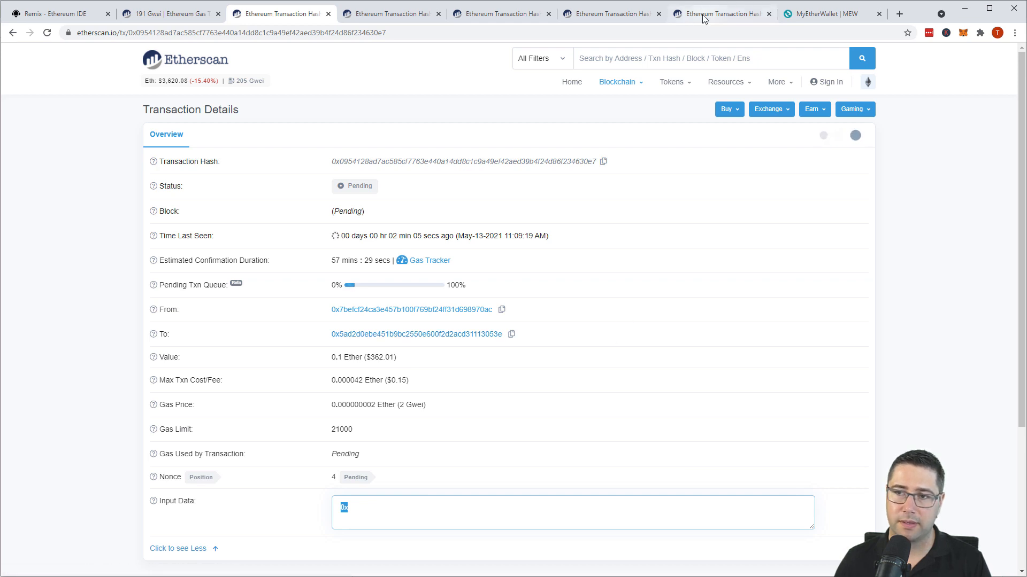
Generate a 0 ETH self-transfer with nonce 4 at 177 Gwei and confirm it in MetaMask
left_click(832, 13)
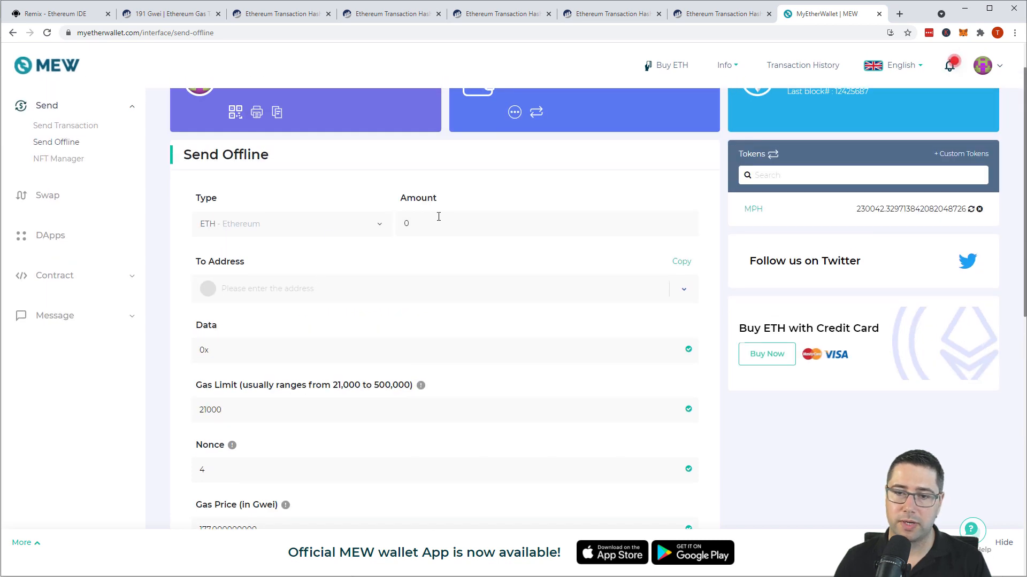
scroll("down", 3)
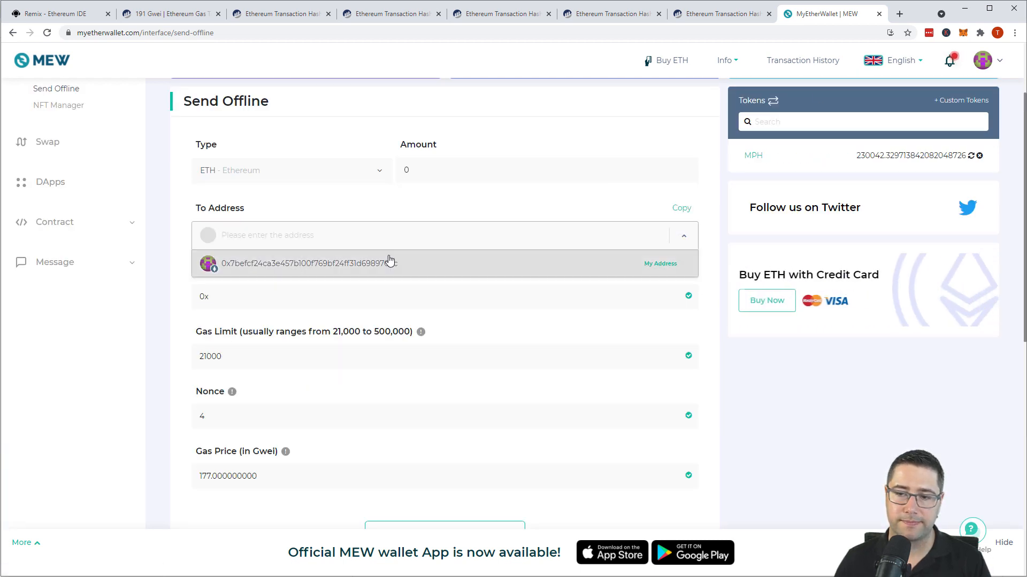
scroll("down", 3)
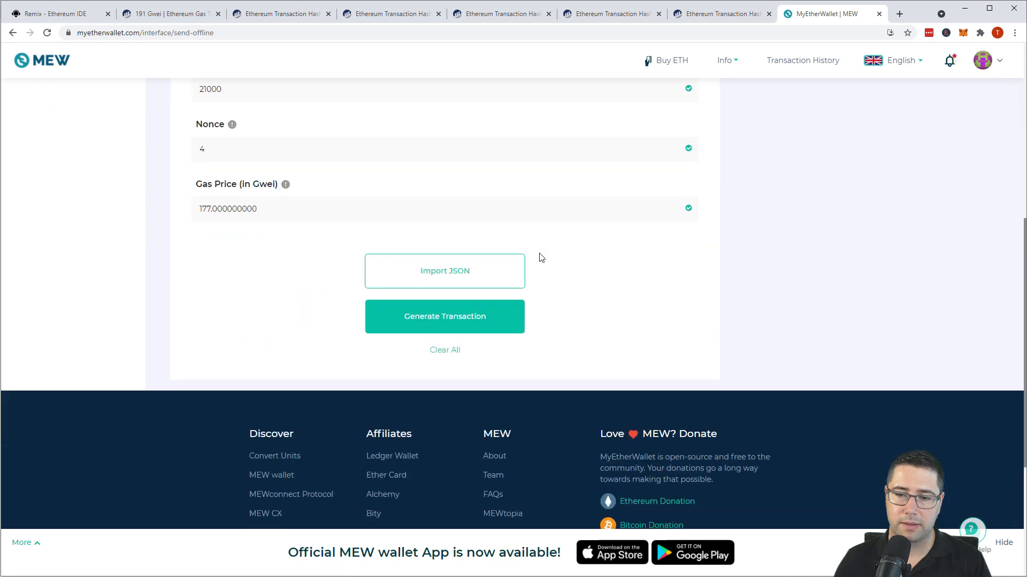
left_click(444, 316)
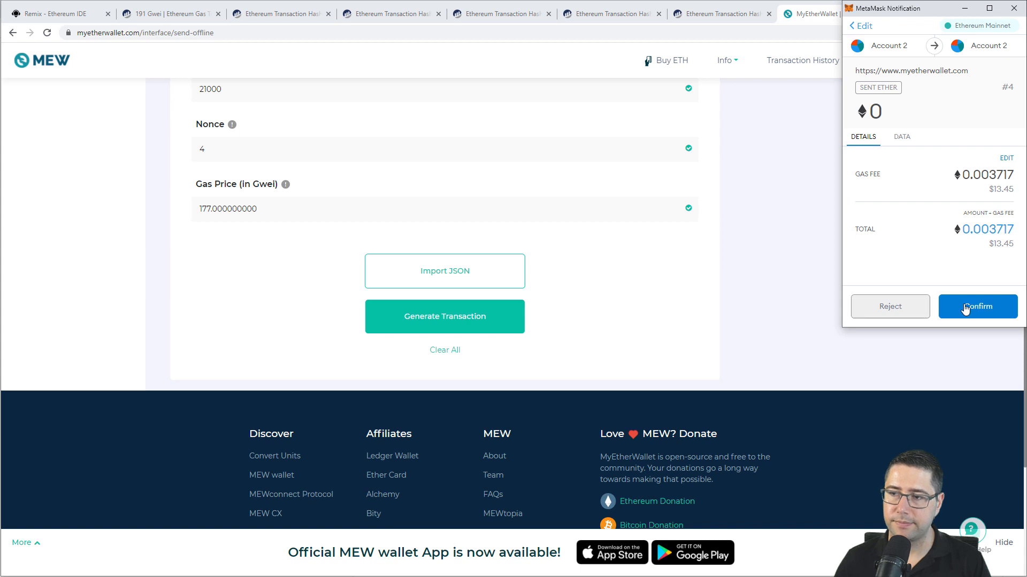
left_click(976, 307)
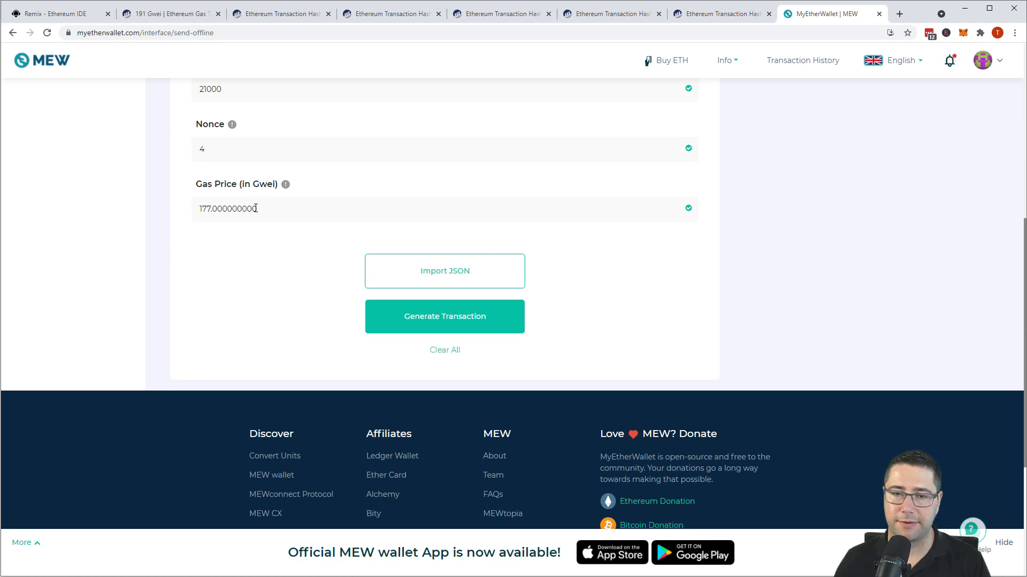
View the 177 Gwei replacement on Etherscan, pending with a Duplicate Nonce warning and nonce 4
left_click(950, 59)
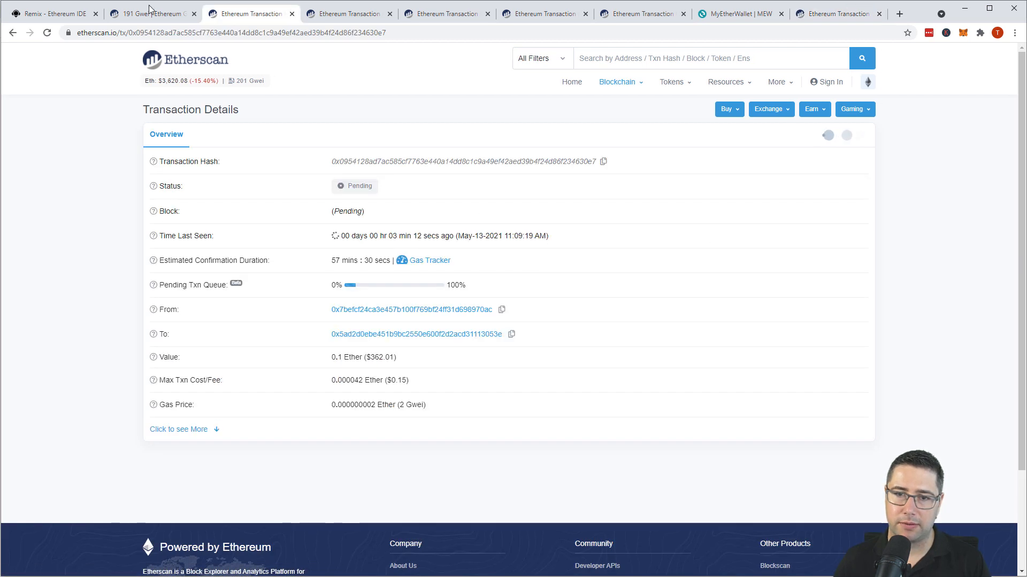
left_click(150, 13)
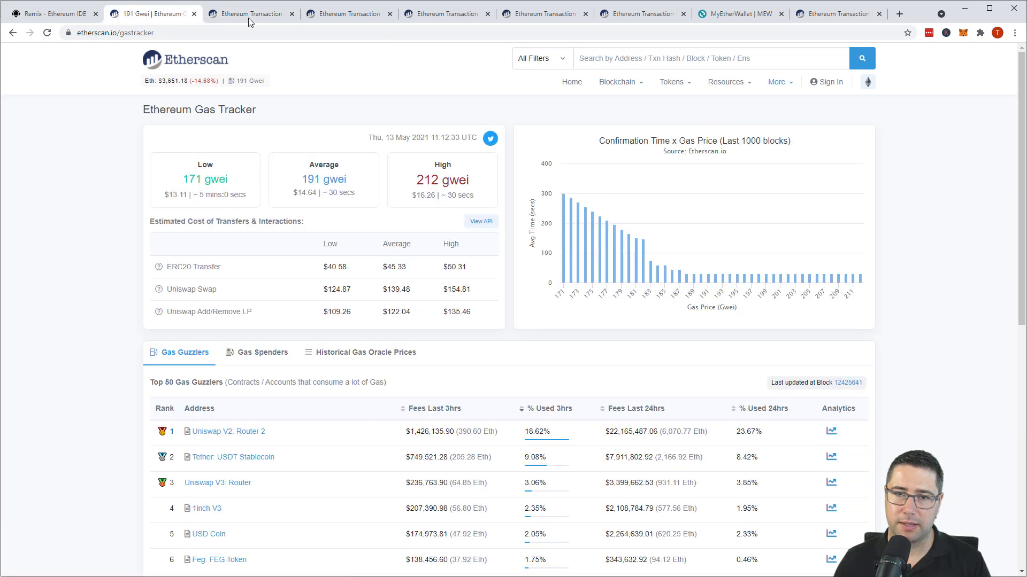
left_click(250, 13)
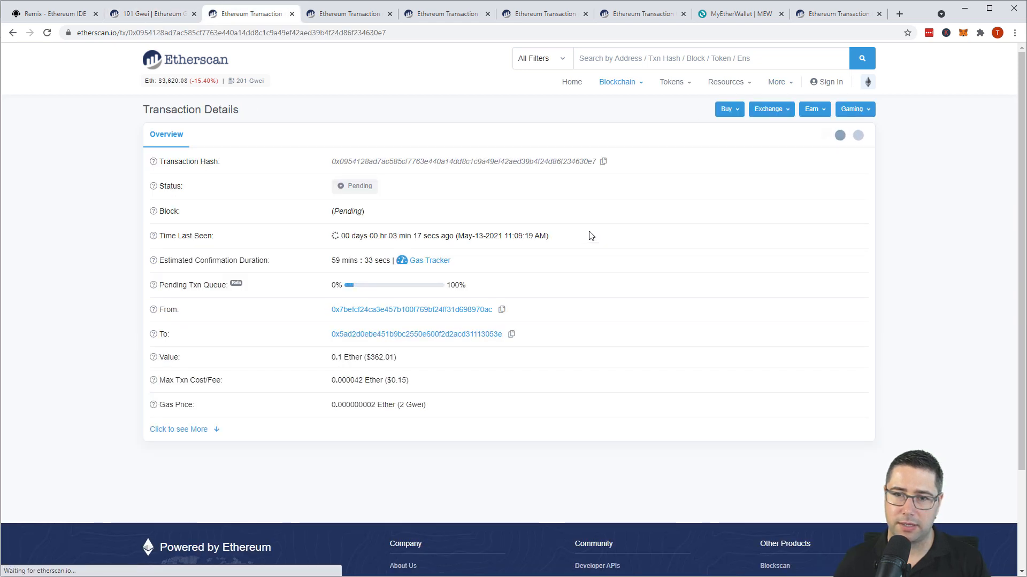
left_click(412, 309)
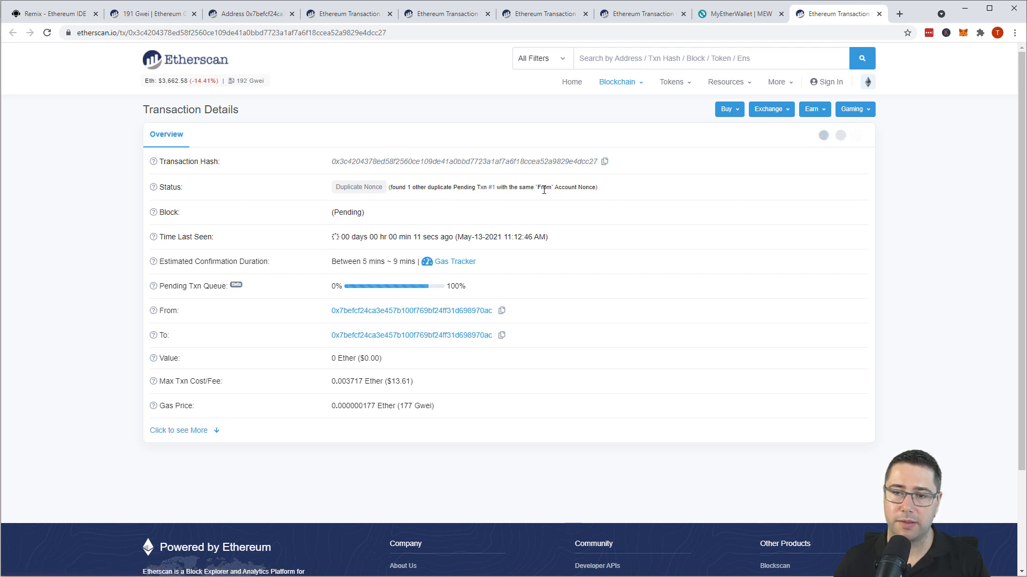
left_click(178, 429)
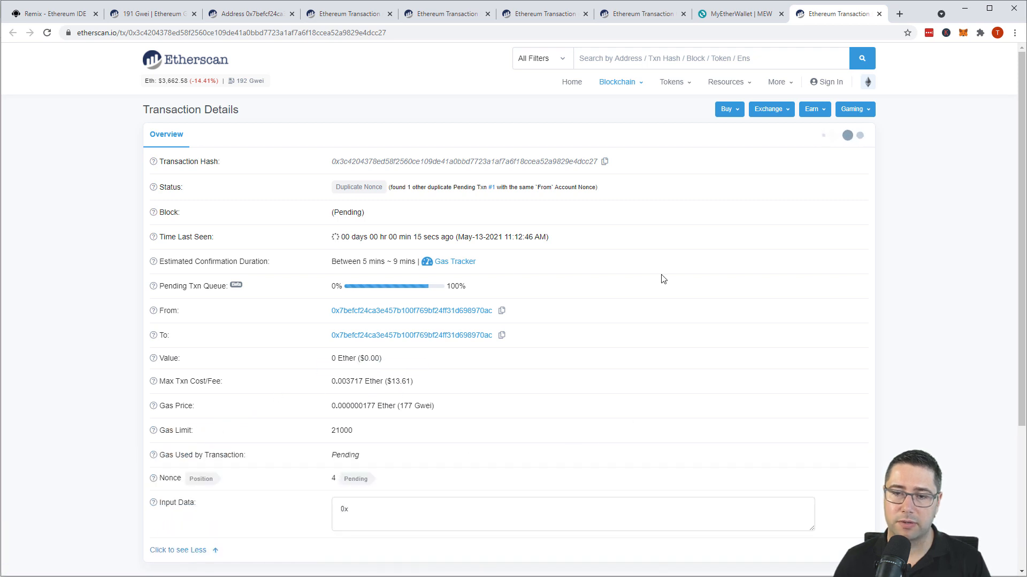
mouse_move(717, 420)
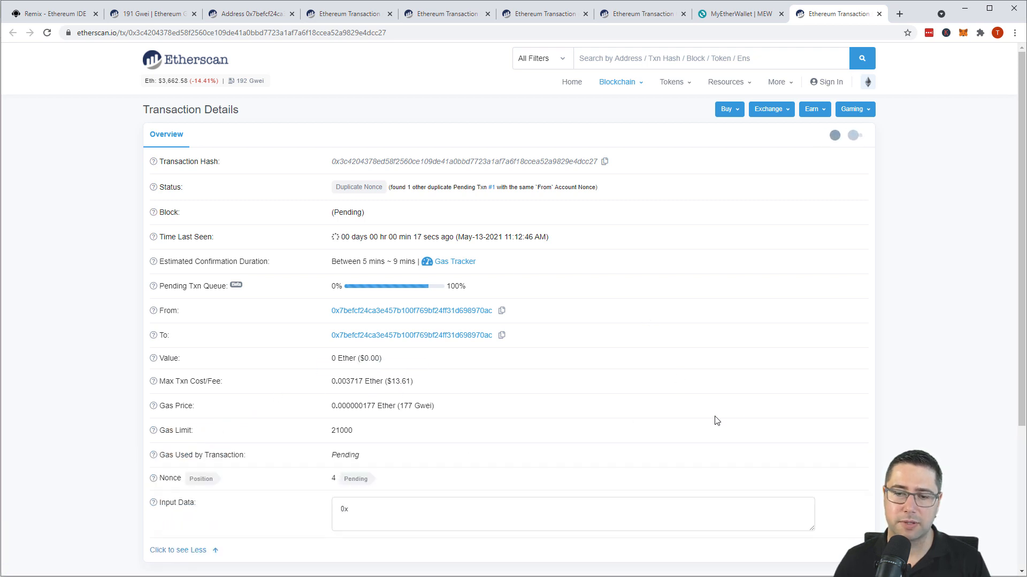
mouse_move(365, 261)
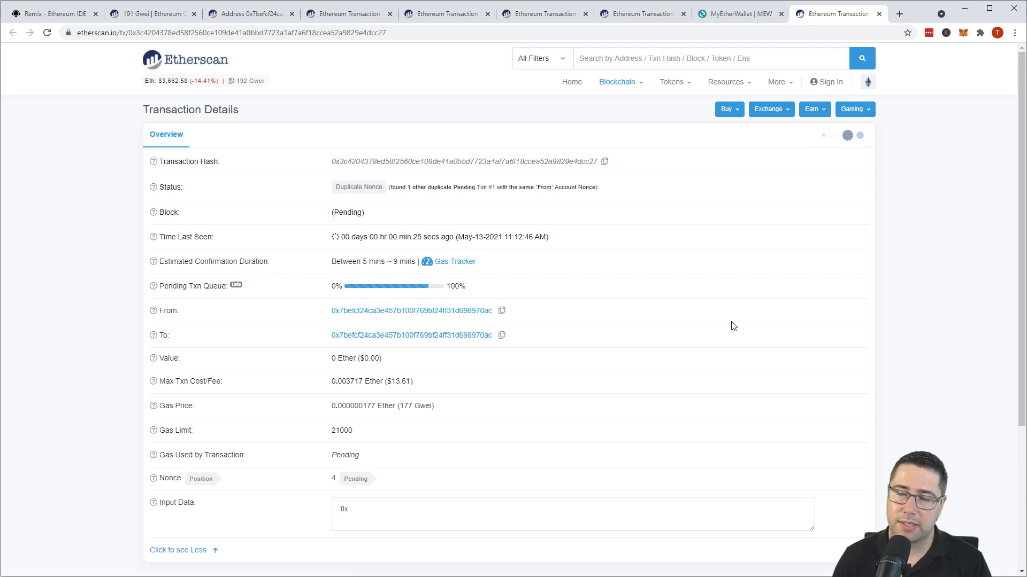
mouse_move(640, 375)
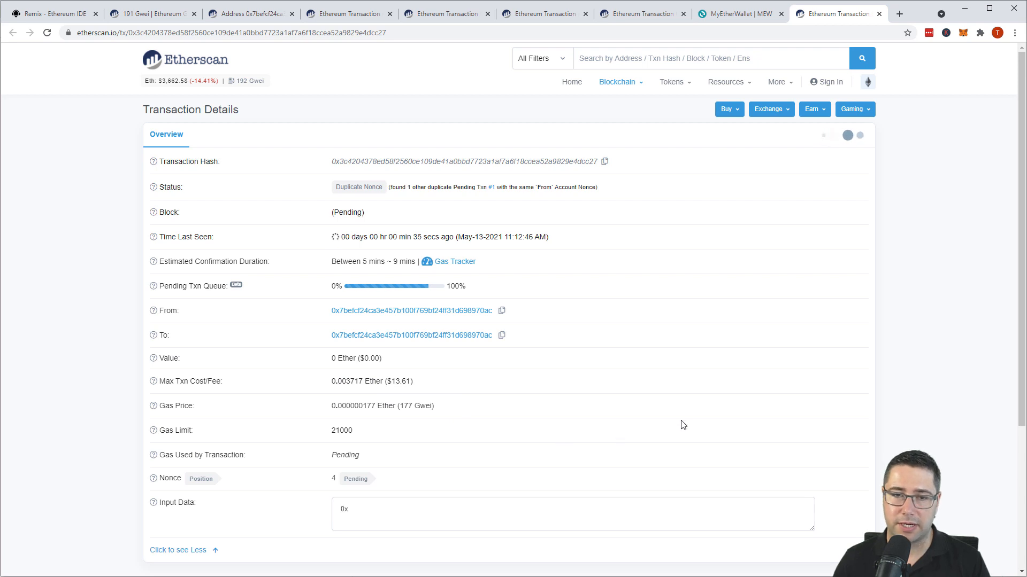
Recheck the original 2 Gwei send still Pending and close the earlier dropped transaction's tab
left_click(639, 13)
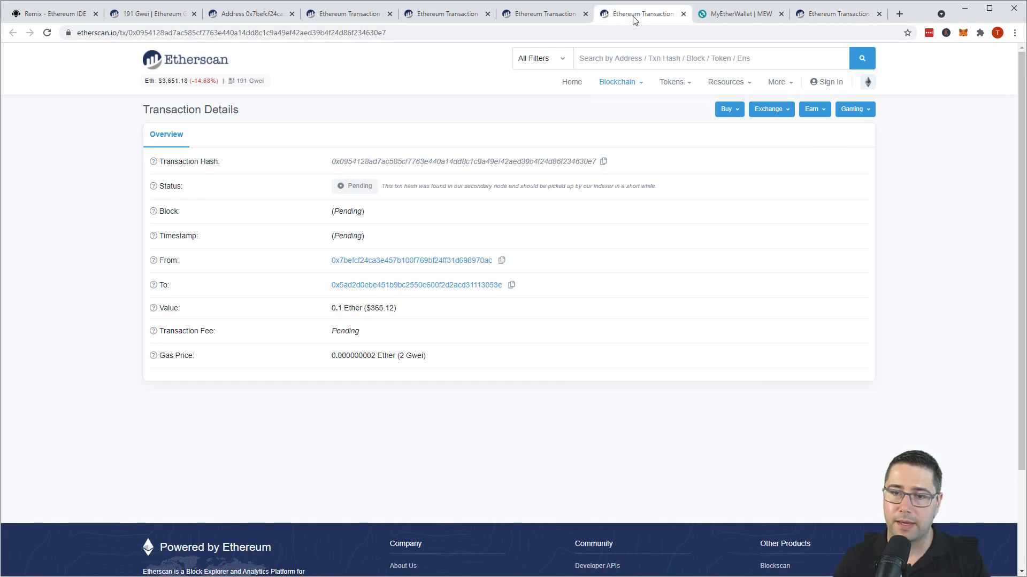
left_click(540, 13)
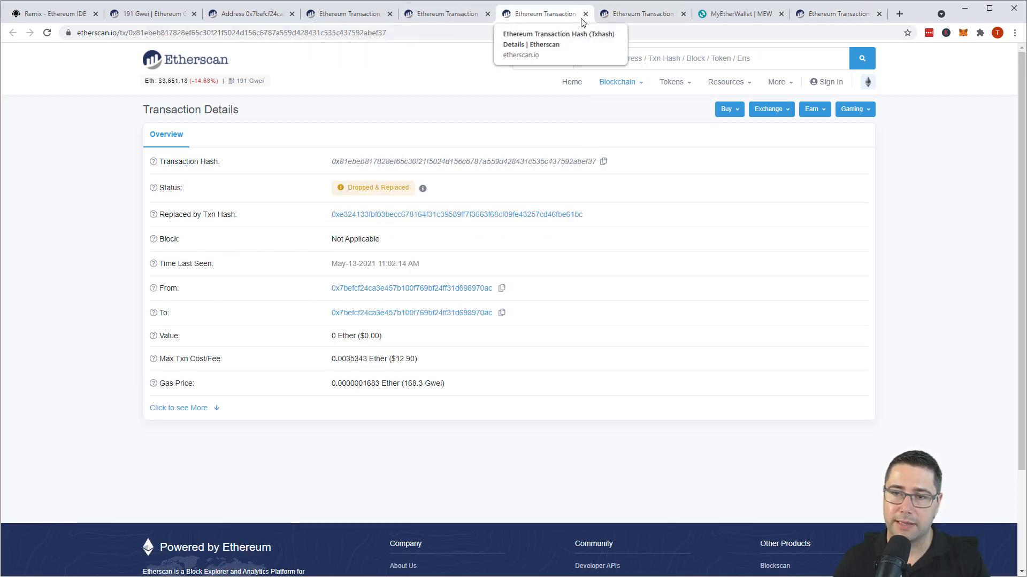
left_click(585, 13)
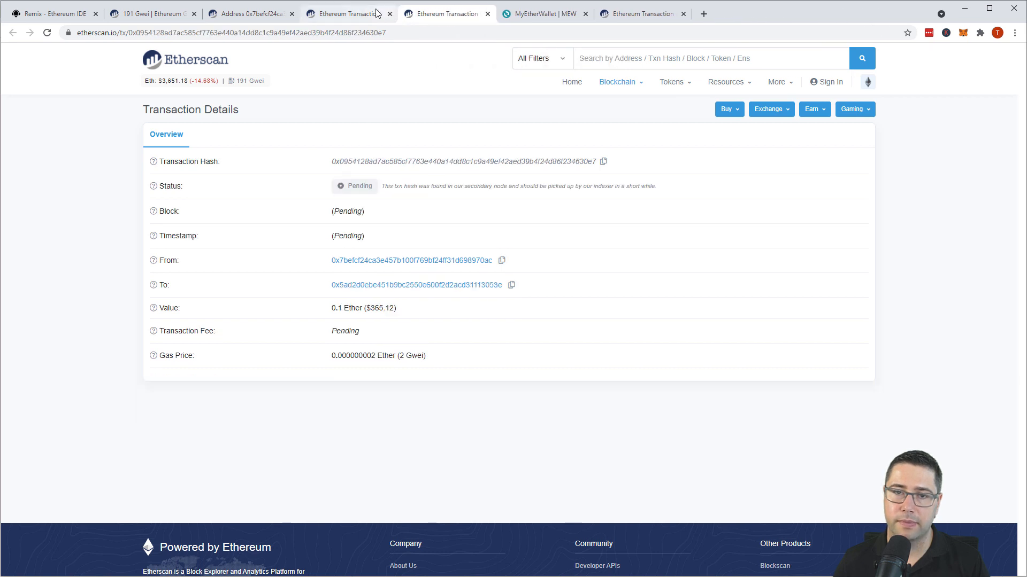
Reload until the replacement shows Success in block 12425701 and the original reads Dropped & Replaced
left_click(410, 260)
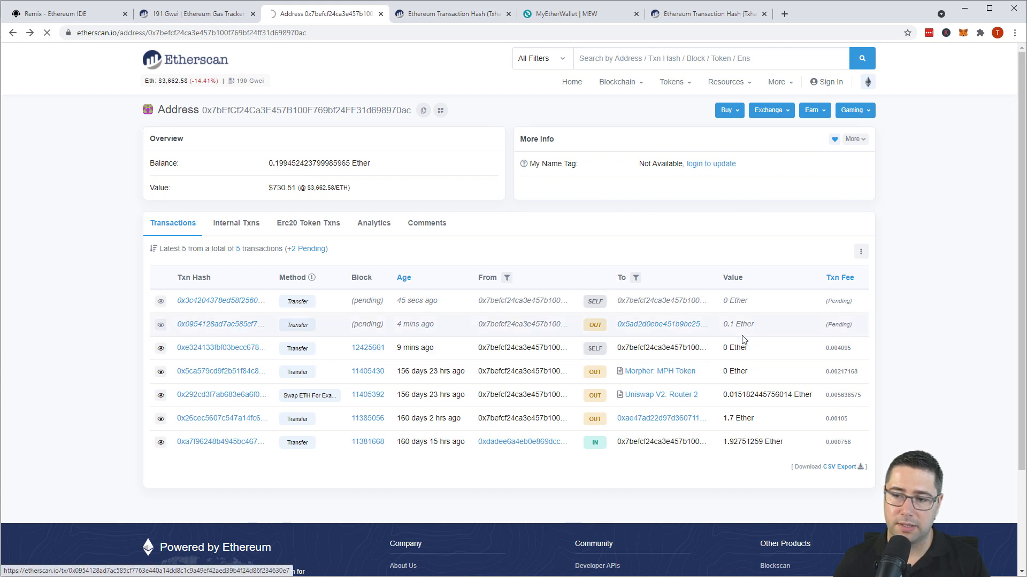
left_click(221, 324)
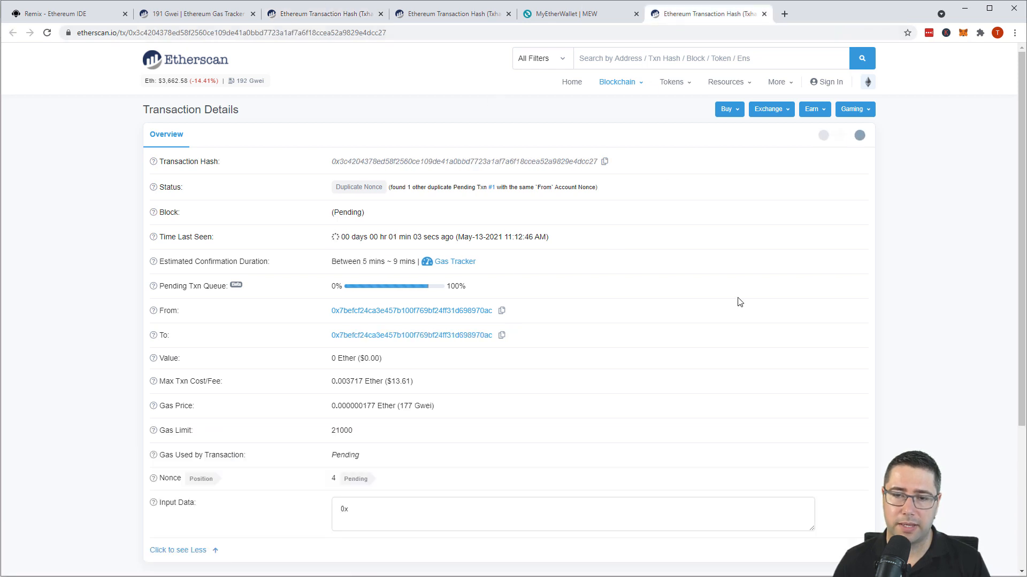
left_click(178, 550)
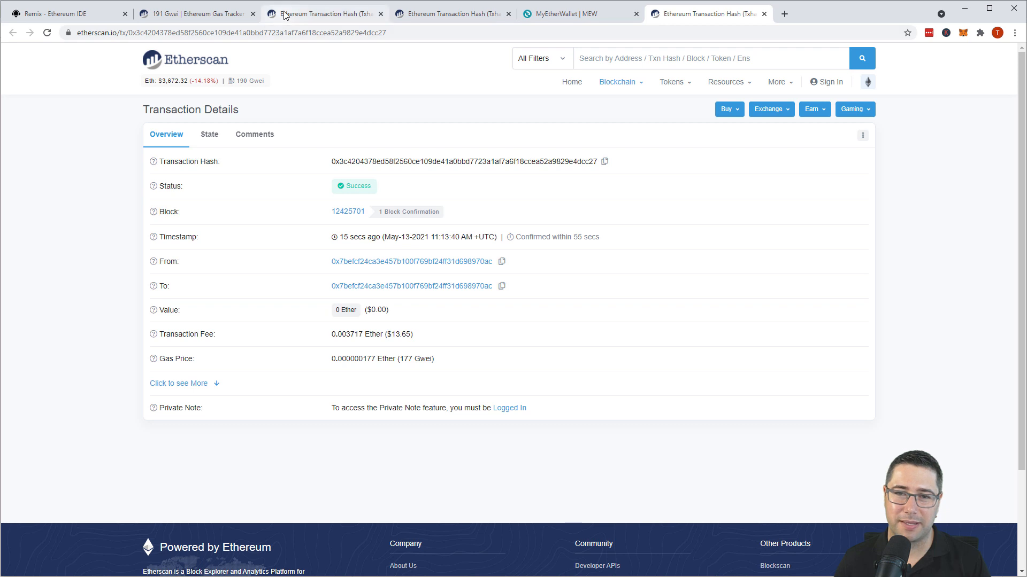
left_click(321, 13)
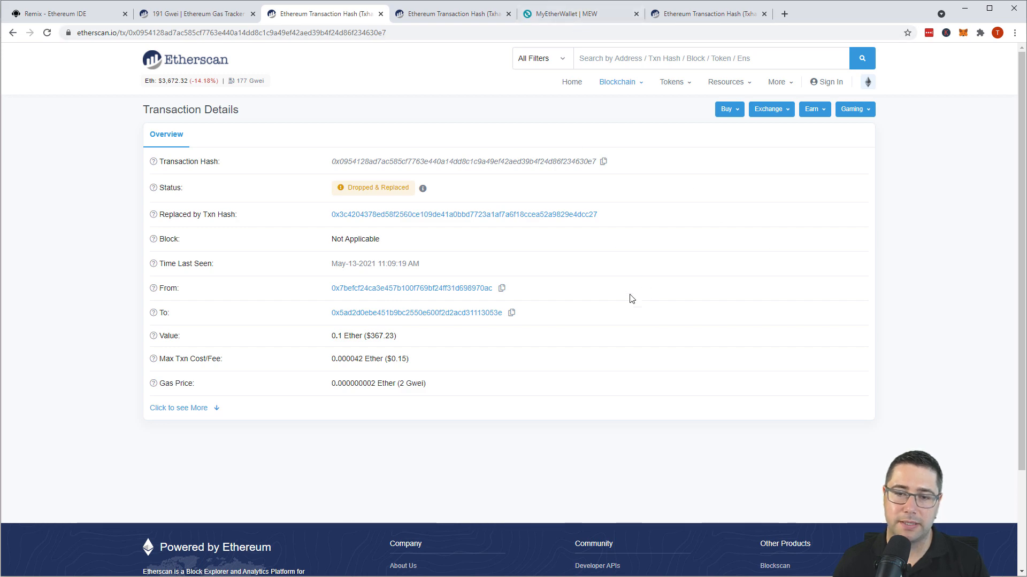
Close the Signed Transaction dialog and check the dropped transfer's input data 0x on Etherscan
left_click(579, 13)
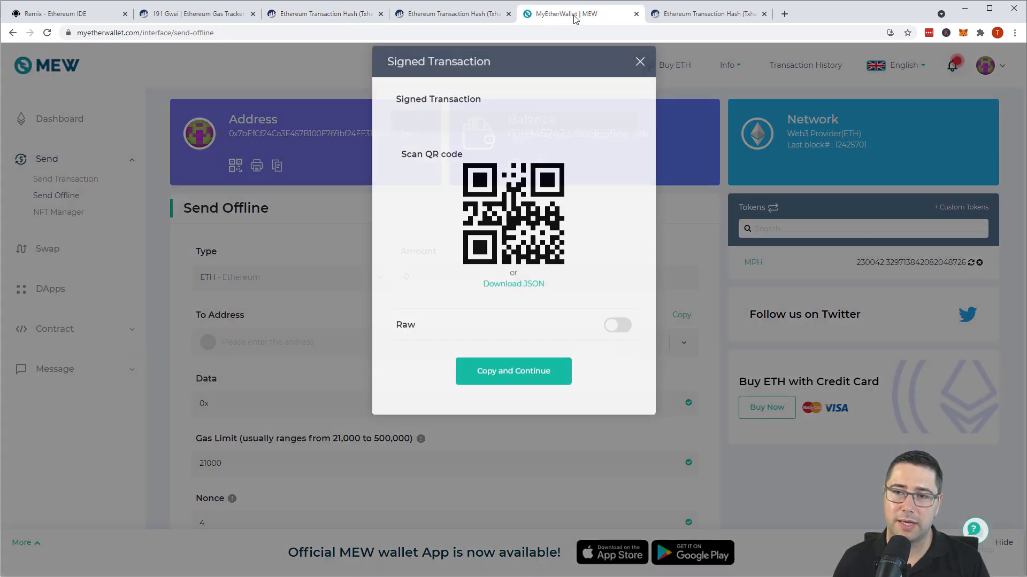
left_click(639, 62)
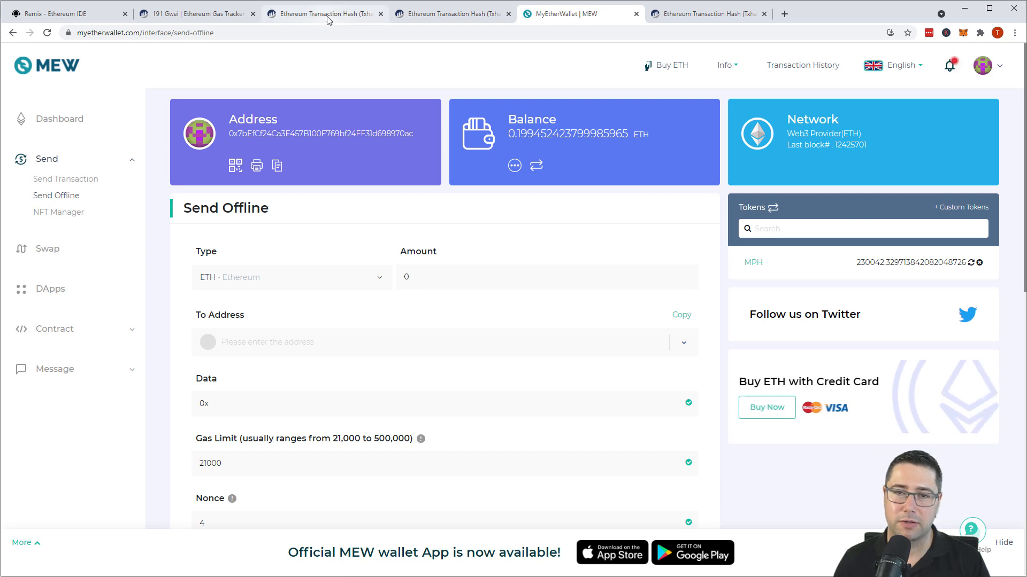
left_click(321, 13)
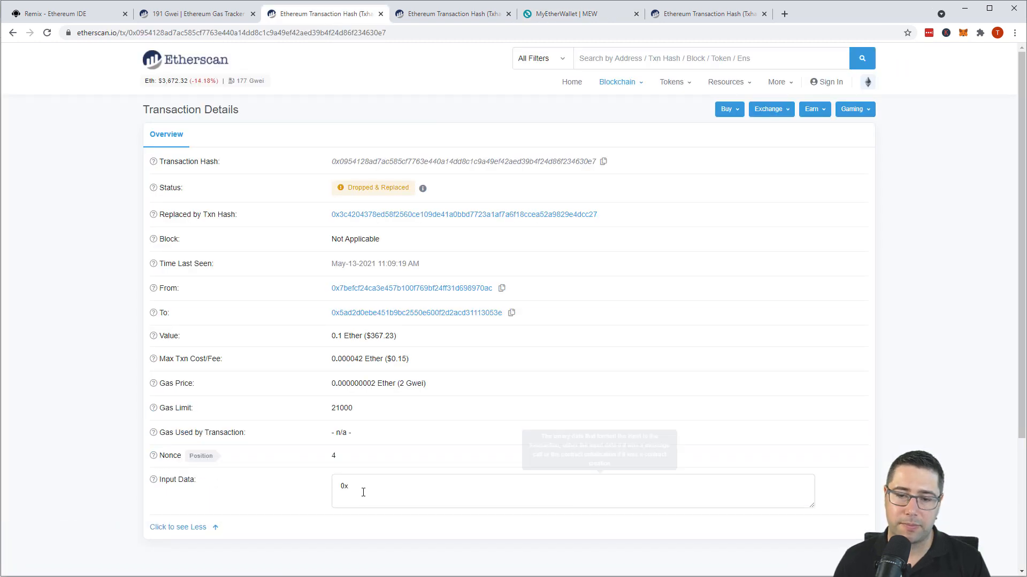
double_click(343, 485)
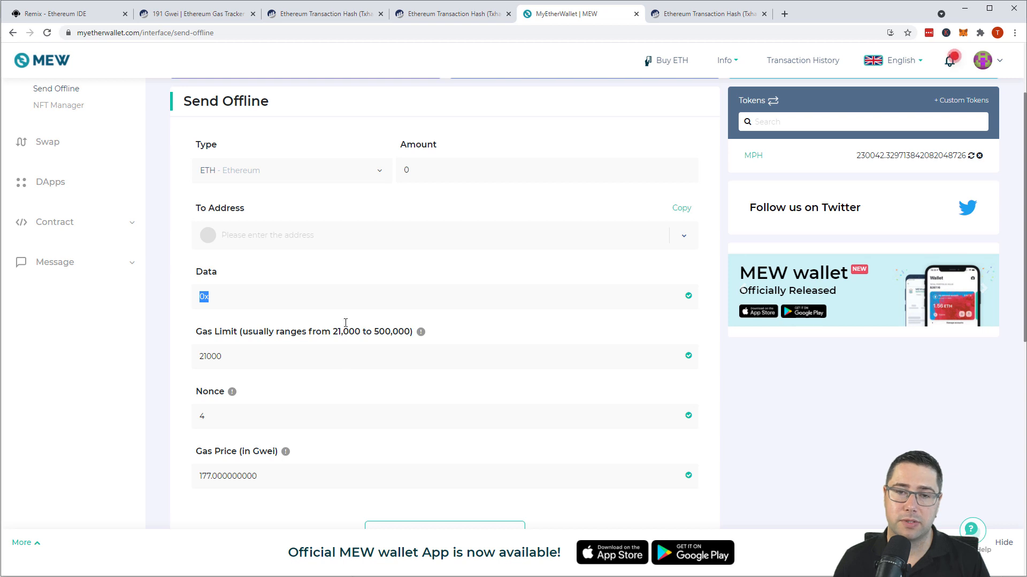
Compare the successful replacement's page, then return to the send form showing gas limit 21000 and nonce 4
left_click(323, 13)
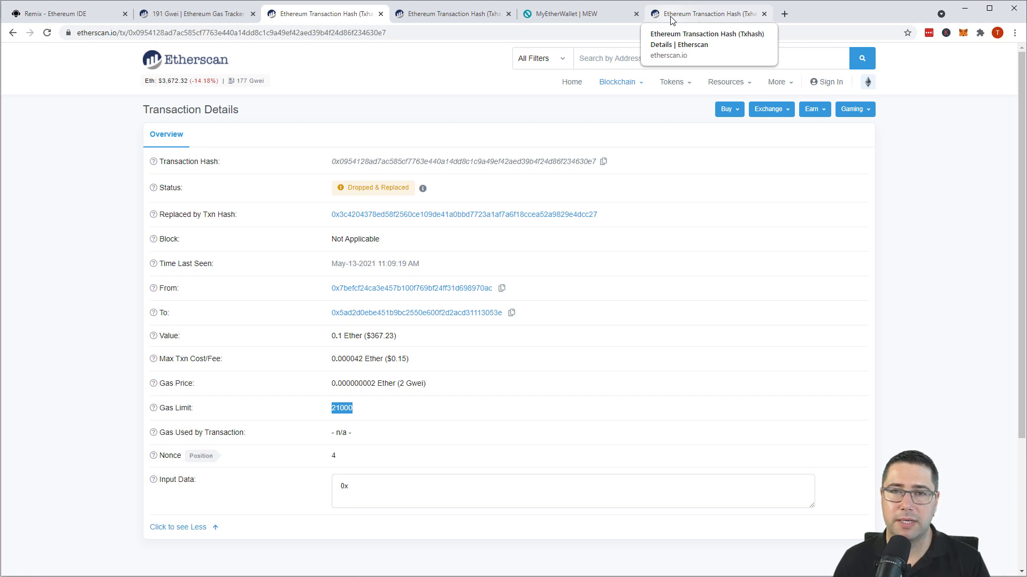
left_click(463, 214)
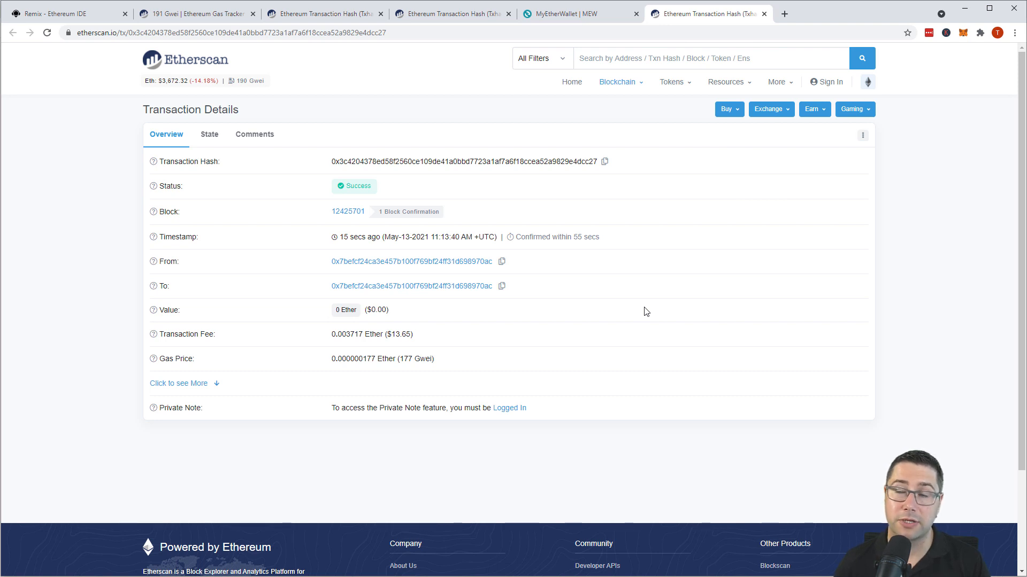
left_click(578, 13)
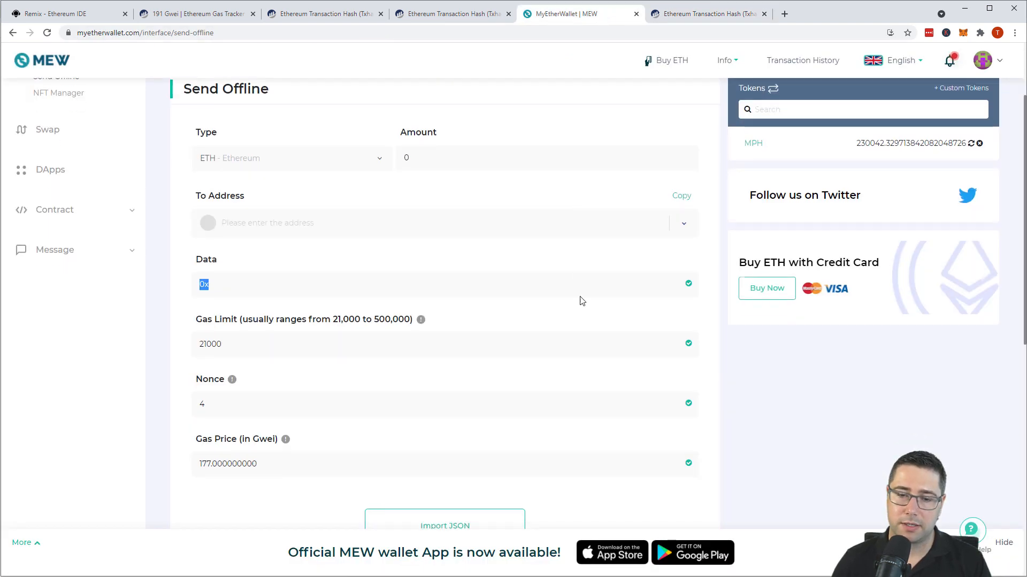
scroll("down", 3)
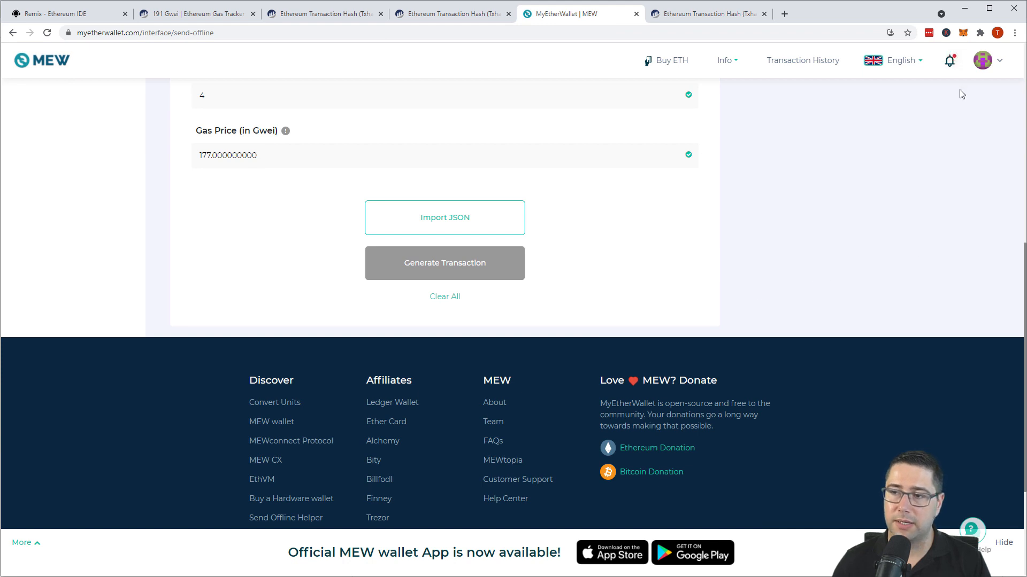
mouse_move(788, 283)
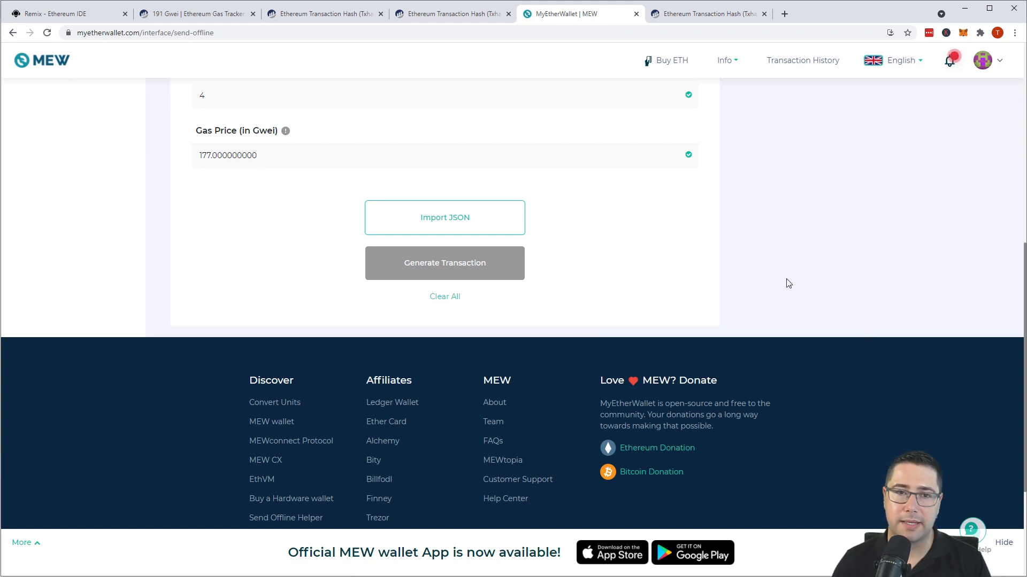